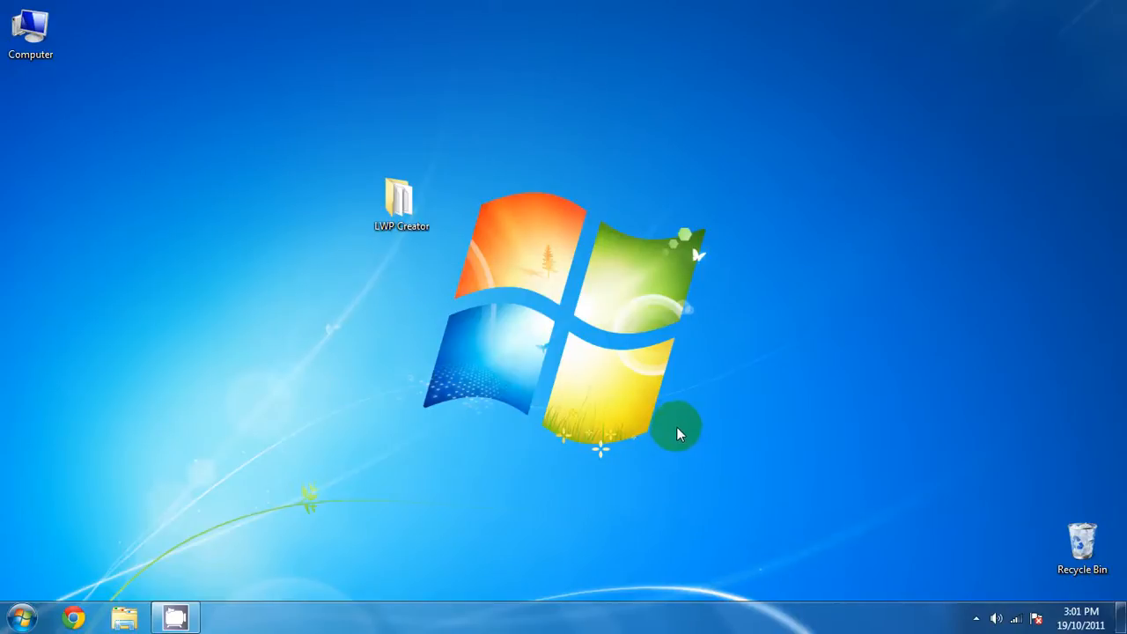
{"action": "mouse_move", "coordinate": [672, 429]}
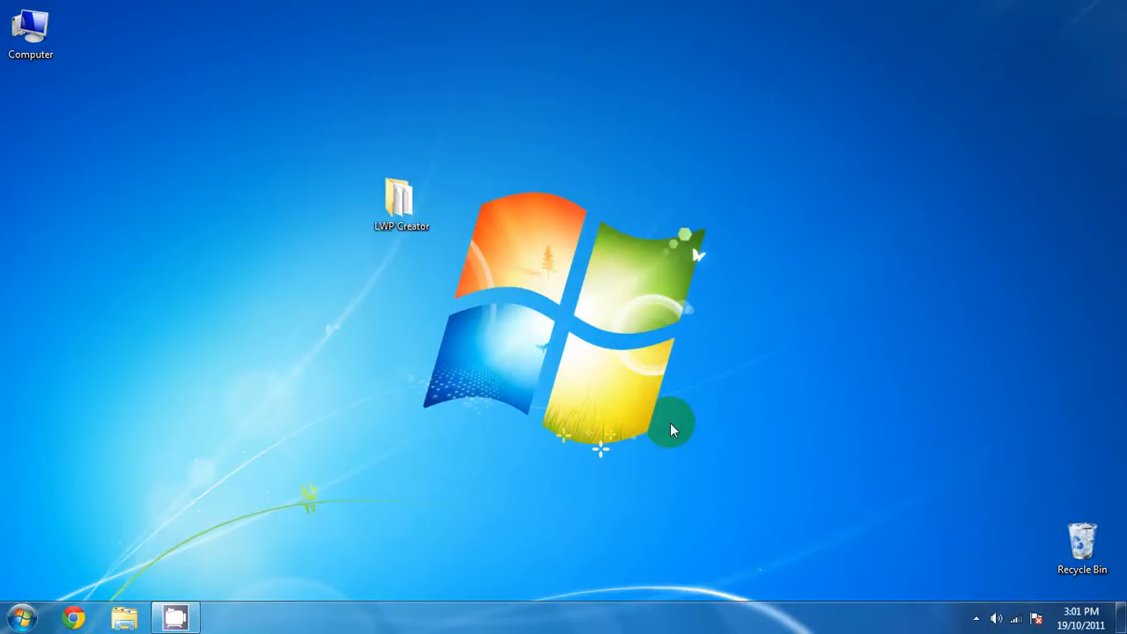
{"action": "mouse_move", "coordinate": [537, 336]}
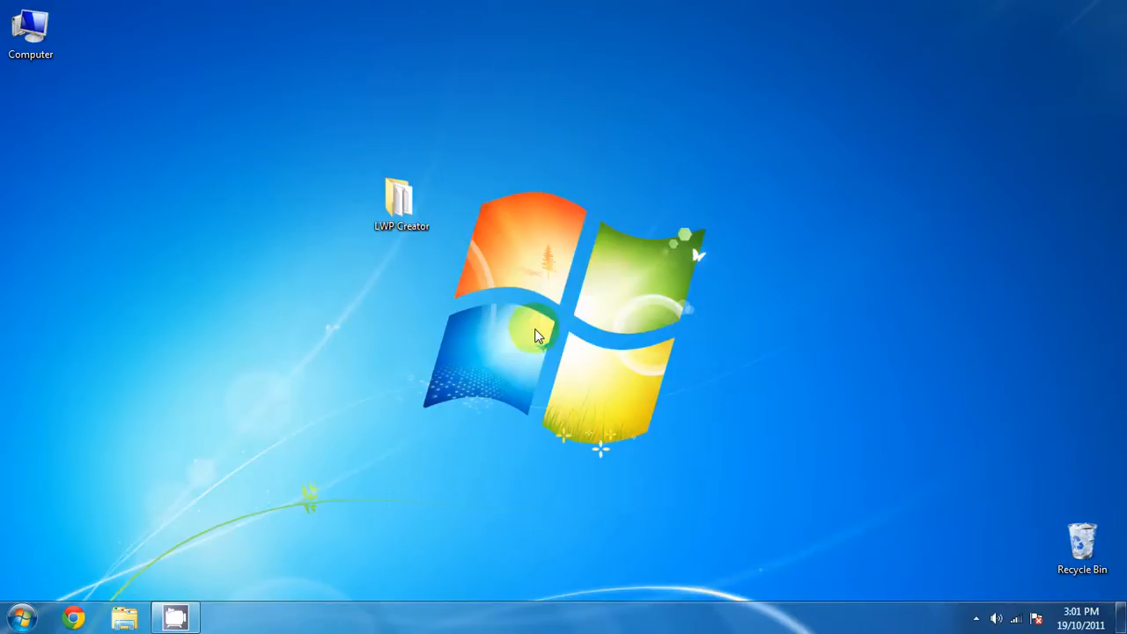
{"action": "mouse_move", "coordinate": [413, 281]}
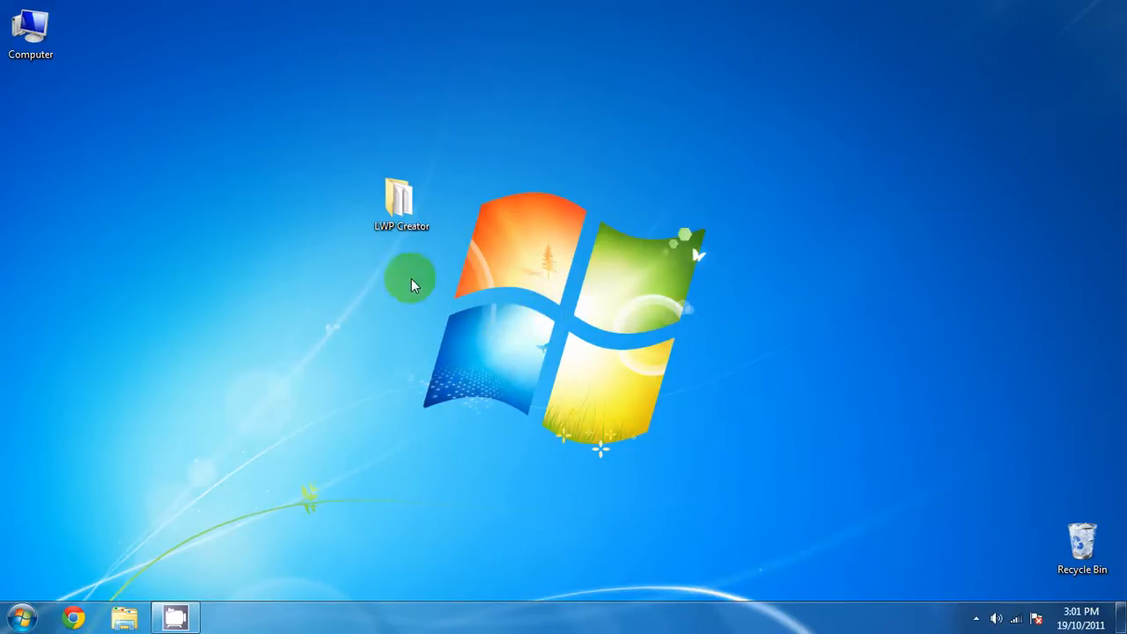
Open the LWP Creator desktop folder and point out its fonts folder, workfolder and LiveWallpaperCreator application
{"action": "left_click", "coordinate": [402, 202]}
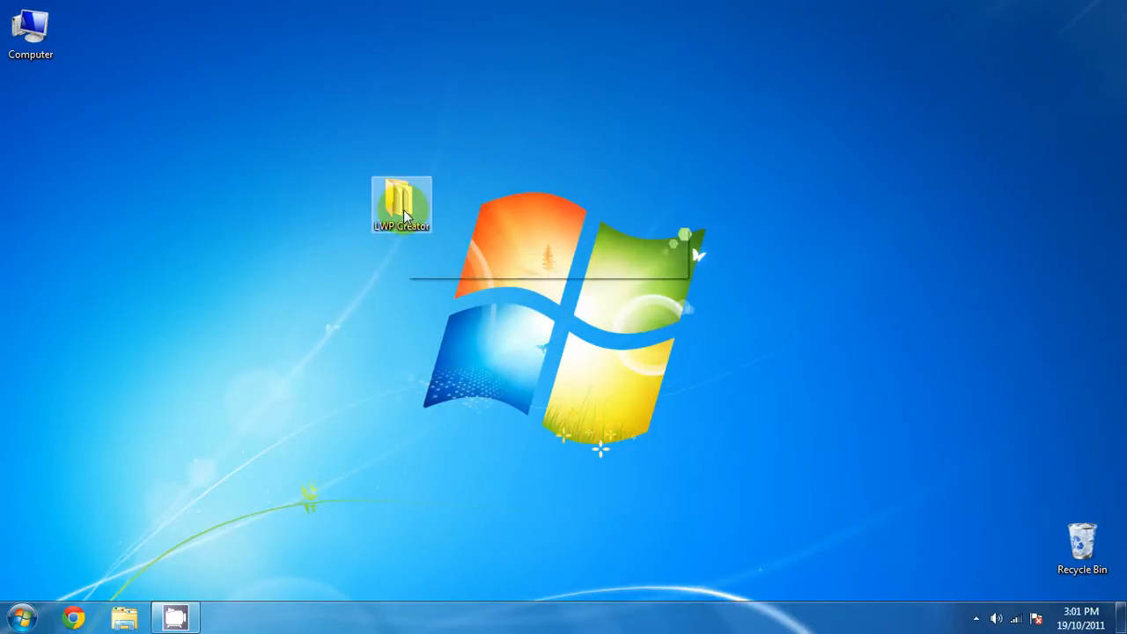
{"action": "double_click", "coordinate": [402, 204]}
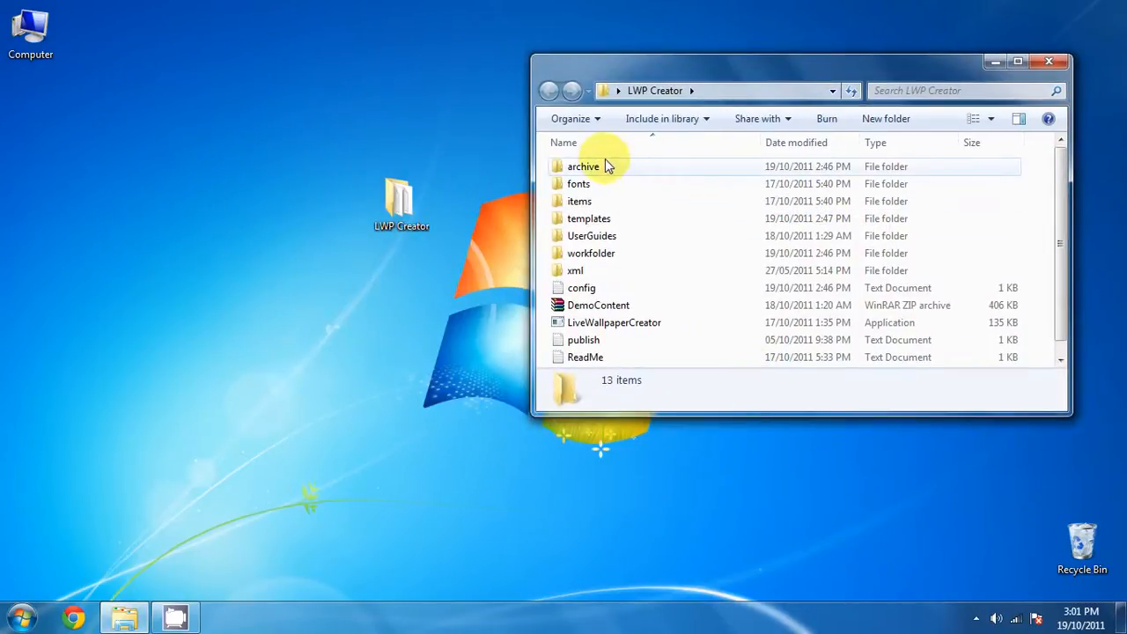
{"action": "mouse_move", "coordinate": [613, 178]}
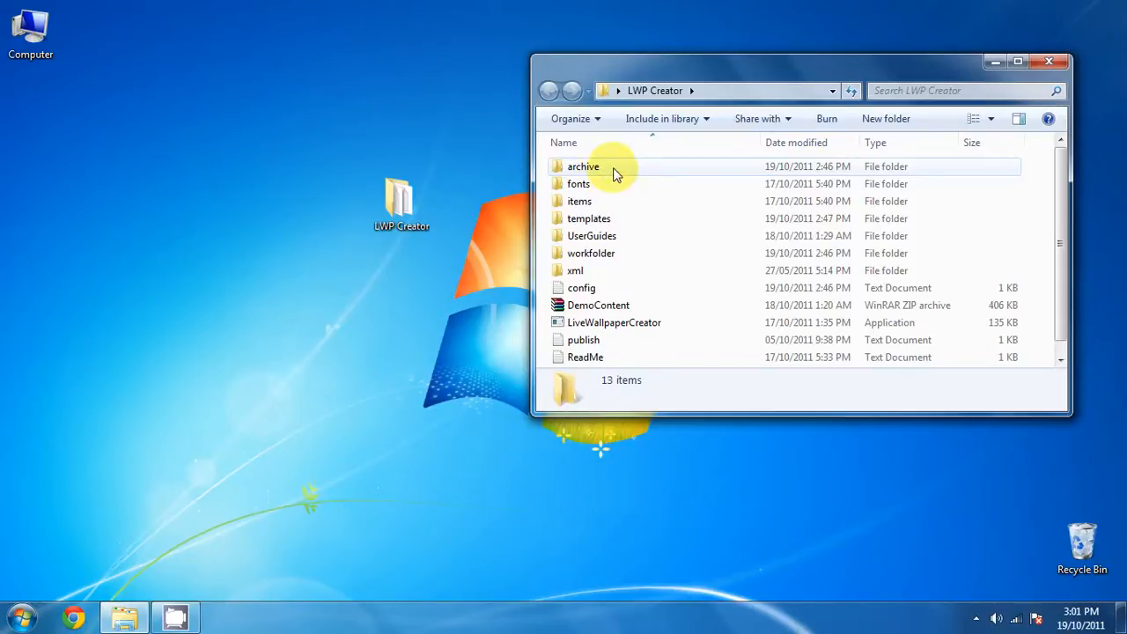
{"action": "left_click", "coordinate": [577, 183]}
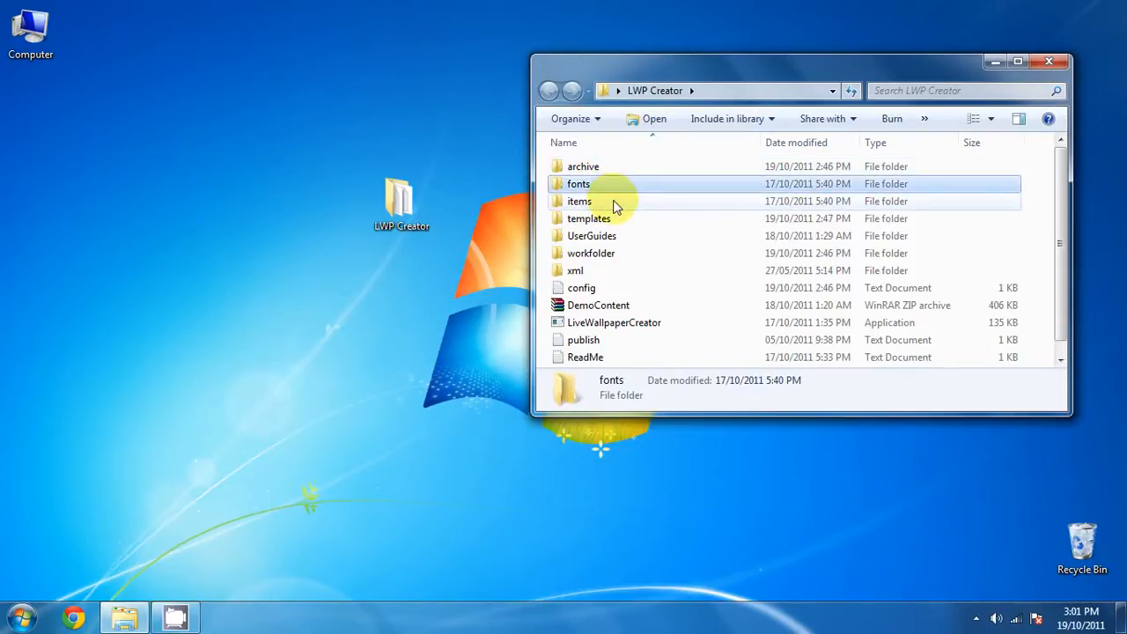
{"action": "left_click", "coordinate": [592, 253]}
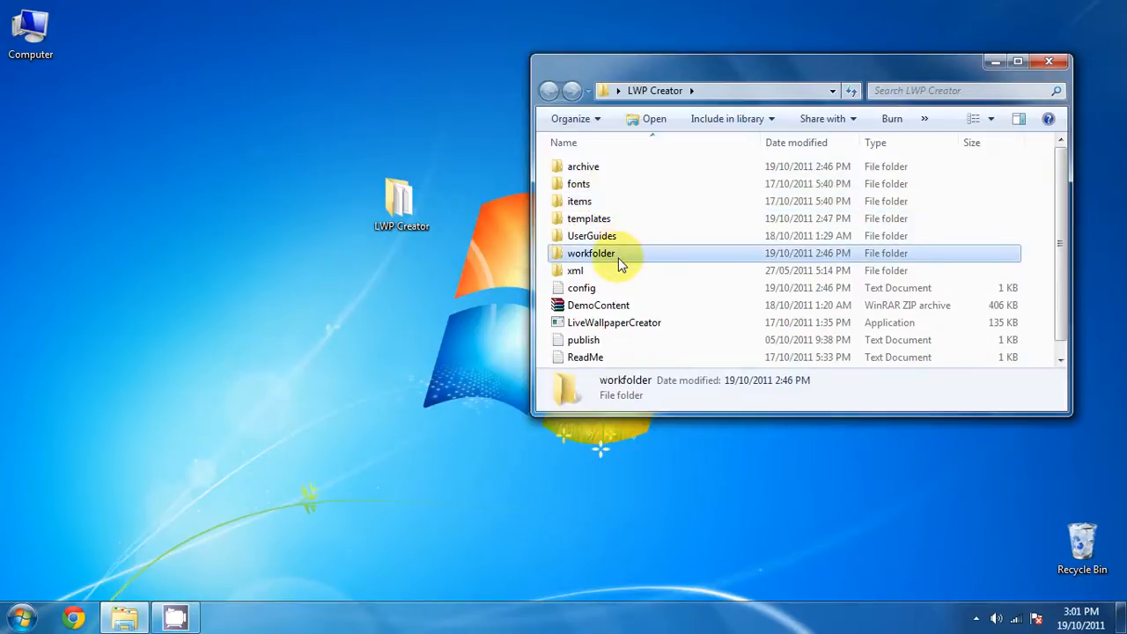
{"action": "mouse_move", "coordinate": [641, 322]}
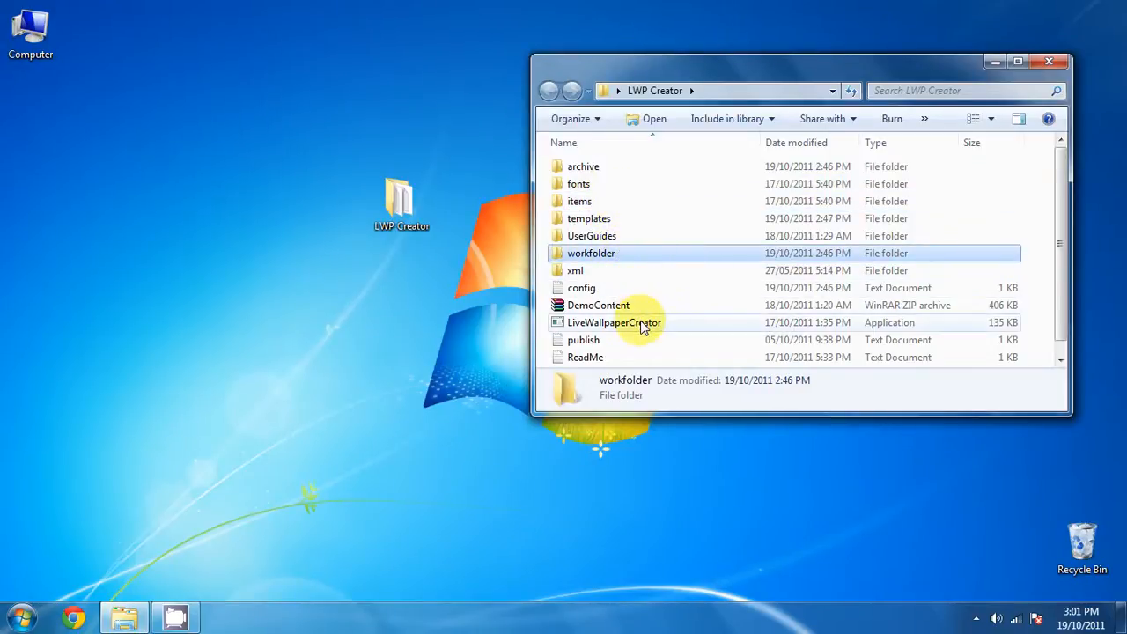
{"action": "left_click", "coordinate": [613, 322]}
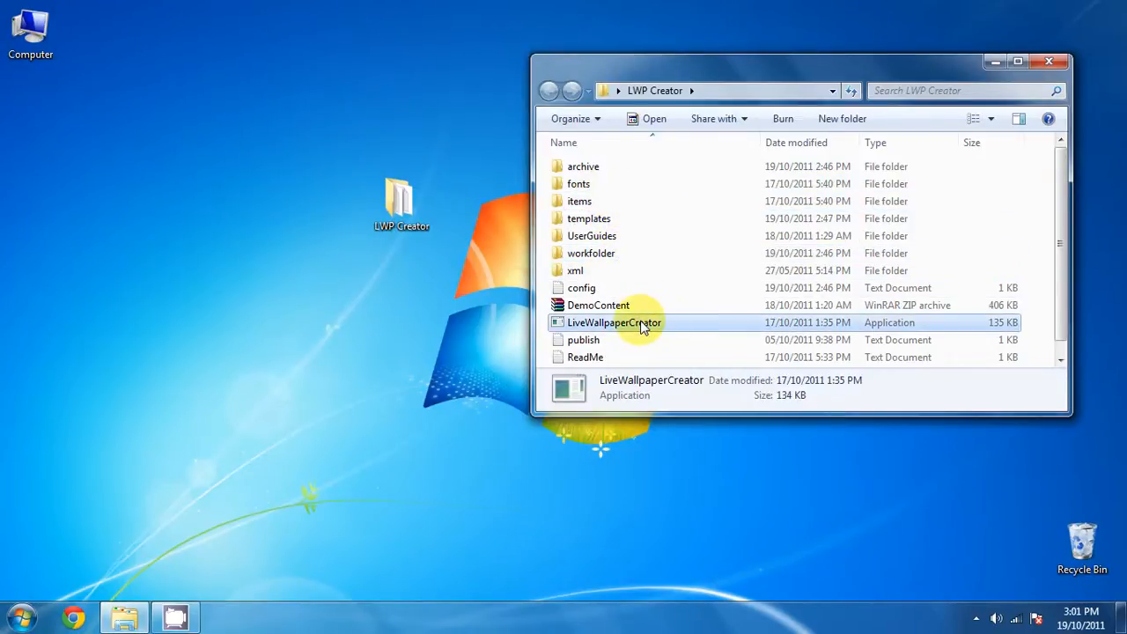
Launch LiveWallpaperCreator, check its empty working folder from the Tools tab, and close that window
{"action": "double_click", "coordinate": [612, 323]}
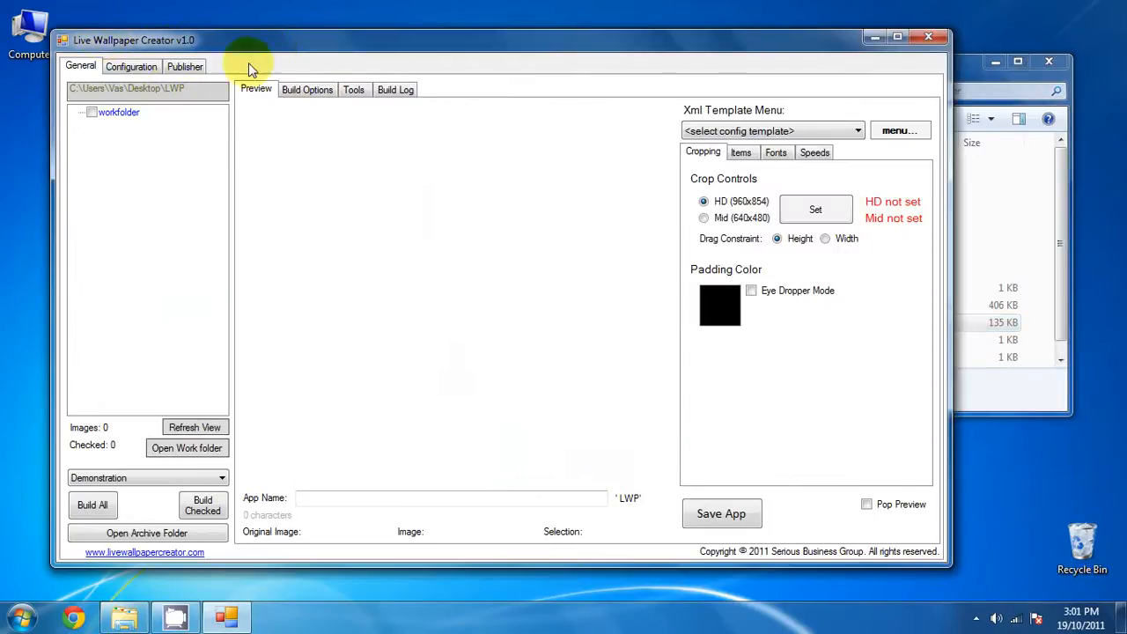
{"action": "left_click", "coordinate": [352, 88]}
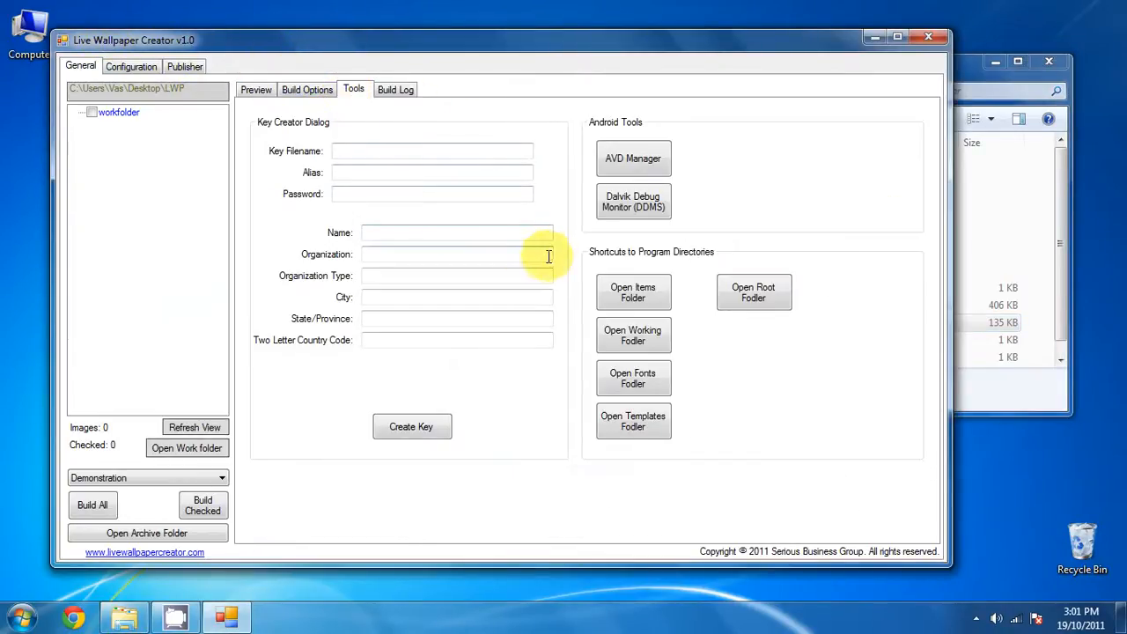
{"action": "mouse_move", "coordinate": [637, 467]}
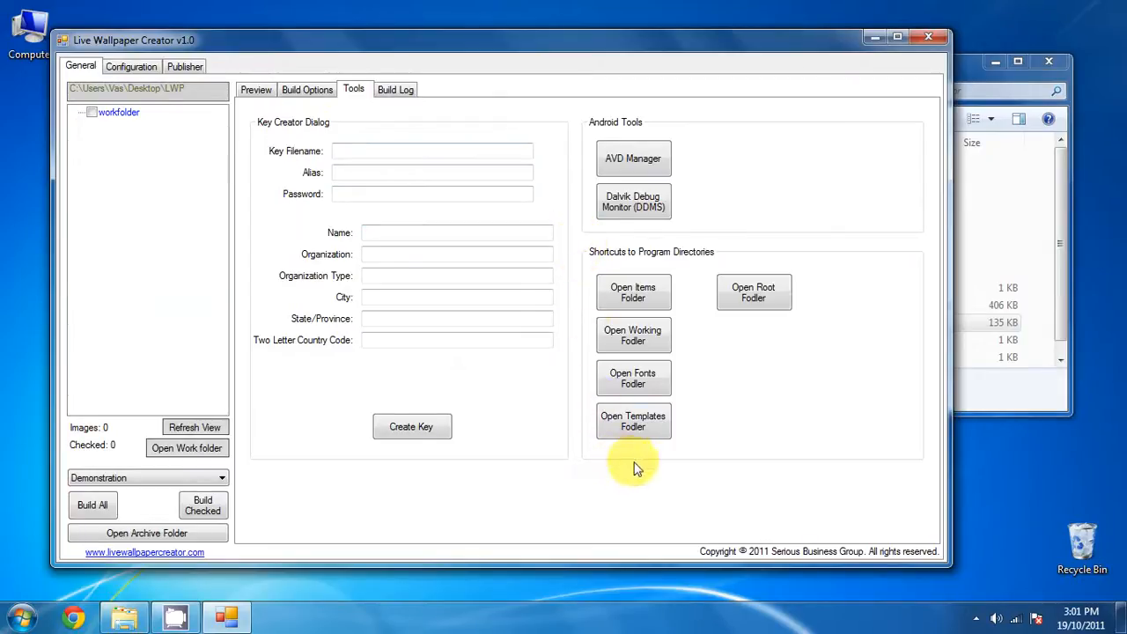
{"action": "mouse_move", "coordinate": [573, 303]}
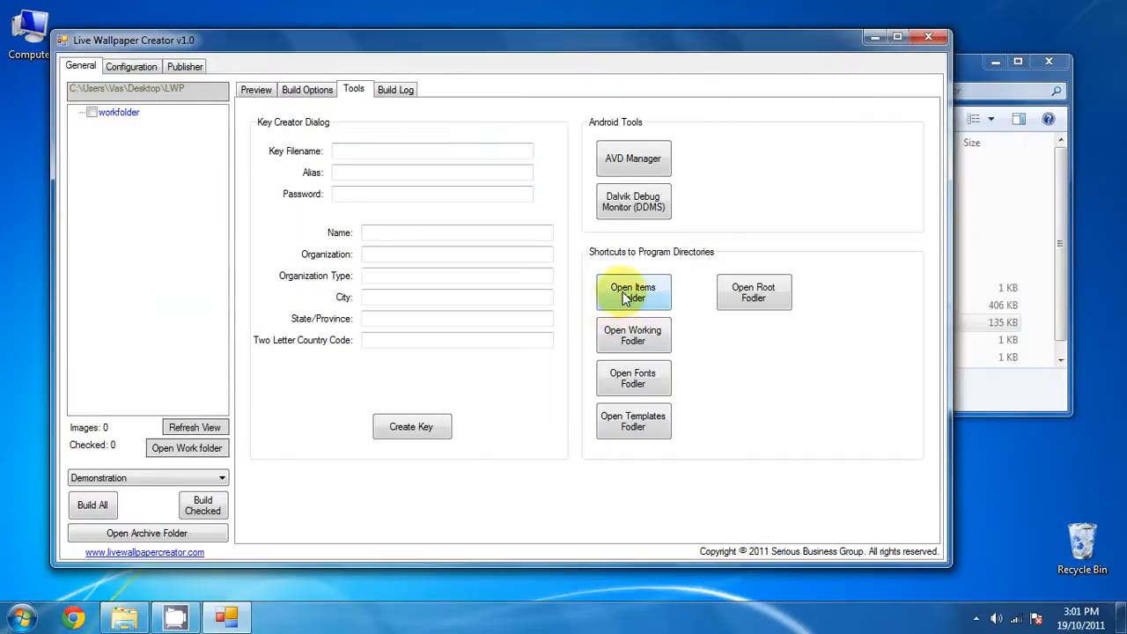
{"action": "left_click", "coordinate": [634, 293]}
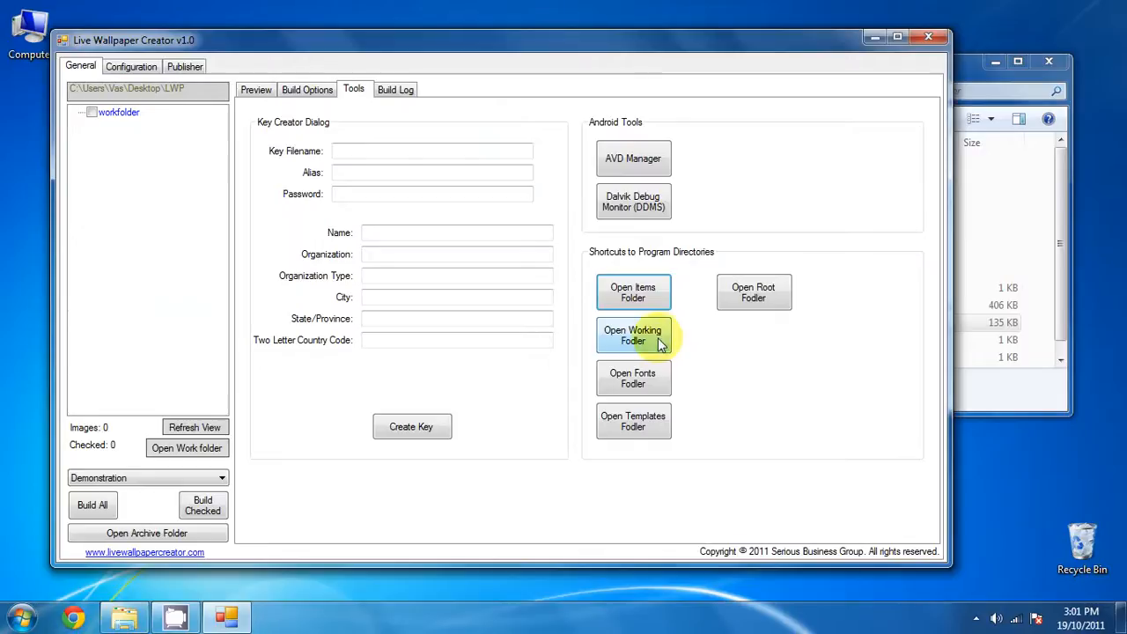
{"action": "left_click", "coordinate": [634, 334]}
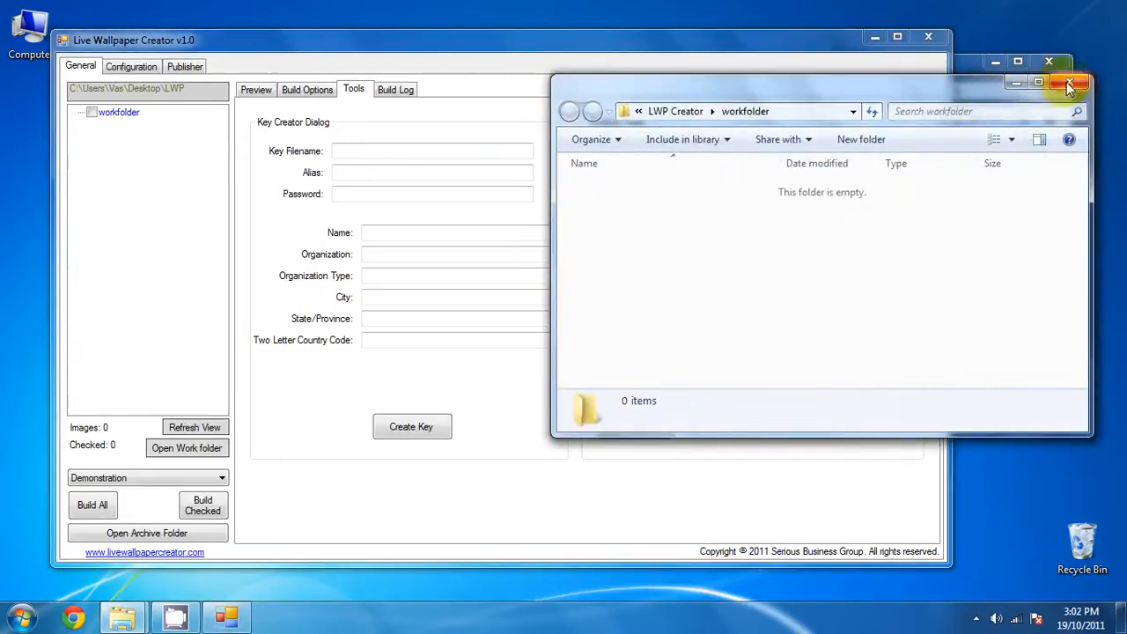
{"action": "left_click", "coordinate": [1070, 85]}
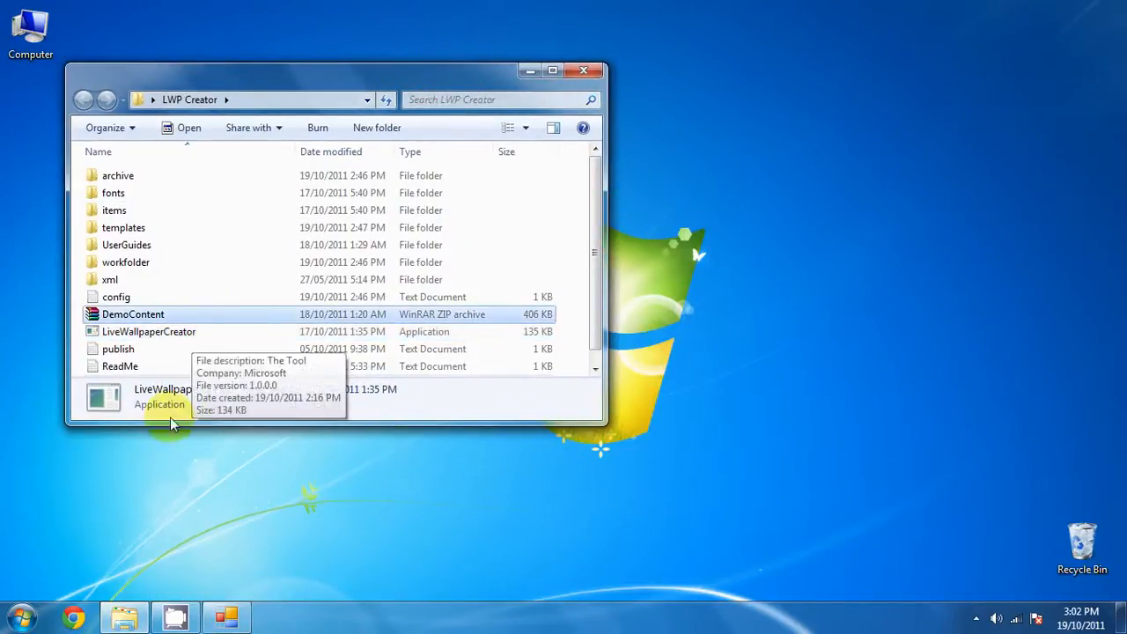
Extract DemoContent.zip to a DemoContent desktop folder and open its workfolder holding autumn_road-normal
{"action": "left_click", "coordinate": [134, 313]}
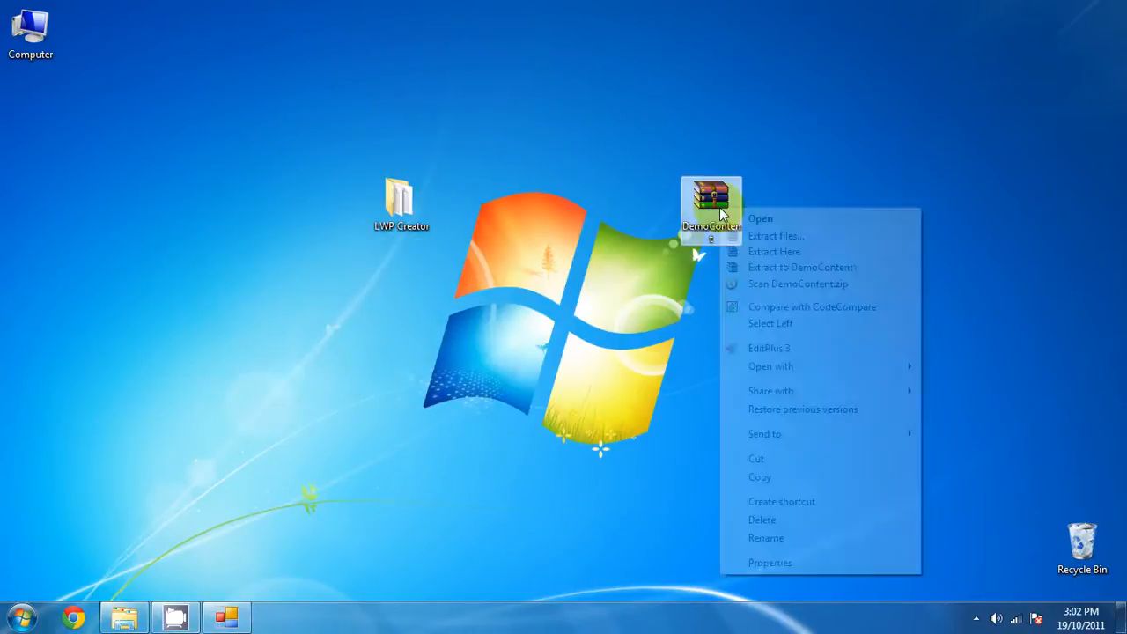
{"action": "left_click", "coordinate": [789, 250]}
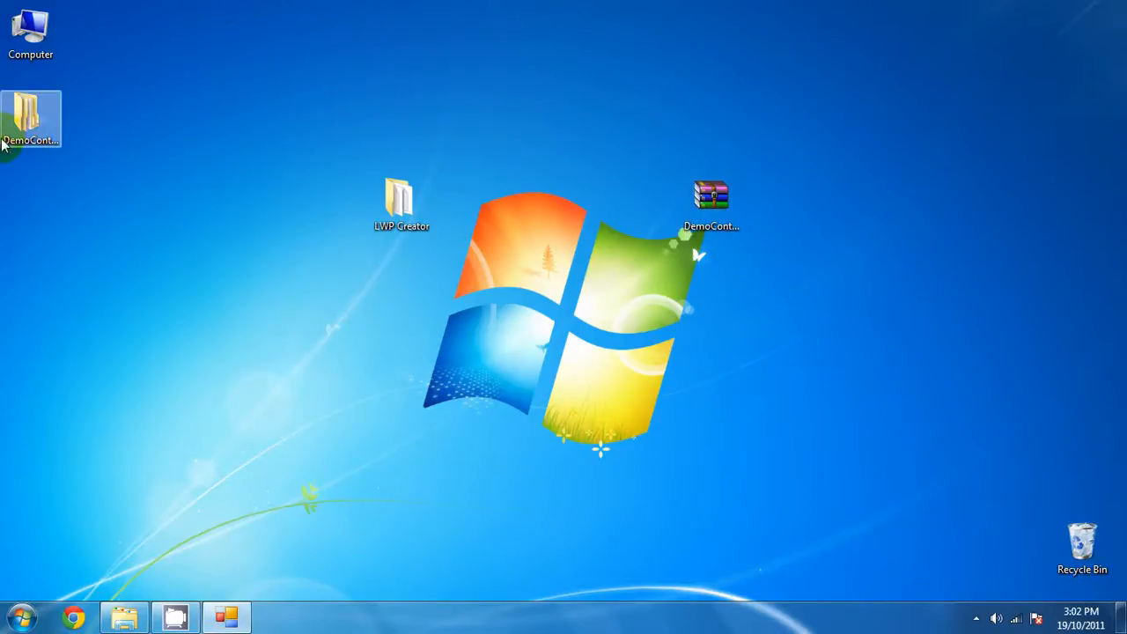
{"action": "left_click_drag", "start_coordinate": [31, 119], "coordinate": [401, 295]}
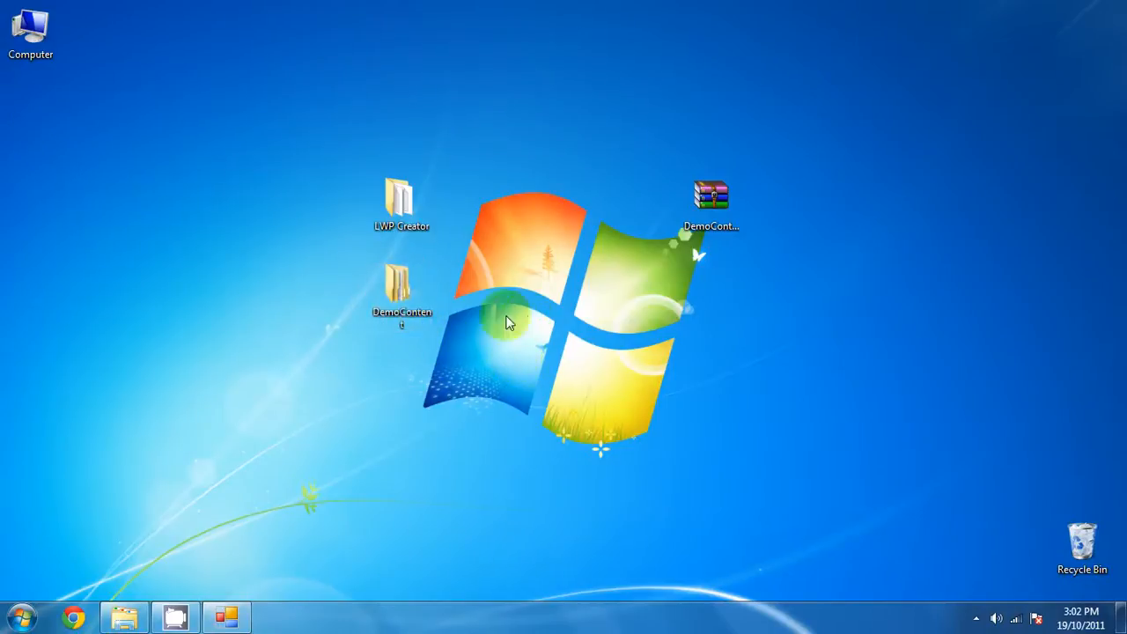
{"action": "double_click", "coordinate": [401, 291]}
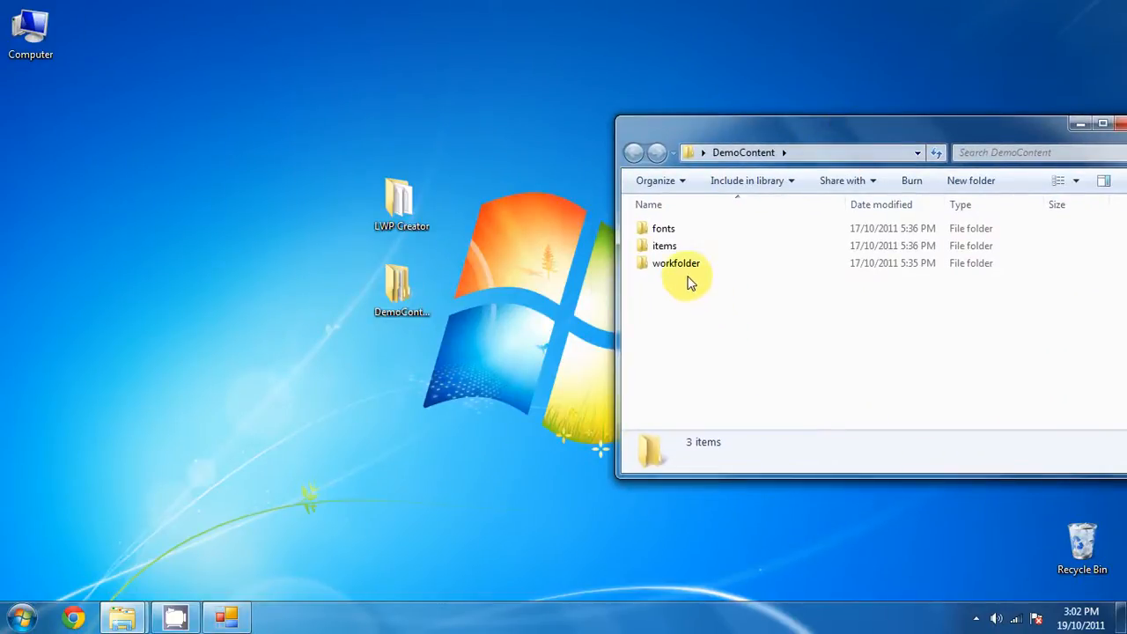
{"action": "mouse_move", "coordinate": [676, 264]}
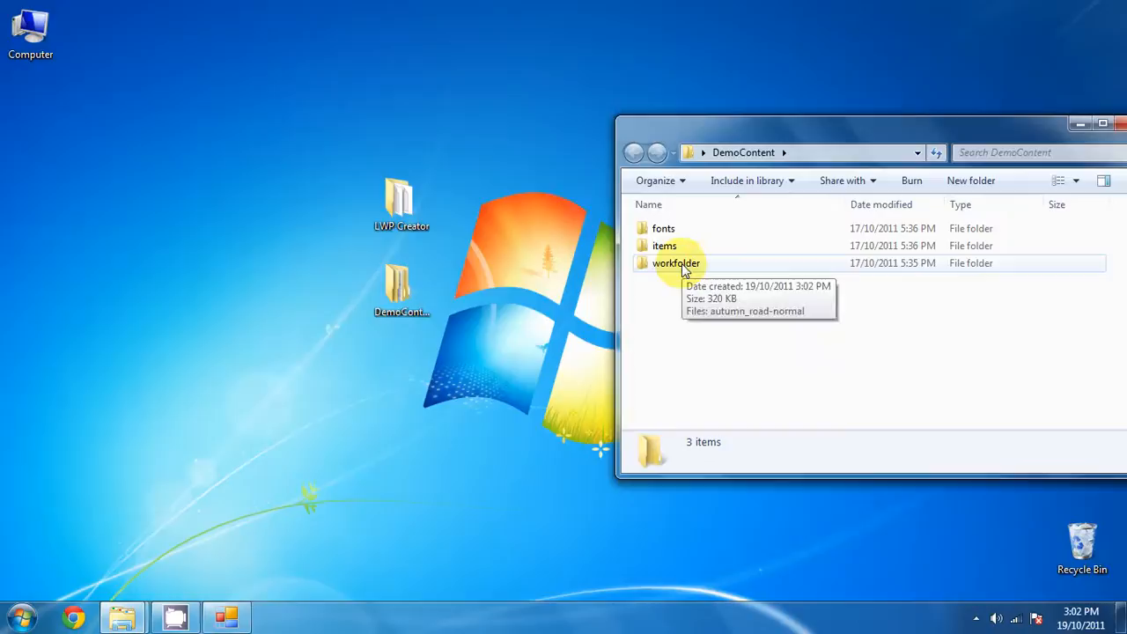
{"action": "double_click", "coordinate": [676, 263]}
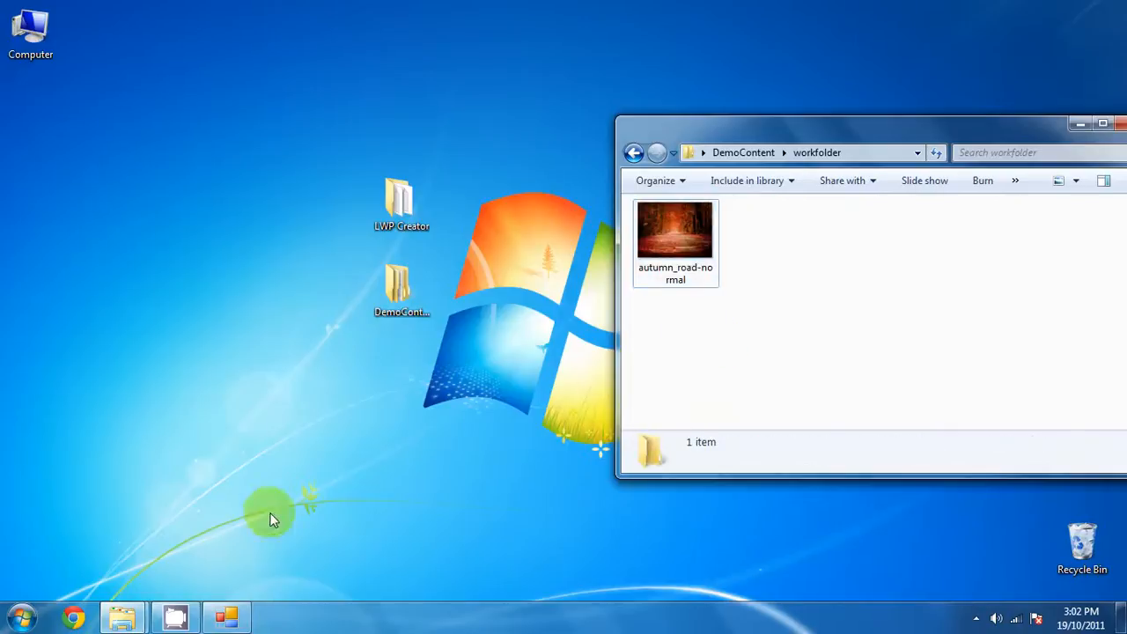
{"action": "mouse_move", "coordinate": [225, 617]}
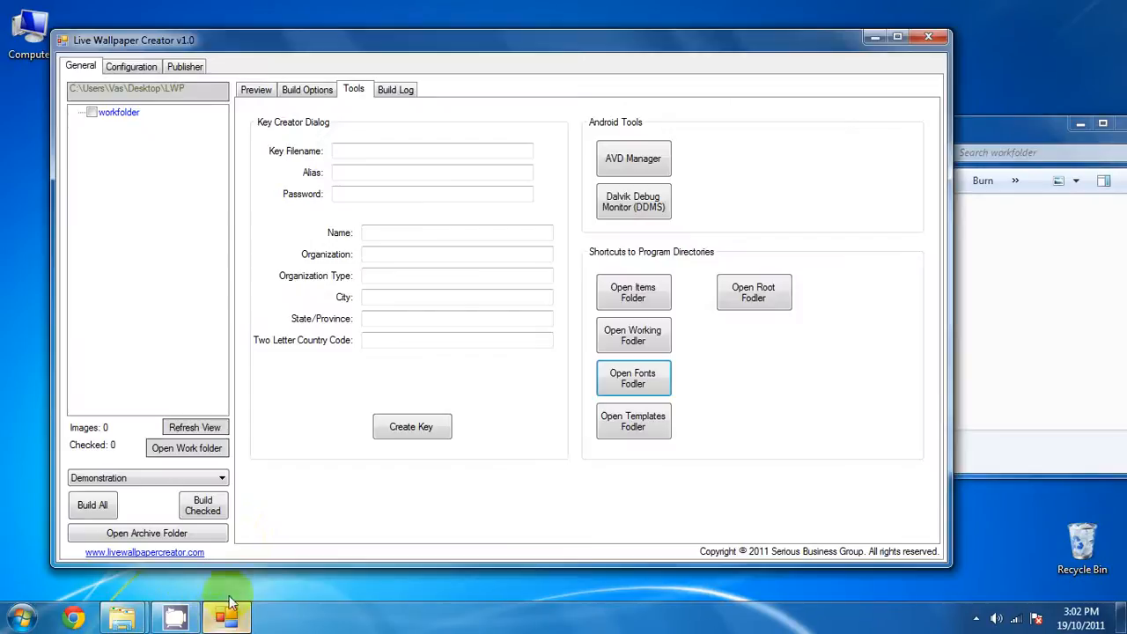
{"action": "mouse_move", "coordinate": [632, 335]}
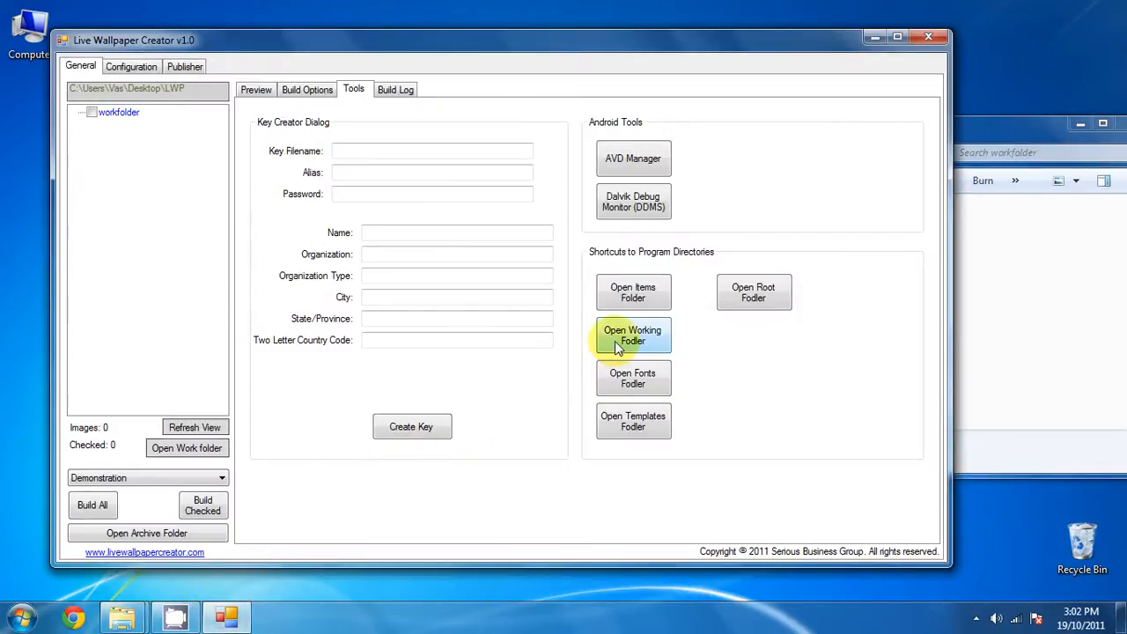
Move autumn_road-normal into the program's workfolder and show DemoContent's items folder with ten leaf images beside the app
{"action": "left_click", "coordinate": [632, 335]}
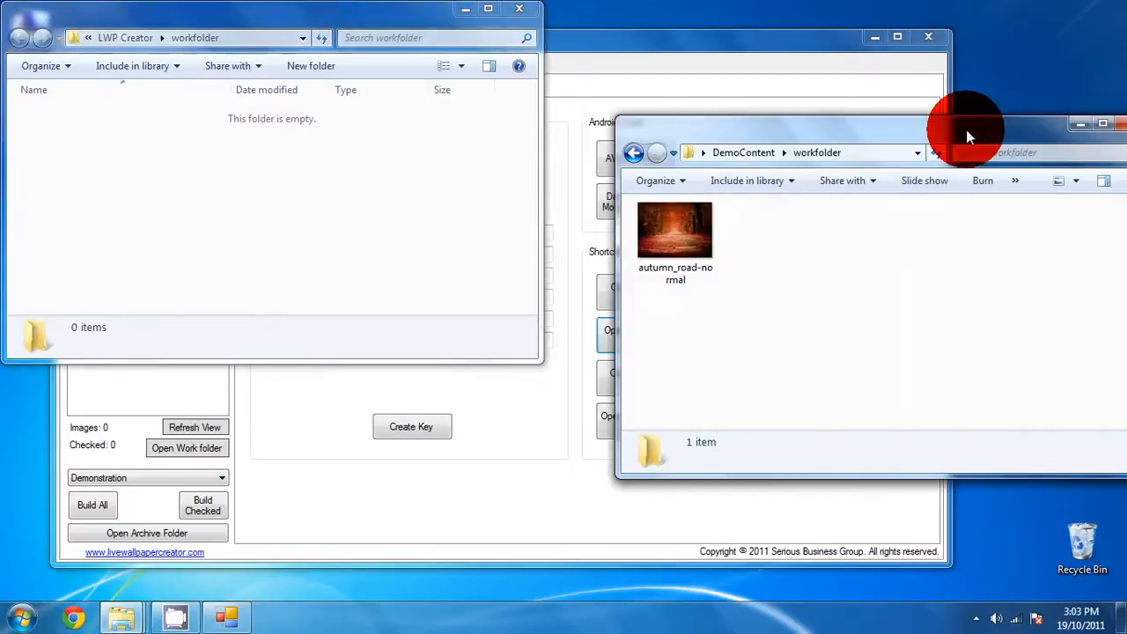
{"action": "left_click", "coordinate": [676, 229]}
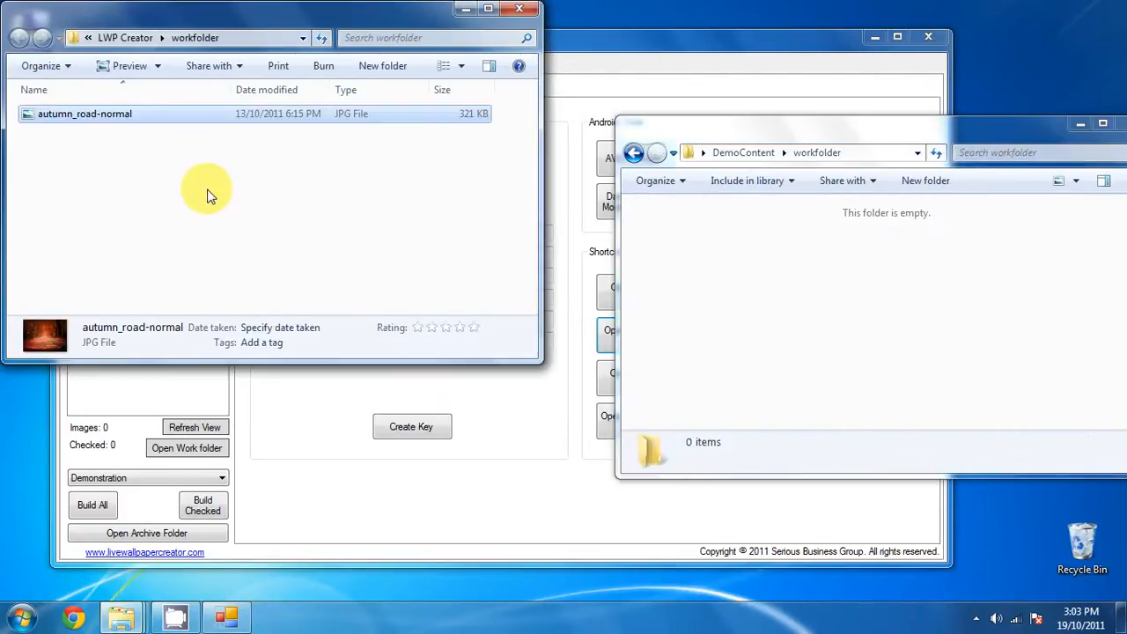
{"action": "mouse_move", "coordinate": [526, 9]}
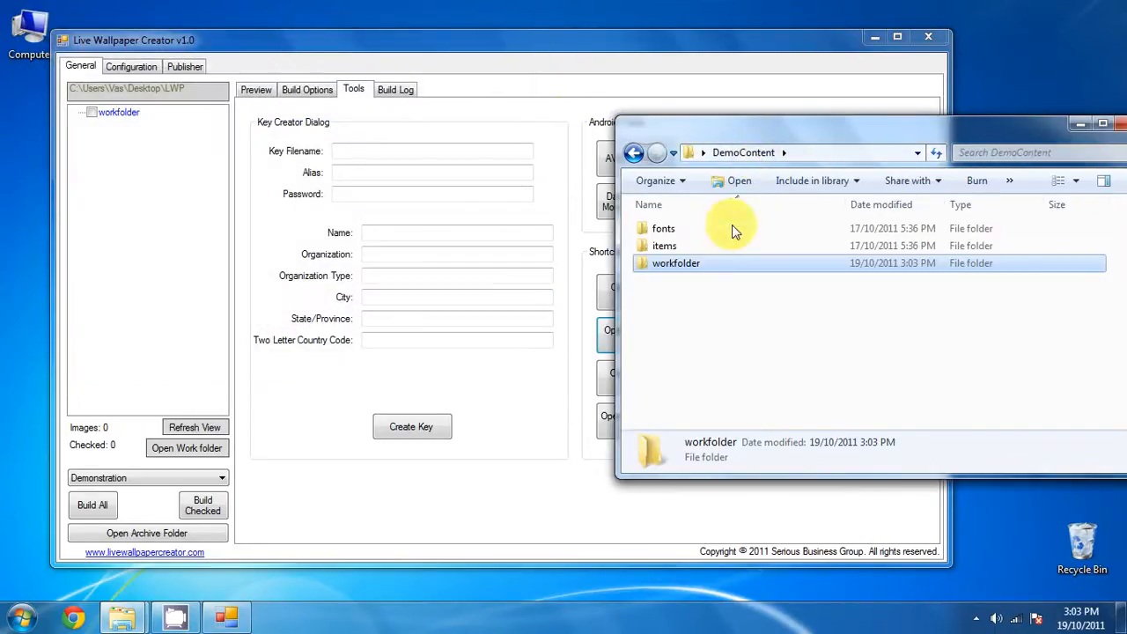
{"action": "double_click", "coordinate": [664, 247]}
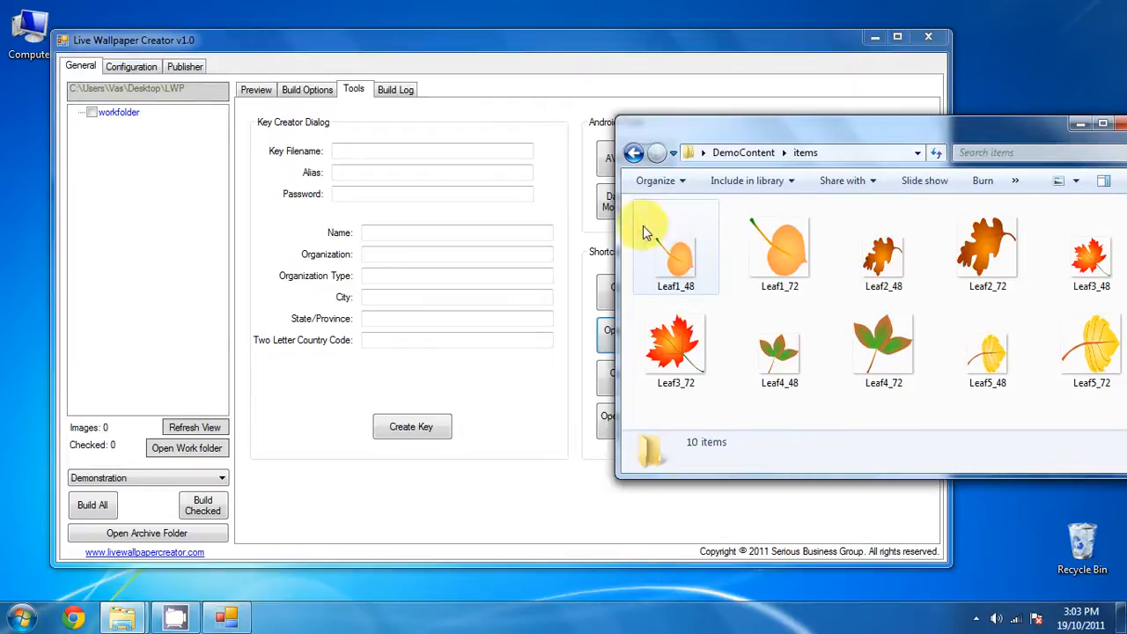
{"action": "left_click_drag", "start_coordinate": [775, 123], "coordinate": [740, 102]}
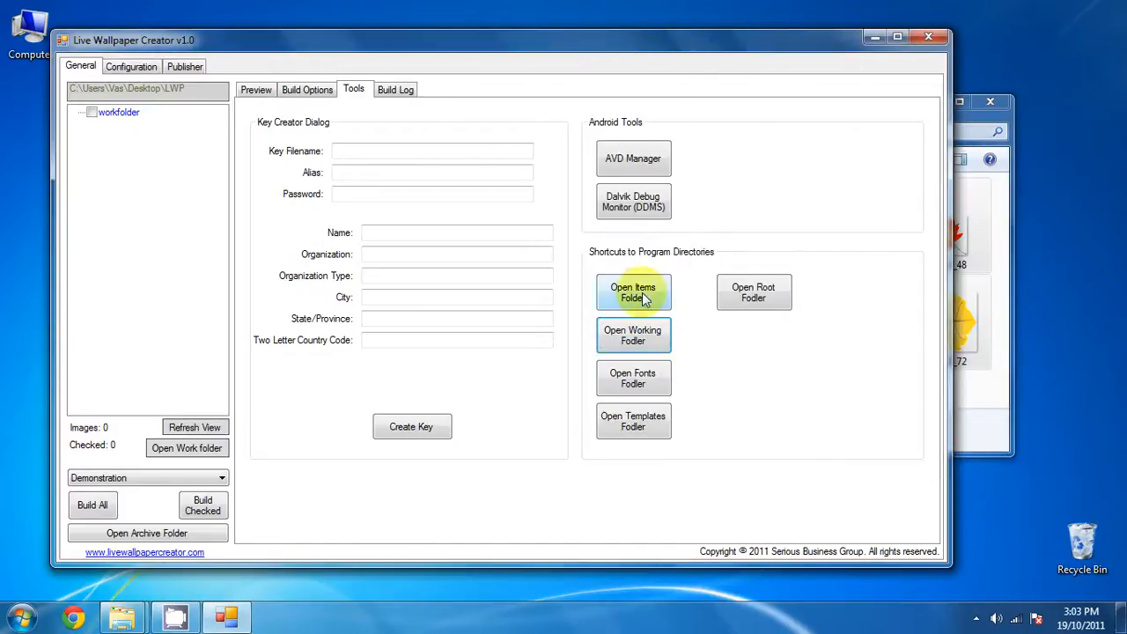
Move all ten leaf PNG images from DemoContent\items into the program's items folder
{"action": "left_click", "coordinate": [634, 292]}
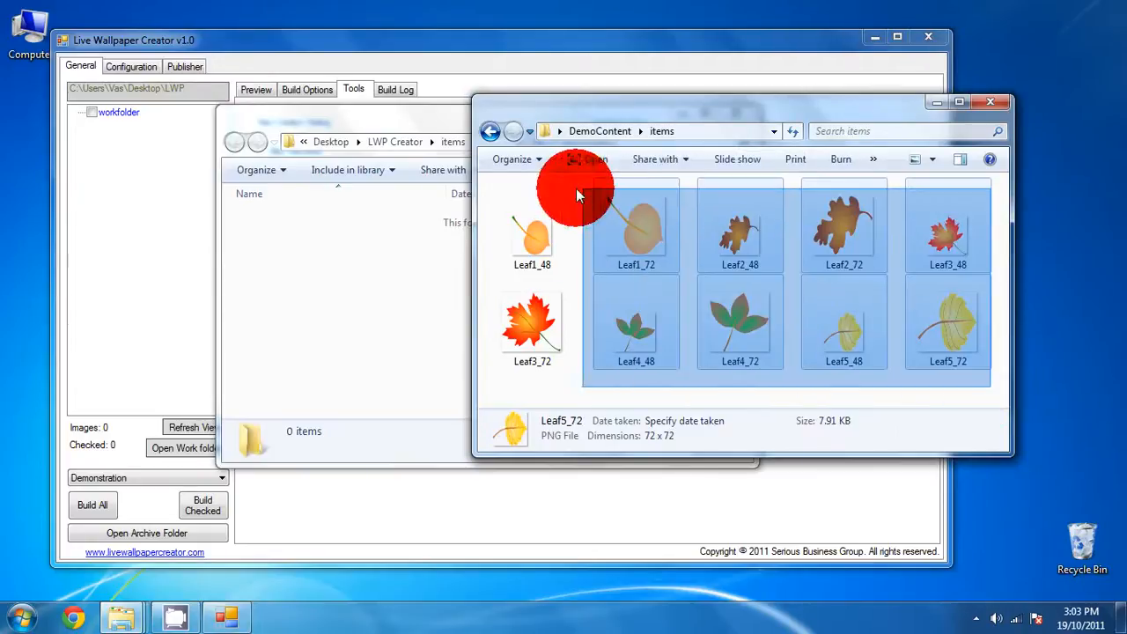
{"action": "key", "text": "ctrl+a"}
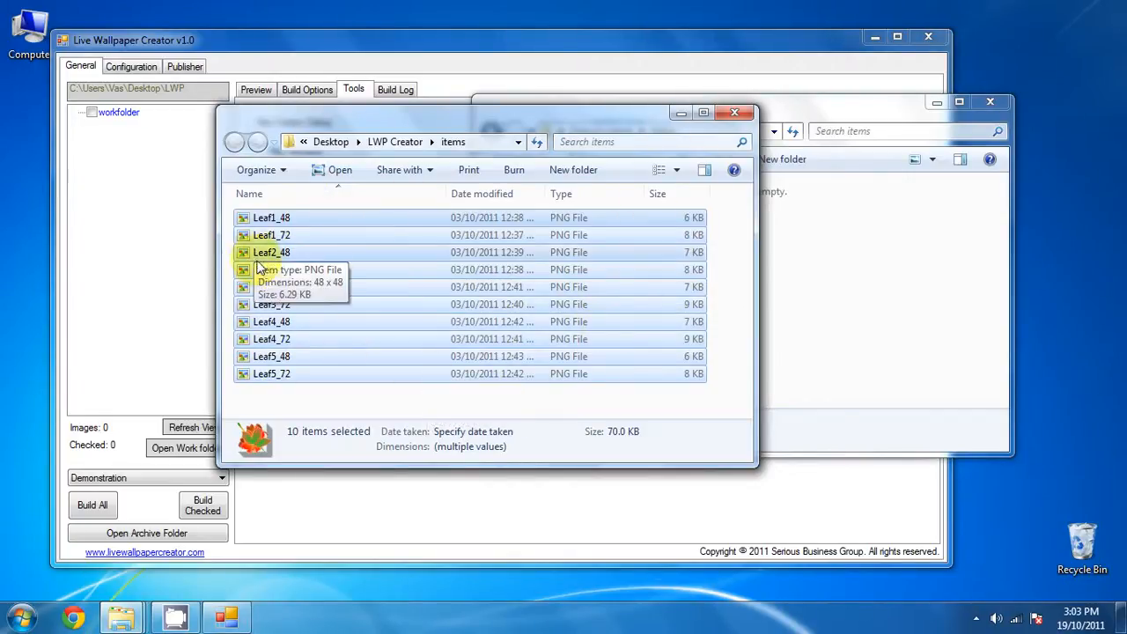
{"action": "mouse_move", "coordinate": [356, 335]}
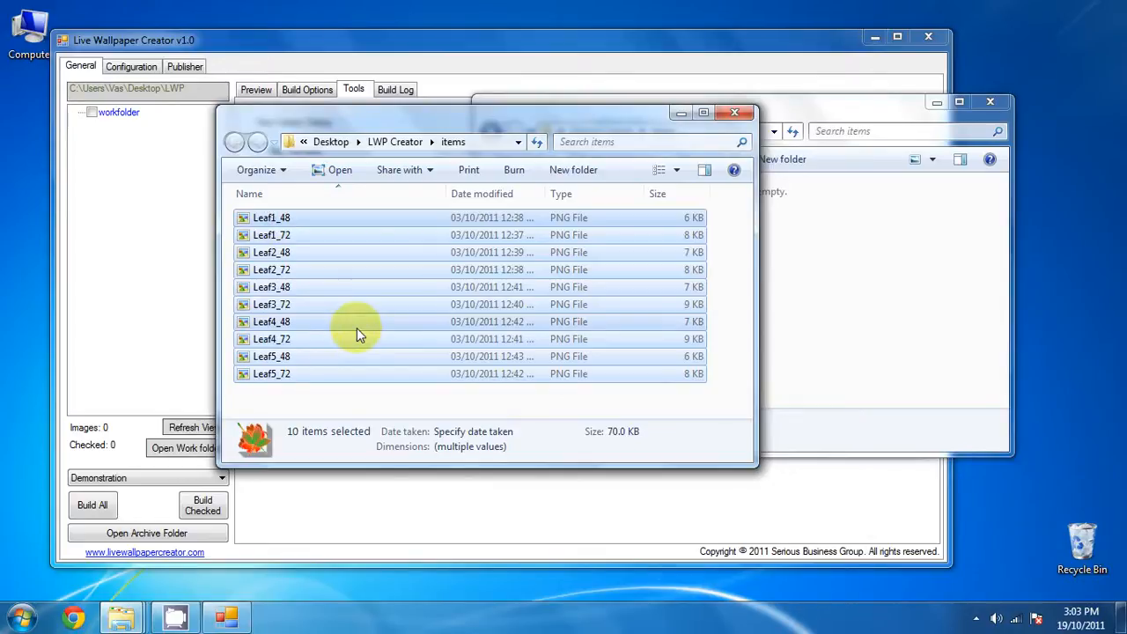
{"action": "mouse_move", "coordinate": [641, 306]}
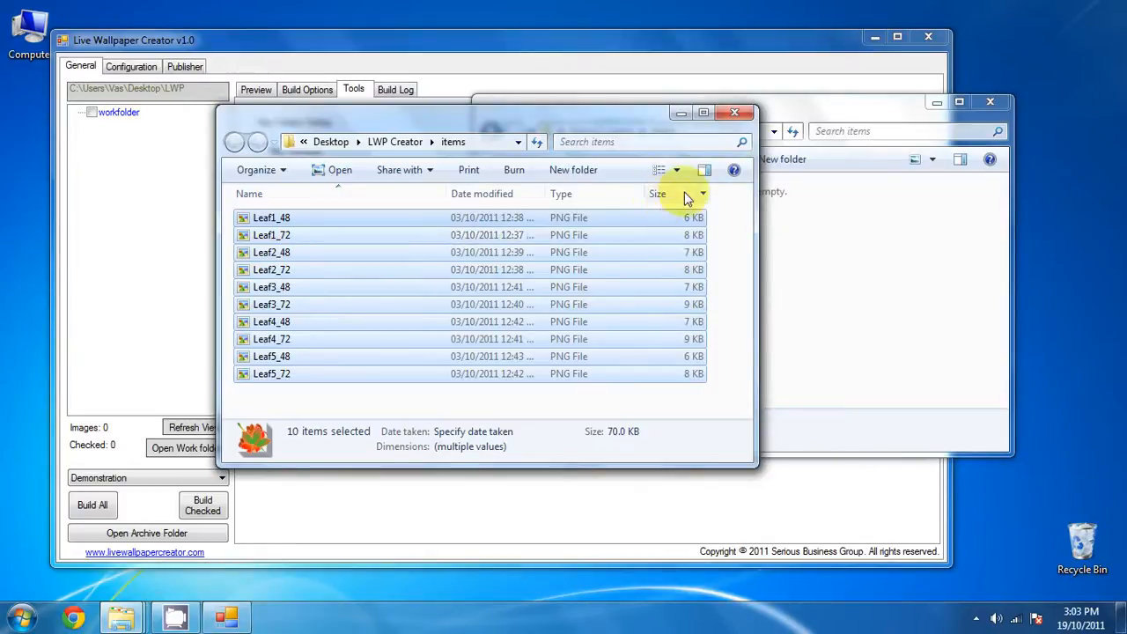
{"action": "mouse_move", "coordinate": [750, 233]}
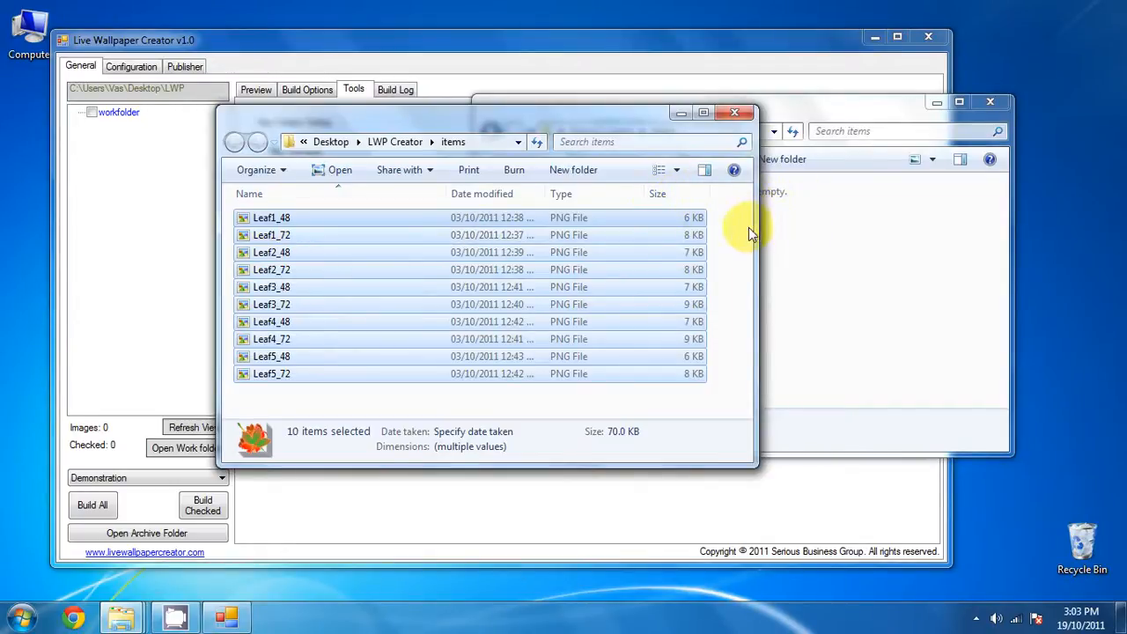
{"action": "mouse_move", "coordinate": [729, 279]}
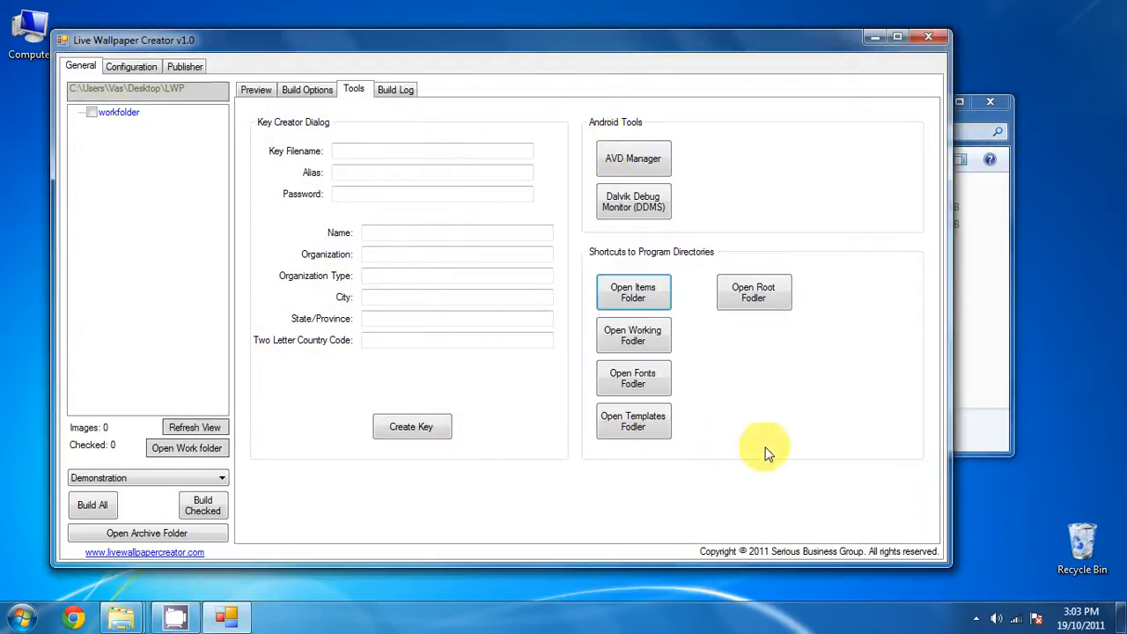
{"action": "mouse_move", "coordinate": [743, 388]}
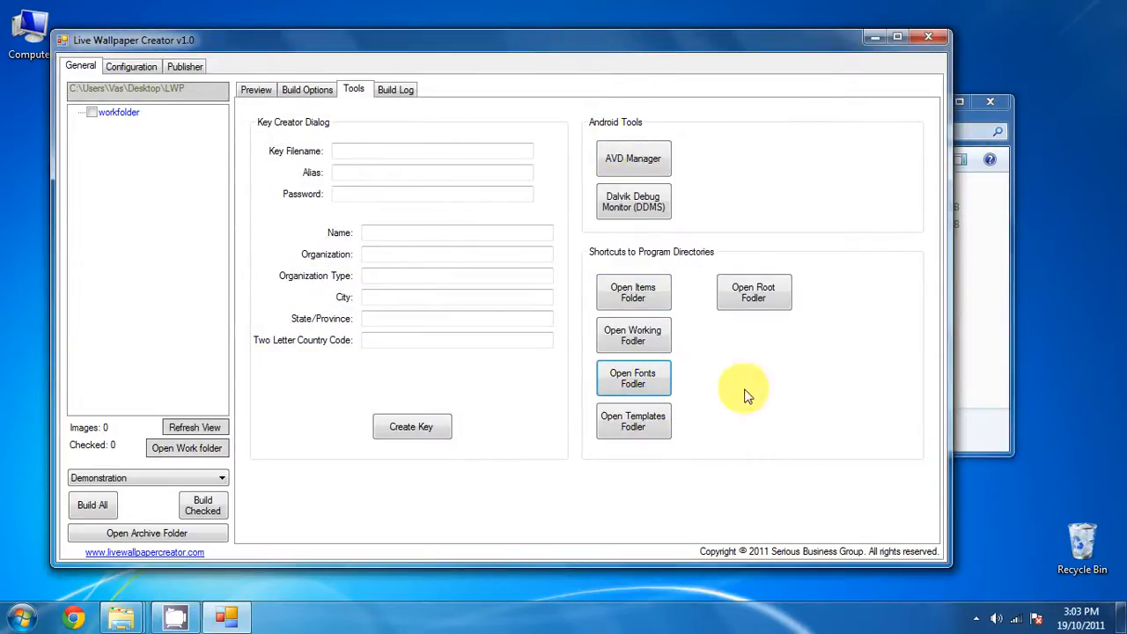
Show the Chantelli Antiqua font in the program's fonts folder, preview it and close the preview
{"action": "left_click", "coordinate": [632, 376]}
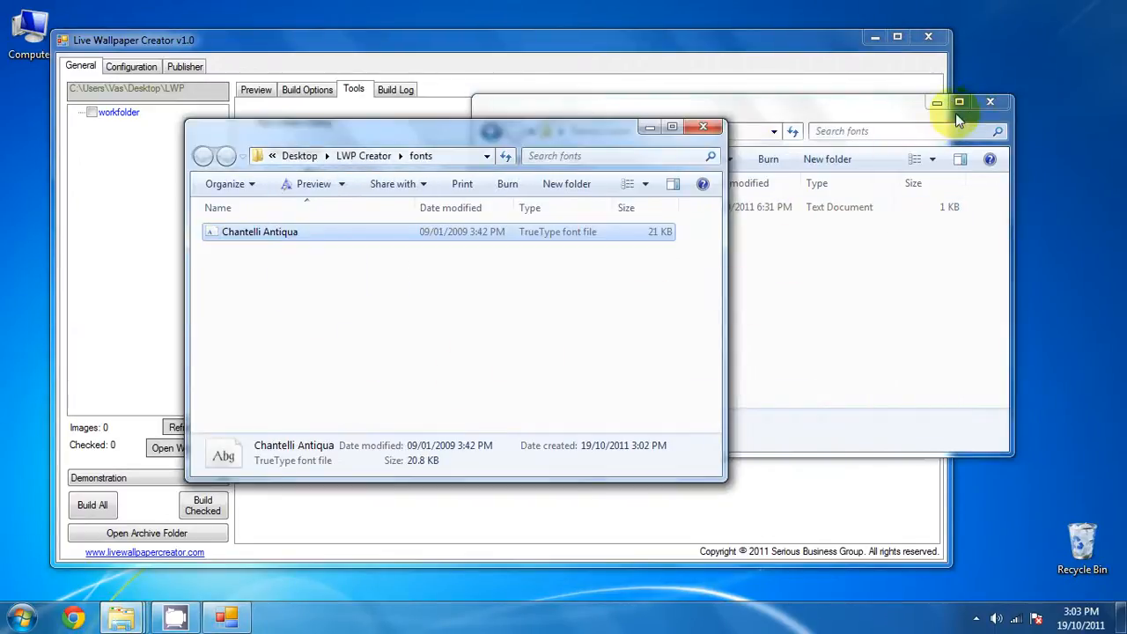
{"action": "left_click", "coordinate": [989, 101]}
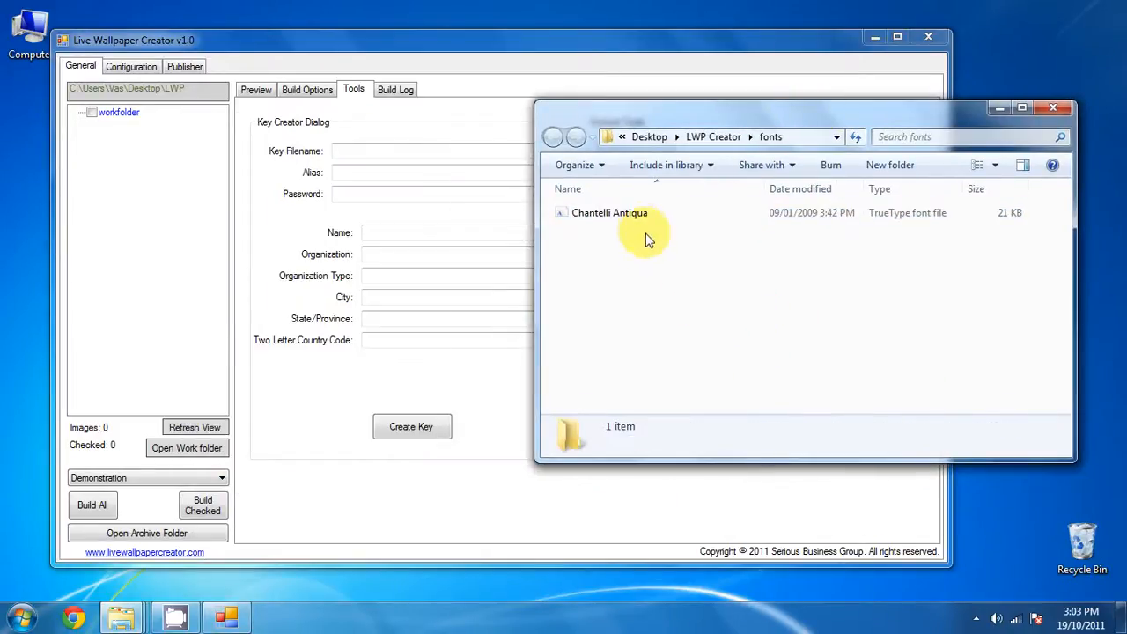
{"action": "double_click", "coordinate": [609, 212]}
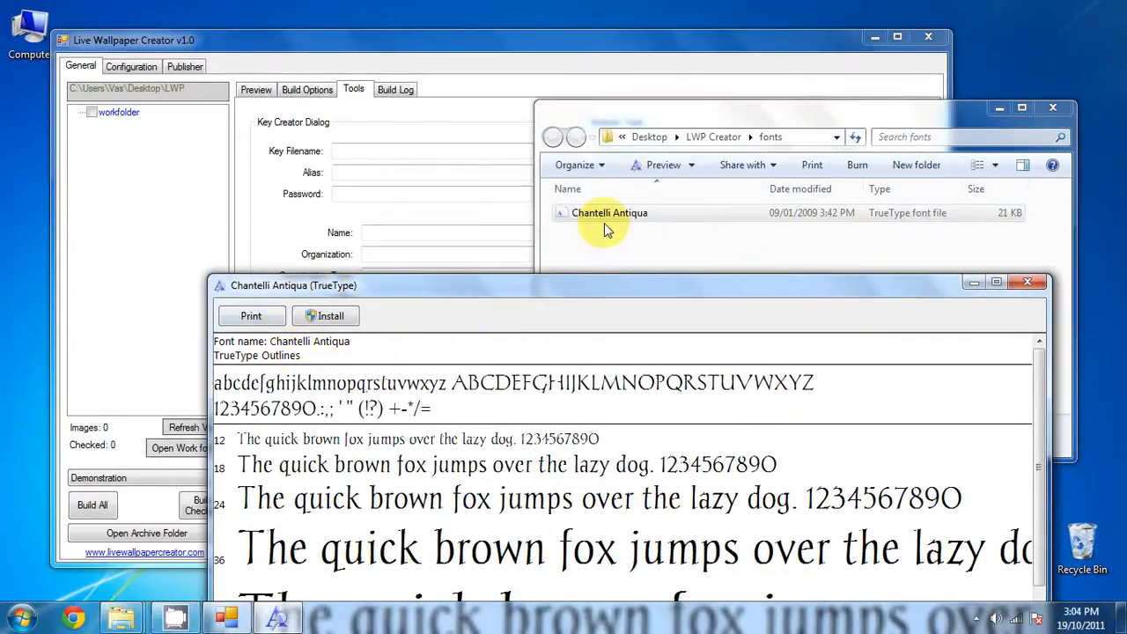
{"action": "mouse_move", "coordinate": [1081, 280]}
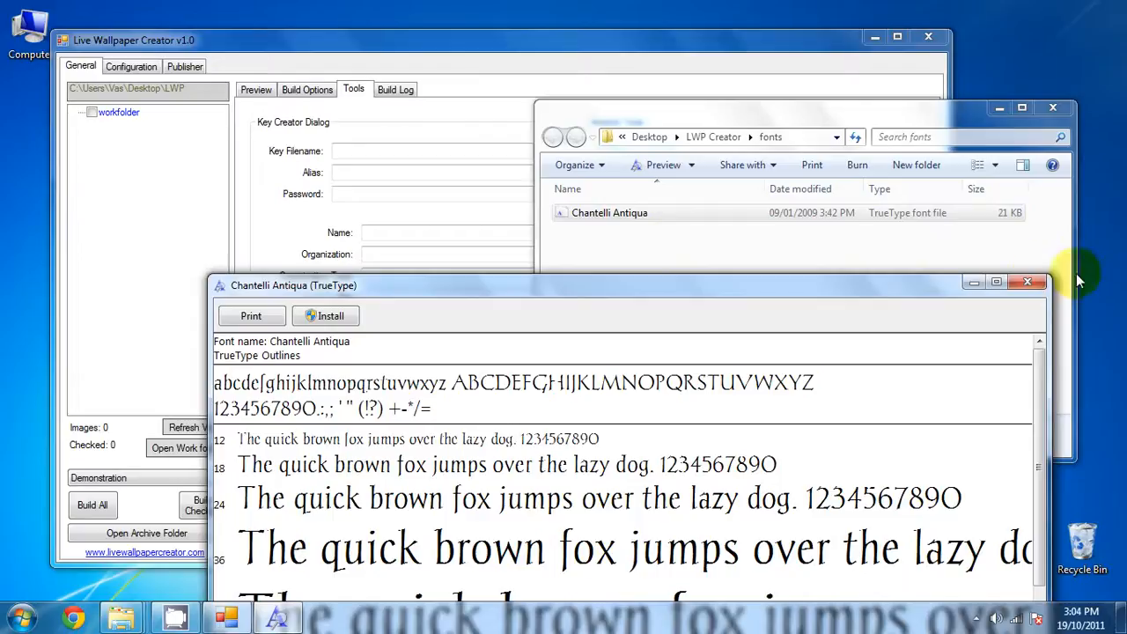
{"action": "mouse_move", "coordinate": [1028, 282]}
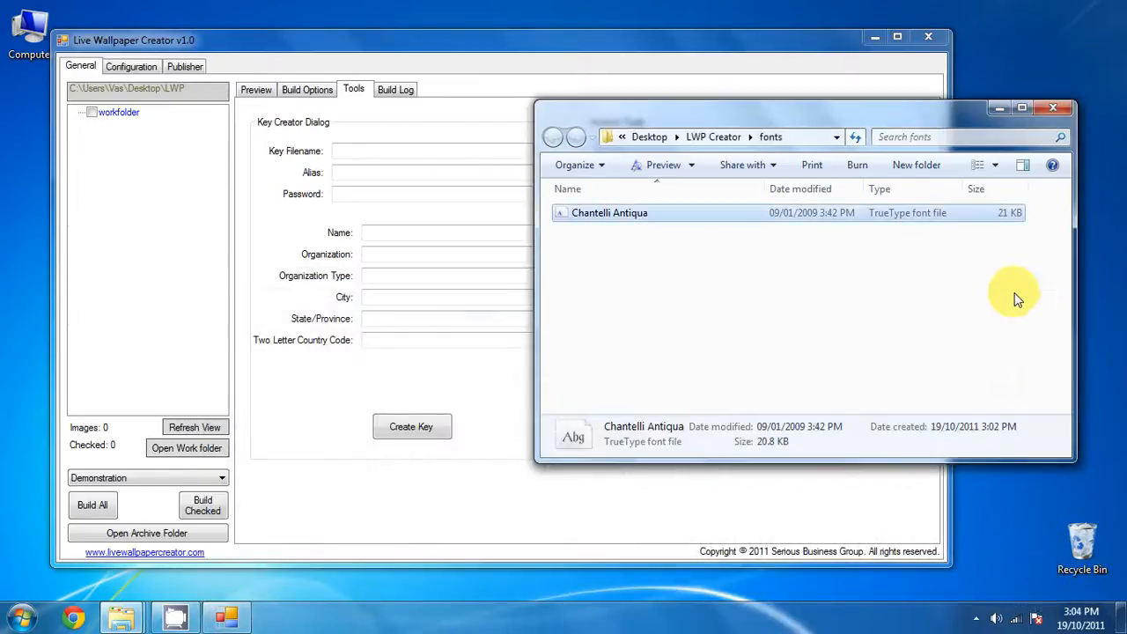
{"action": "left_click", "coordinate": [1053, 107]}
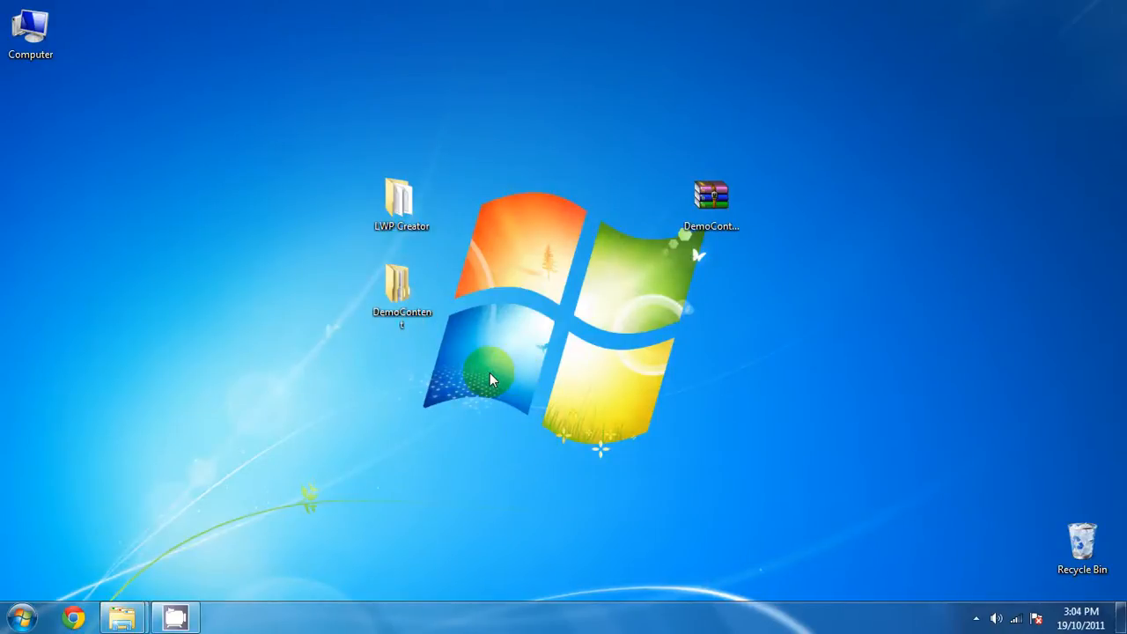
{"action": "mouse_move", "coordinate": [168, 509]}
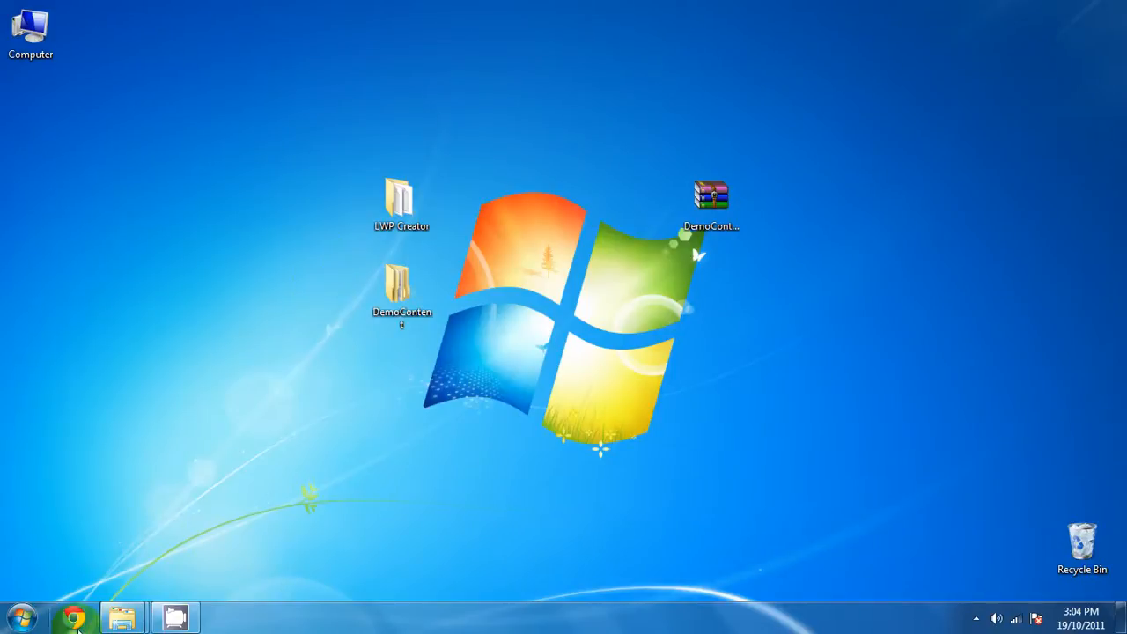
{"action": "mouse_move", "coordinate": [123, 616]}
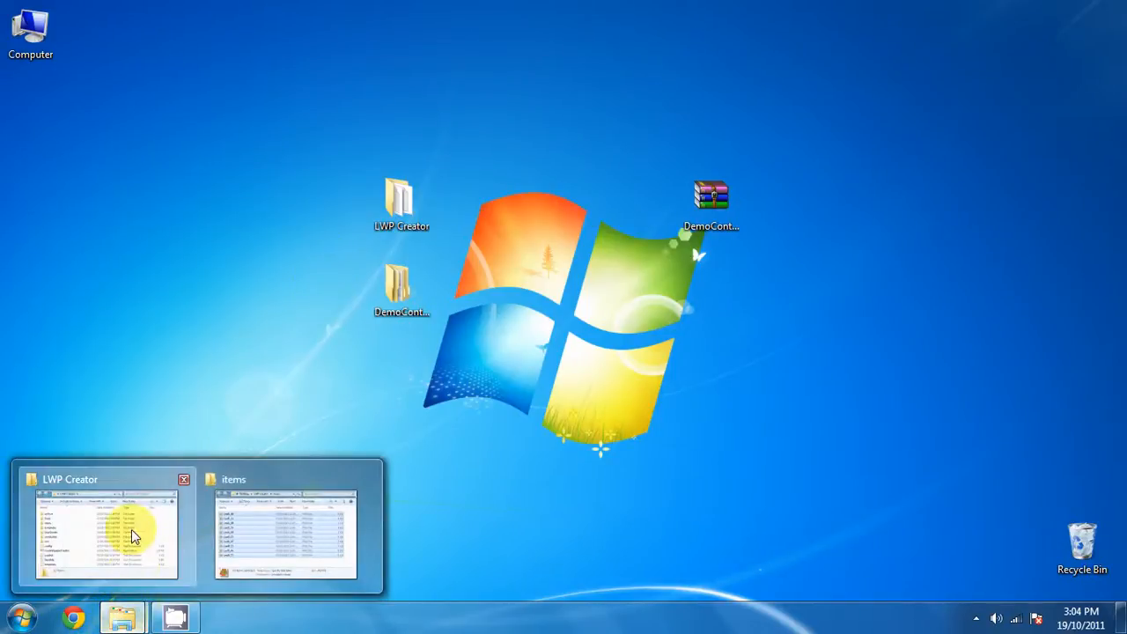
Bring back the LWP Creator folder and relaunch LiveWallpaperCreator.exe with autumn_road-normal loaded
{"action": "left_click", "coordinate": [104, 528]}
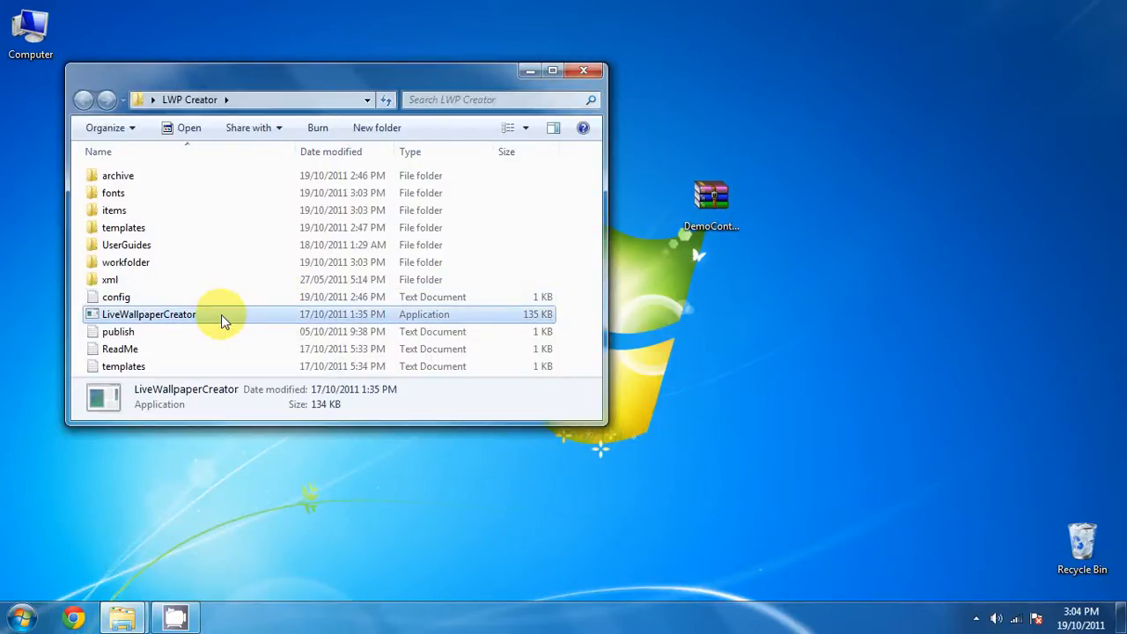
{"action": "double_click", "coordinate": [148, 313]}
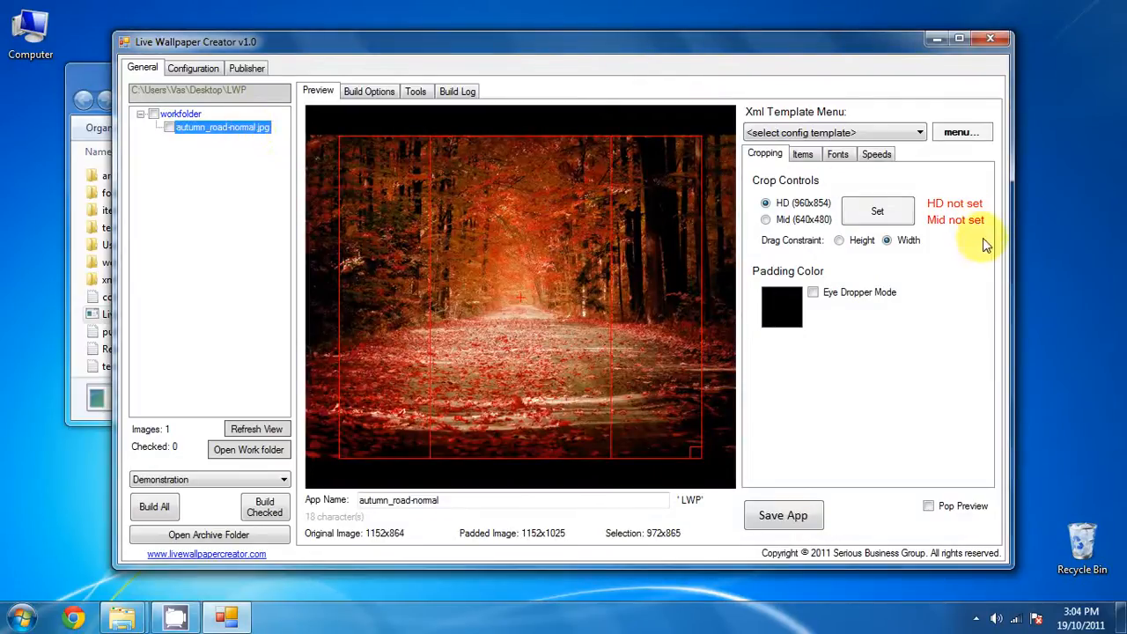
{"action": "mouse_move", "coordinate": [295, 275]}
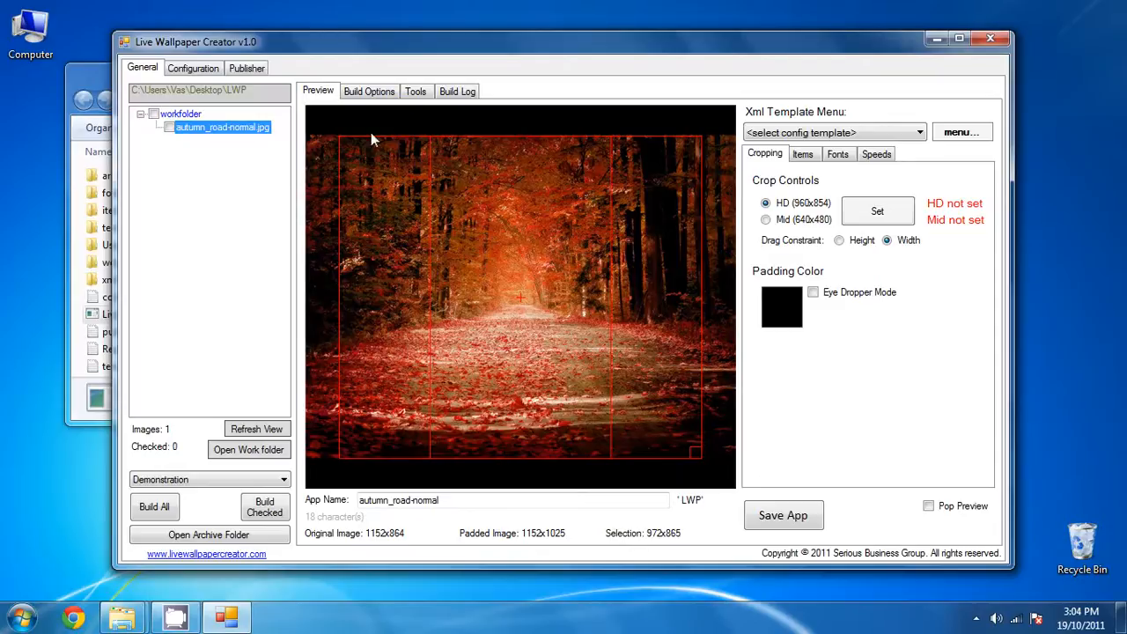
{"action": "mouse_move", "coordinate": [324, 155]}
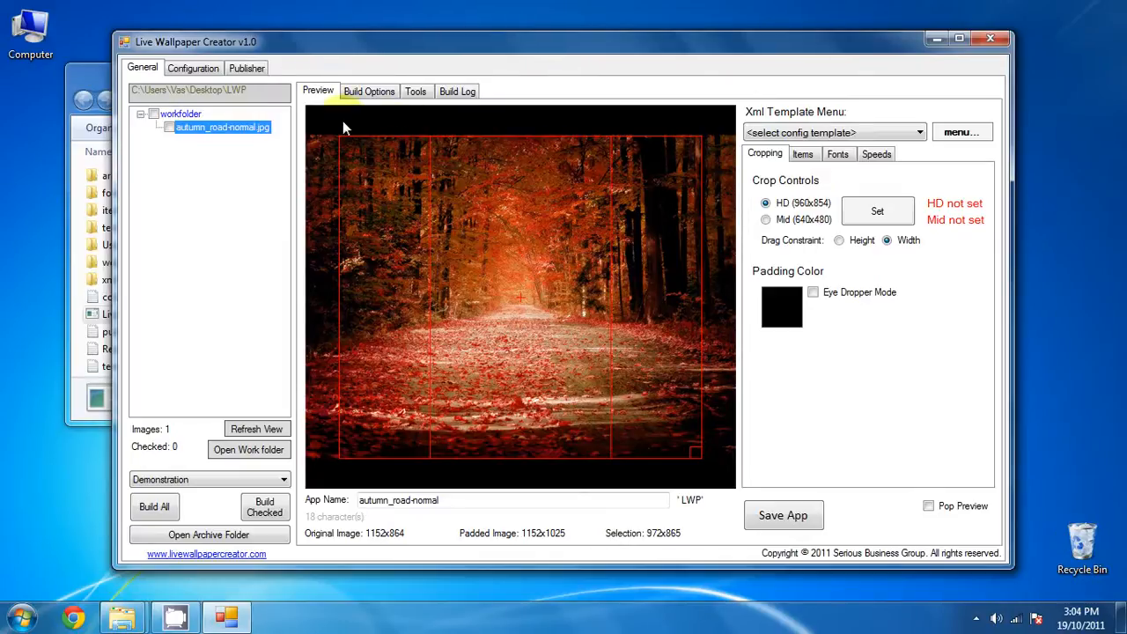
{"action": "mouse_move", "coordinate": [336, 253]}
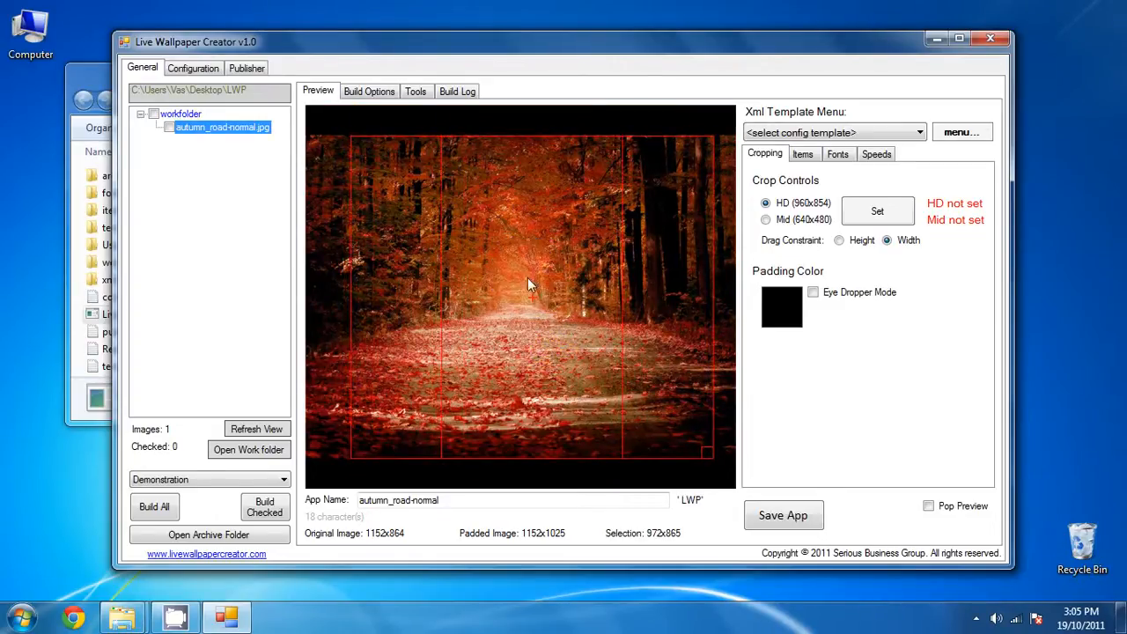
Place the HD crop frame over the autumn road picture in the Preview tab
{"action": "left_click", "coordinate": [444, 317]}
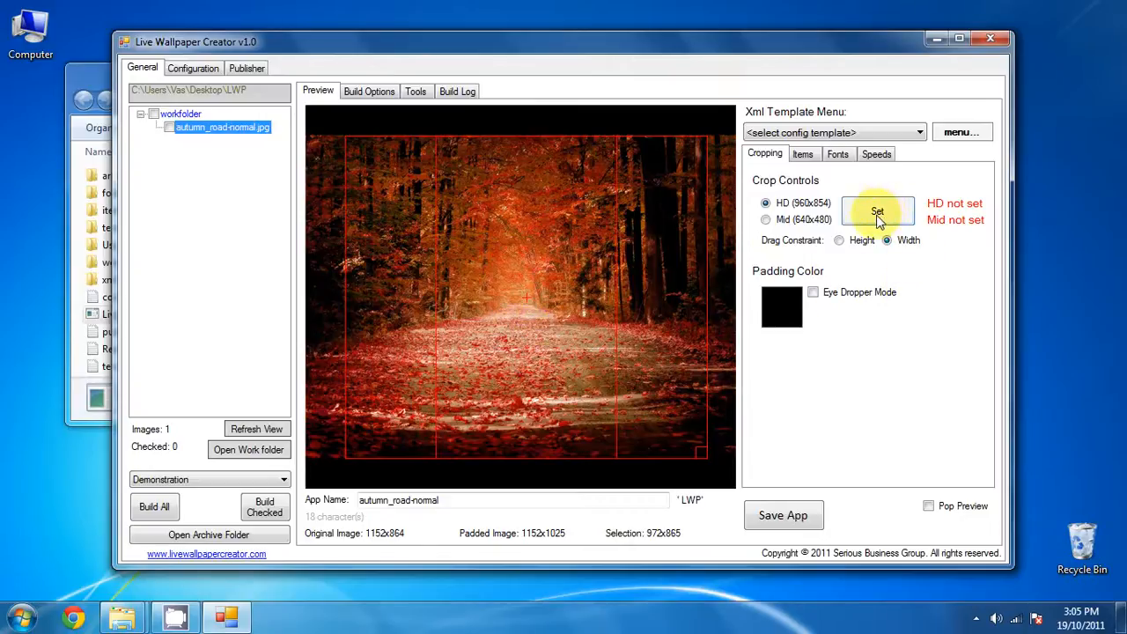
Lock the HD crop, switch to the Mid size, and move and enlarge its selection with drag constrained to height
{"action": "left_click", "coordinate": [877, 212]}
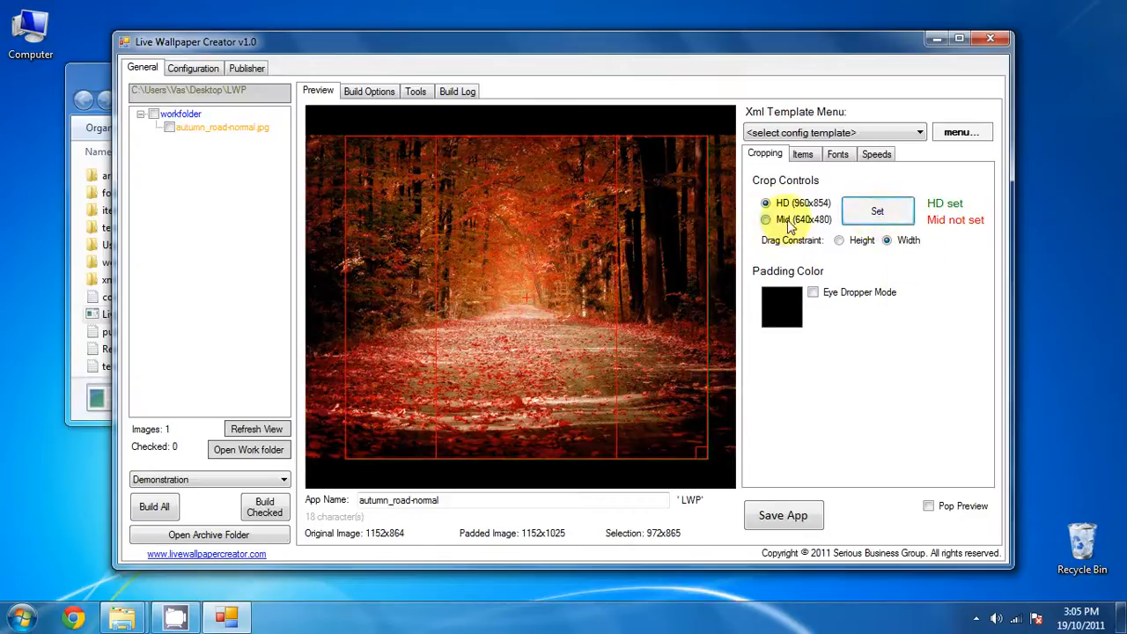
{"action": "left_click", "coordinate": [876, 211]}
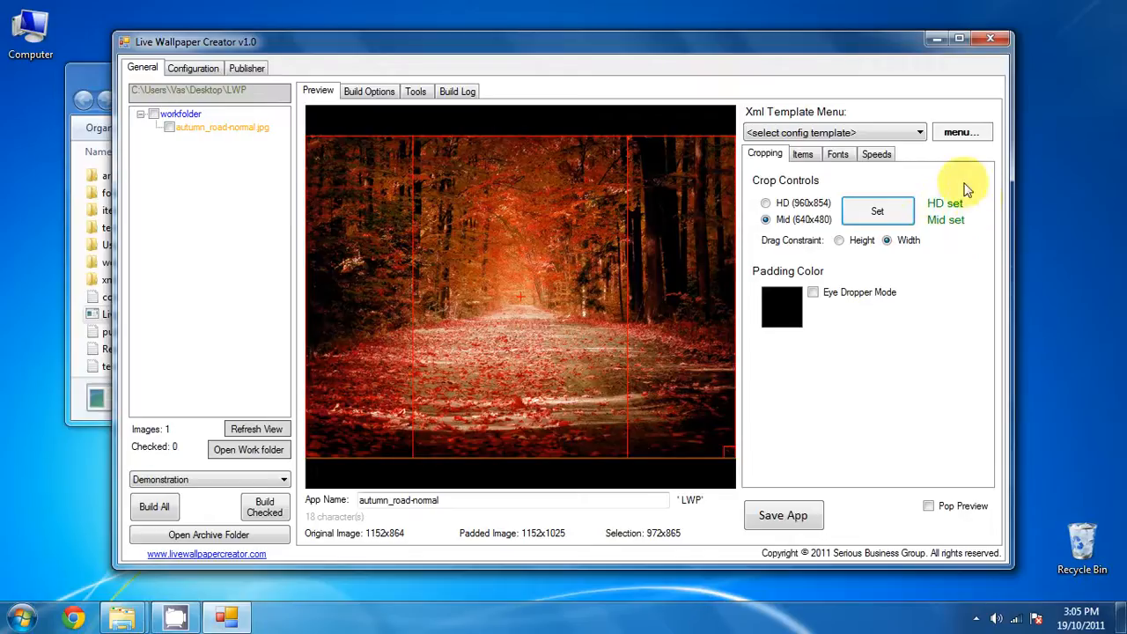
{"action": "mouse_move", "coordinate": [944, 236]}
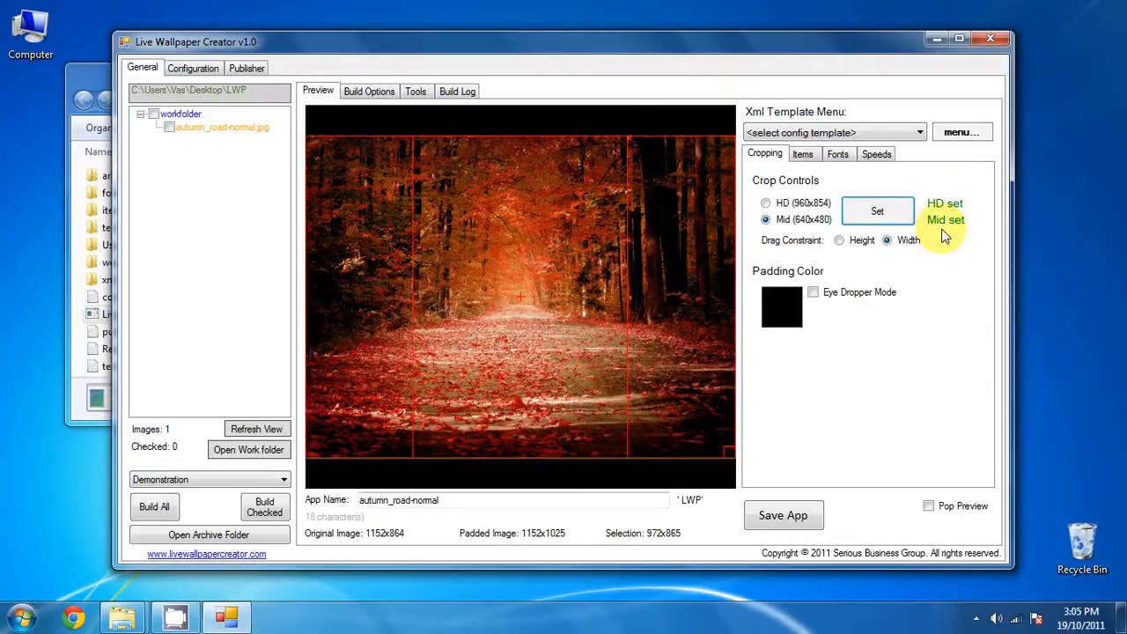
{"action": "mouse_move", "coordinate": [750, 282]}
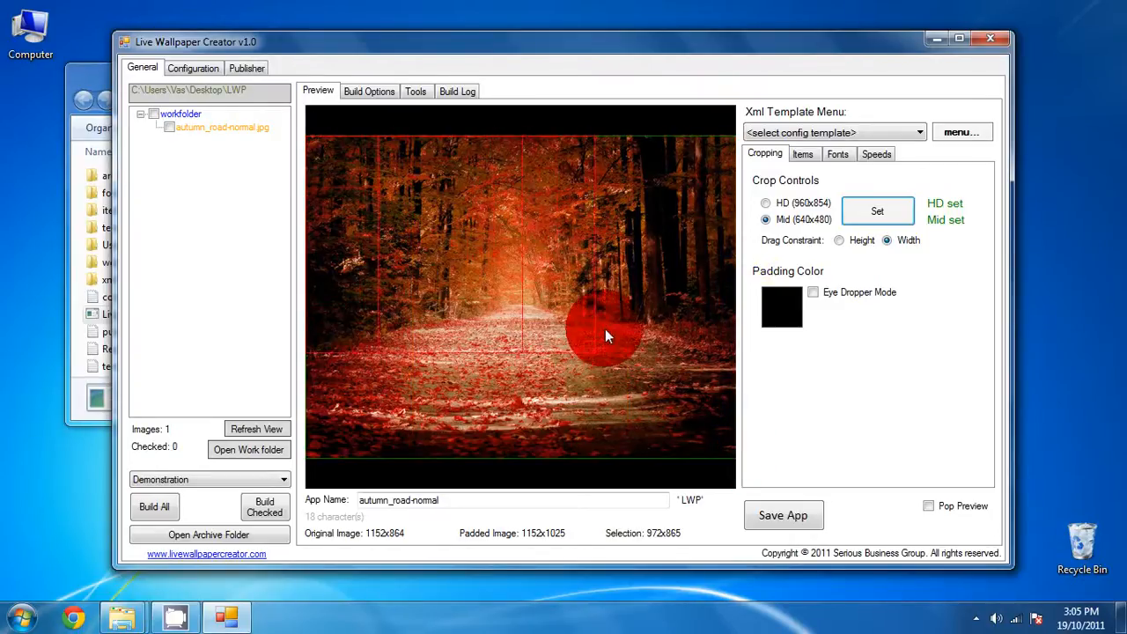
{"action": "left_click_drag", "start_coordinate": [607, 339], "coordinate": [713, 333]}
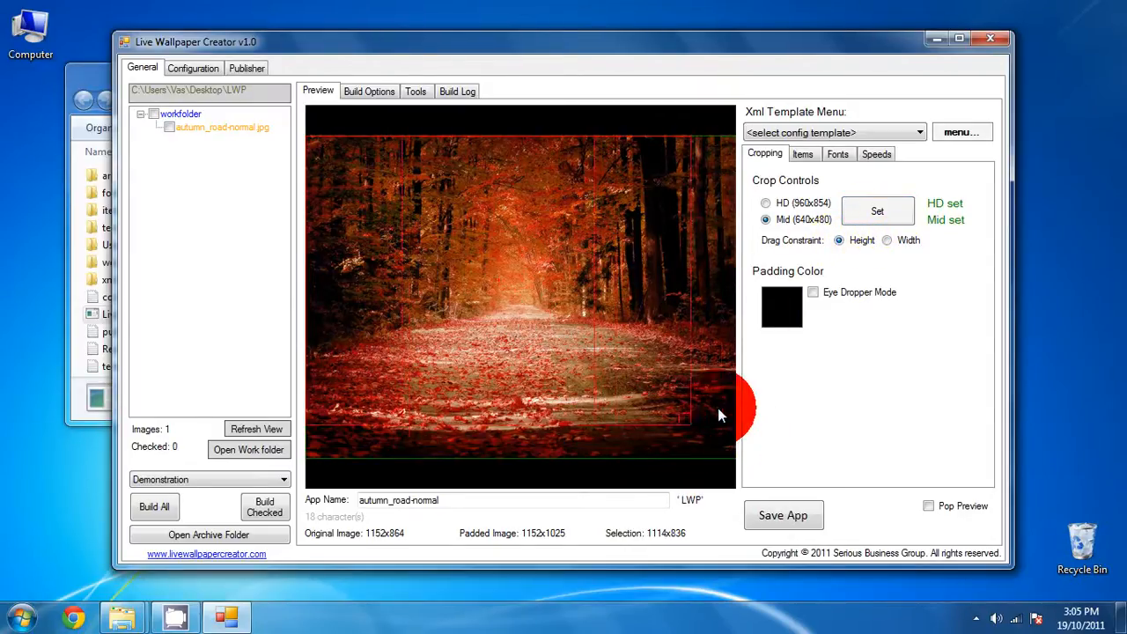
{"action": "left_click_drag", "start_coordinate": [720, 416], "coordinate": [724, 450]}
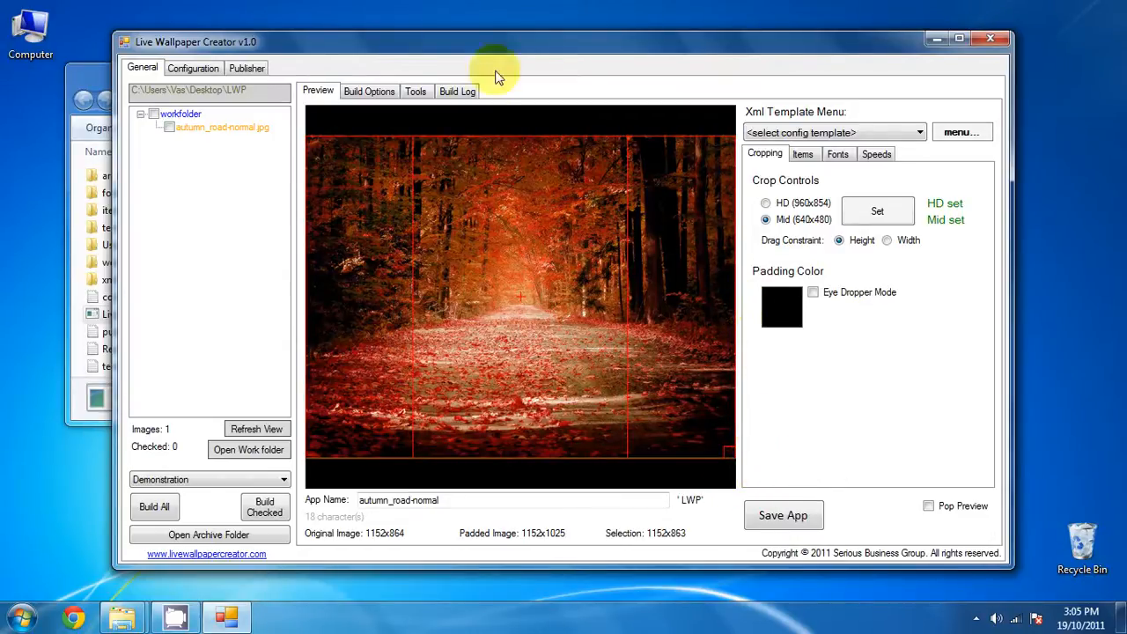
{"action": "mouse_move", "coordinate": [782, 317]}
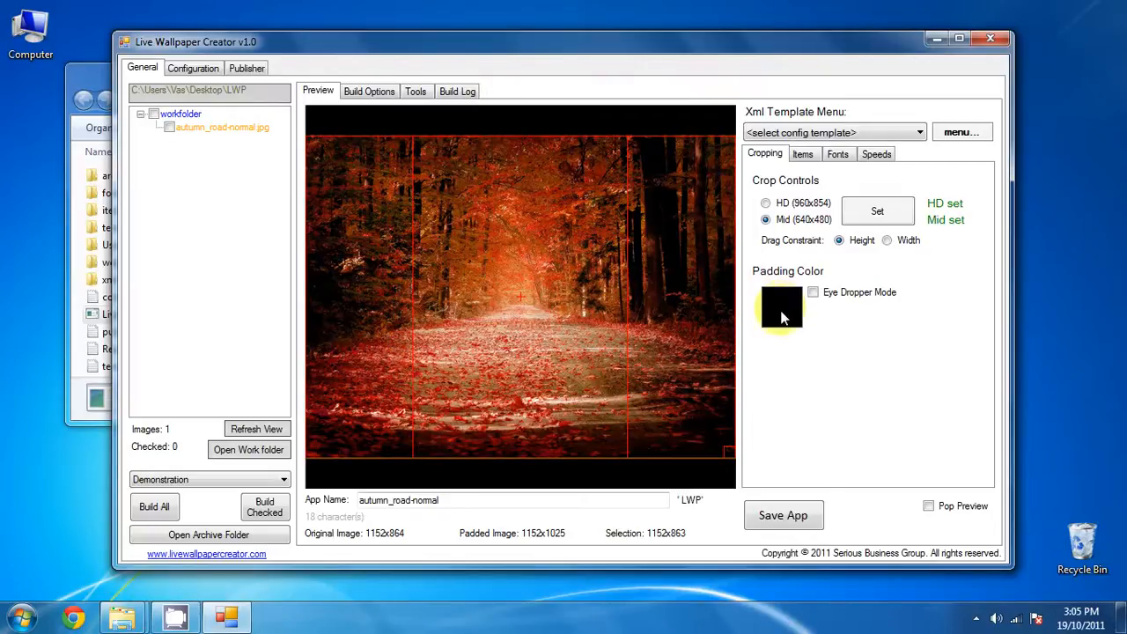
{"action": "mouse_move", "coordinate": [637, 120]}
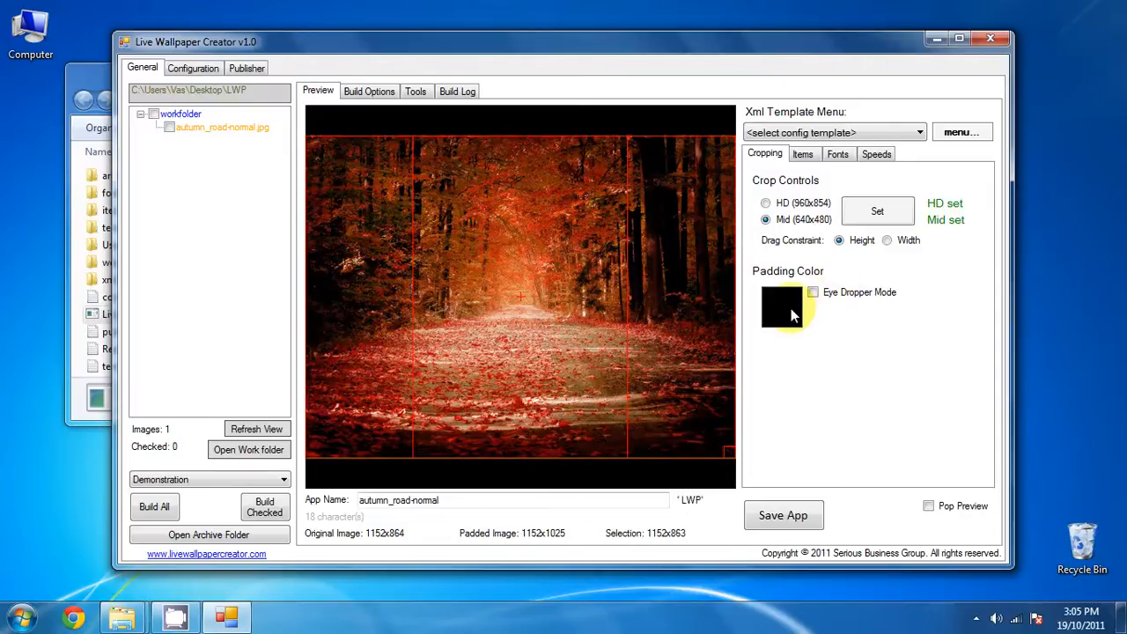
{"action": "left_click", "coordinate": [781, 306]}
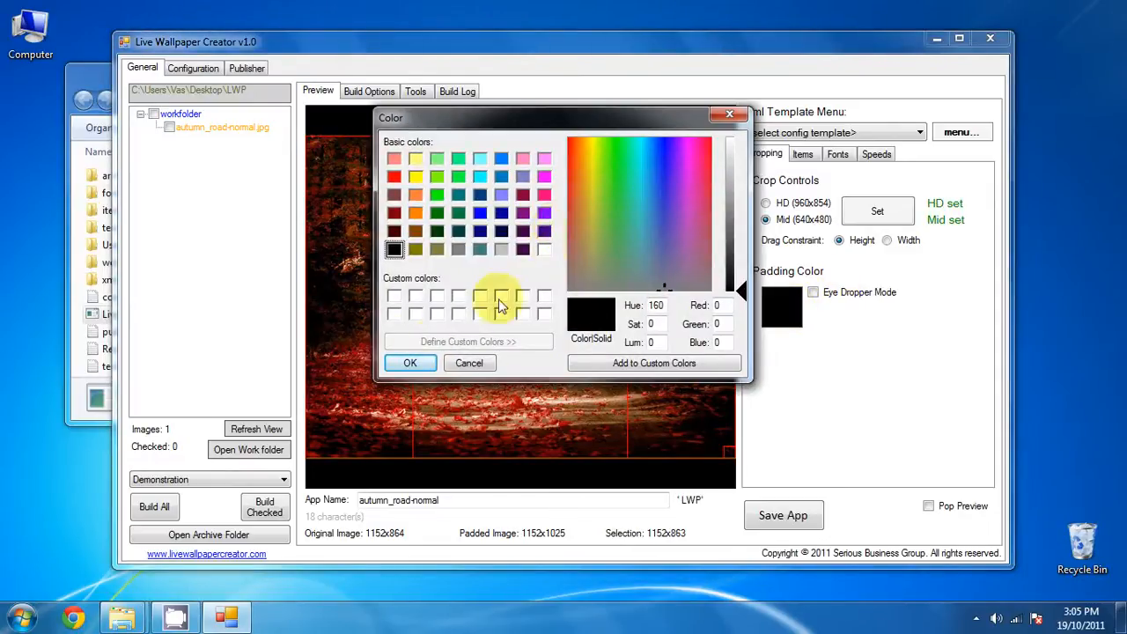
{"action": "left_click", "coordinate": [643, 180]}
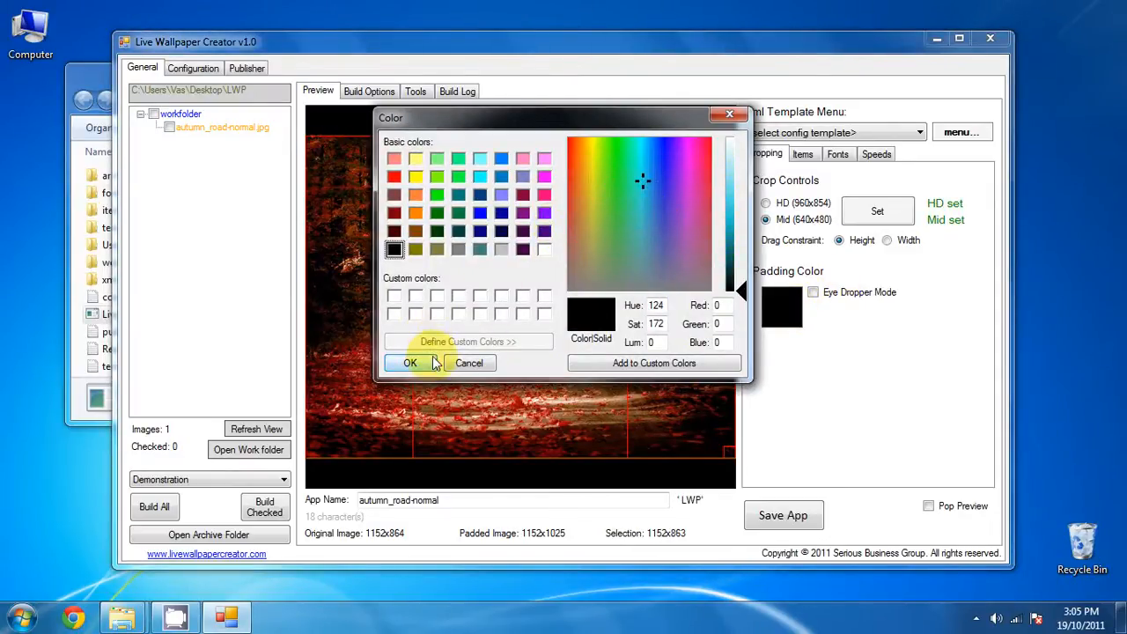
{"action": "left_click", "coordinate": [678, 191]}
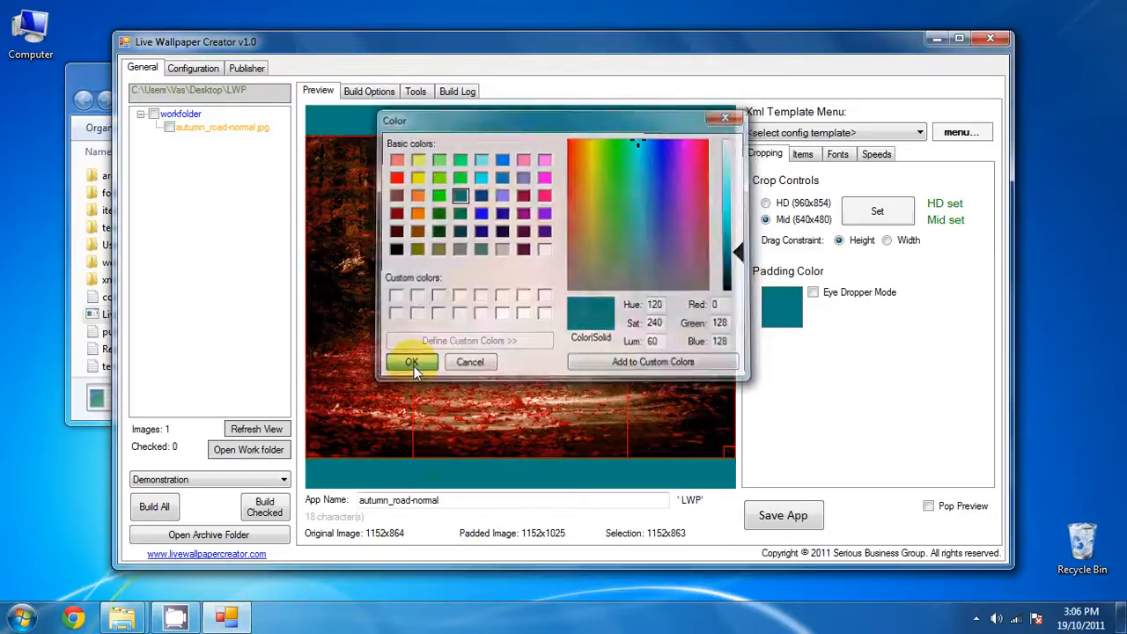
{"action": "left_click", "coordinate": [412, 363]}
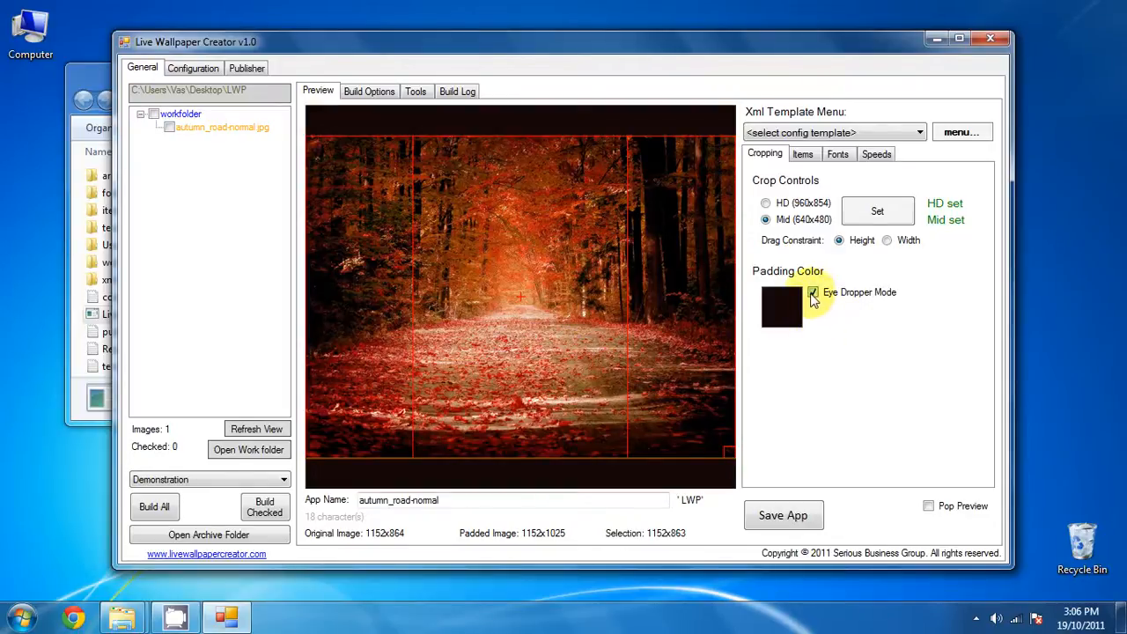
{"action": "left_click", "coordinate": [813, 292]}
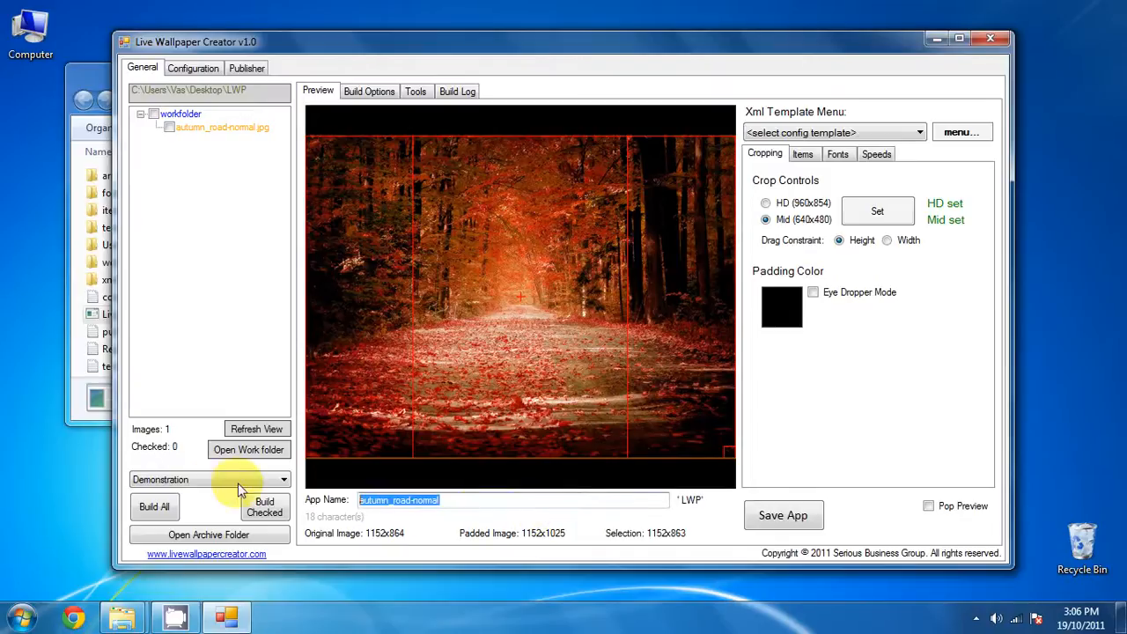
{"action": "mouse_move", "coordinate": [220, 479]}
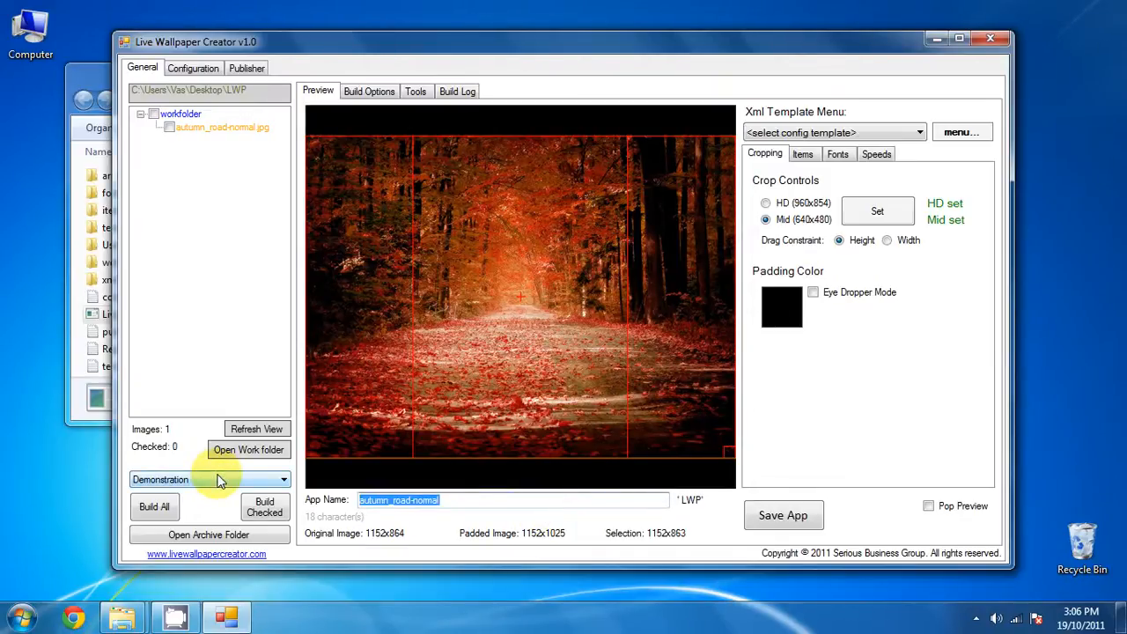
Rename the wallpaper's app name from autumn_road-normal to 'Leafs of Autumn'
{"action": "type", "text": "Leafs"}
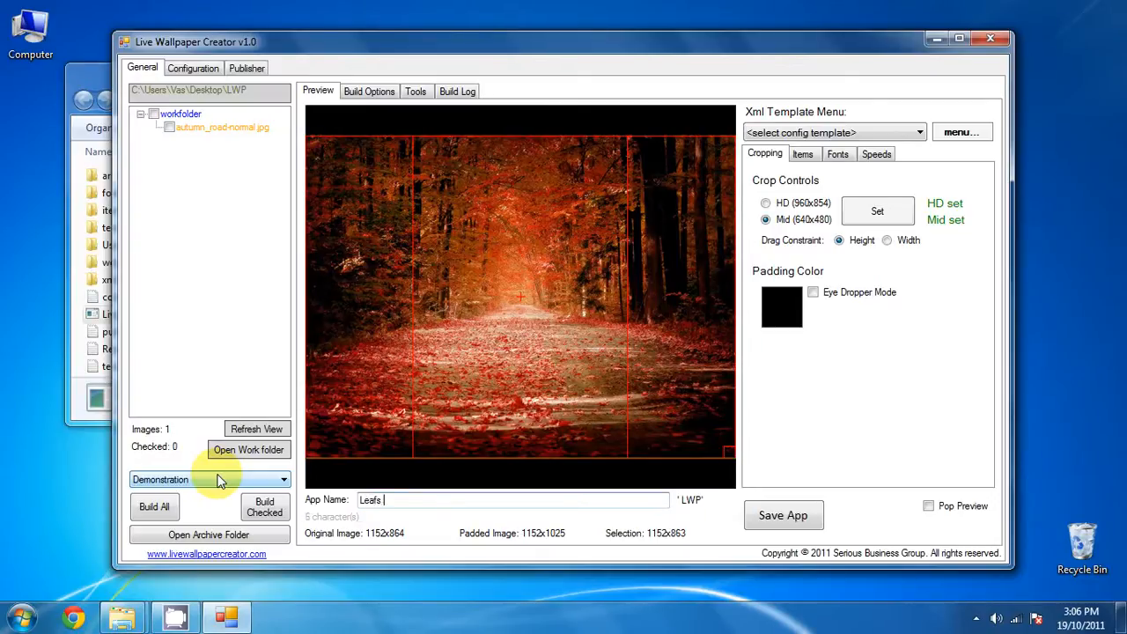
{"action": "type", "text": "of Auu"}
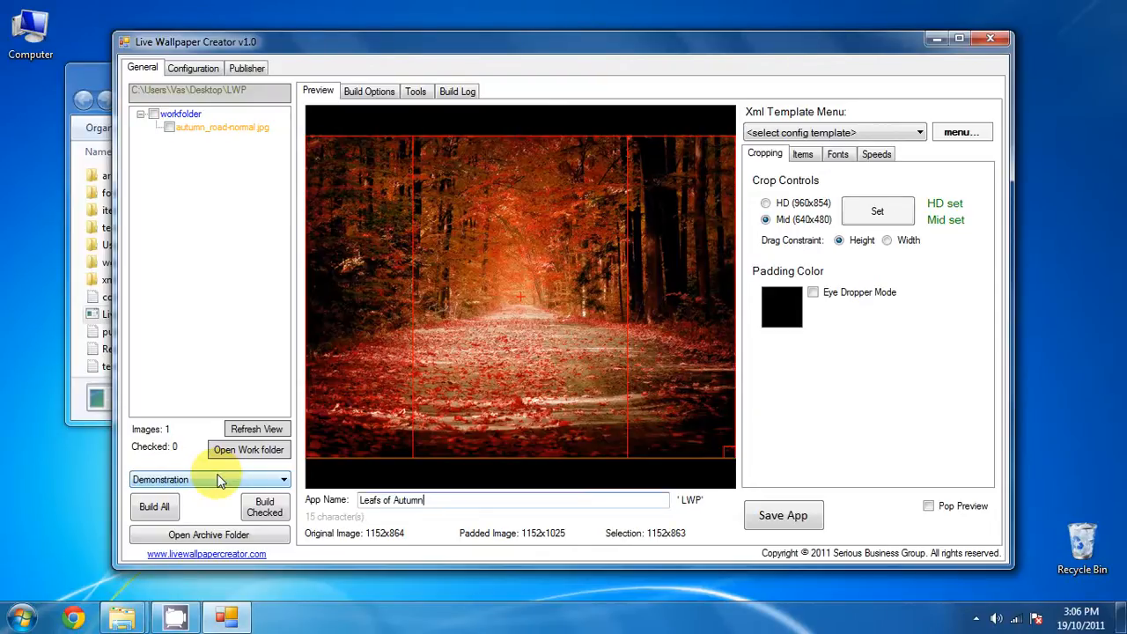
{"action": "mouse_move", "coordinate": [426, 521]}
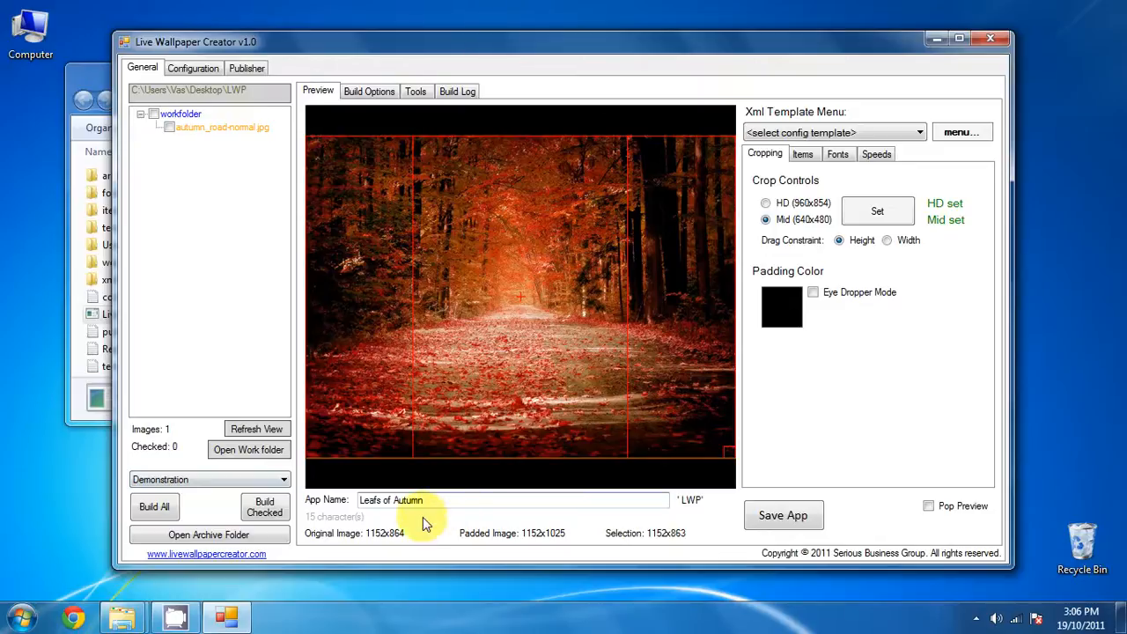
{"action": "mouse_move", "coordinate": [881, 380]}
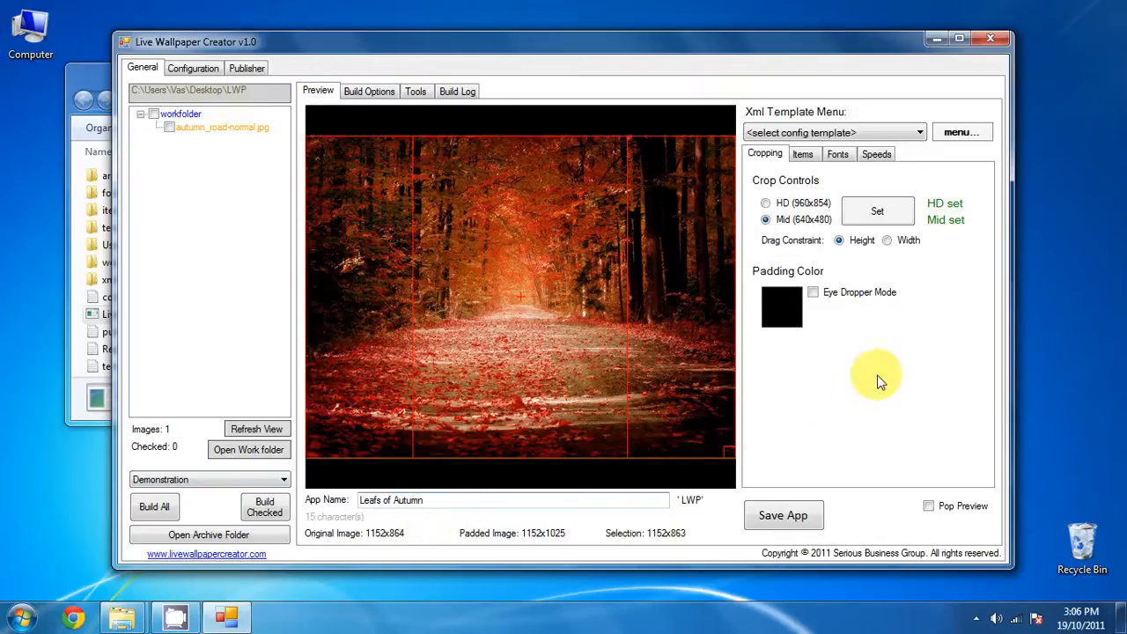
Add the five leaf images as Falling Image Items and set Pop Style to Text
{"action": "left_click", "coordinate": [803, 153]}
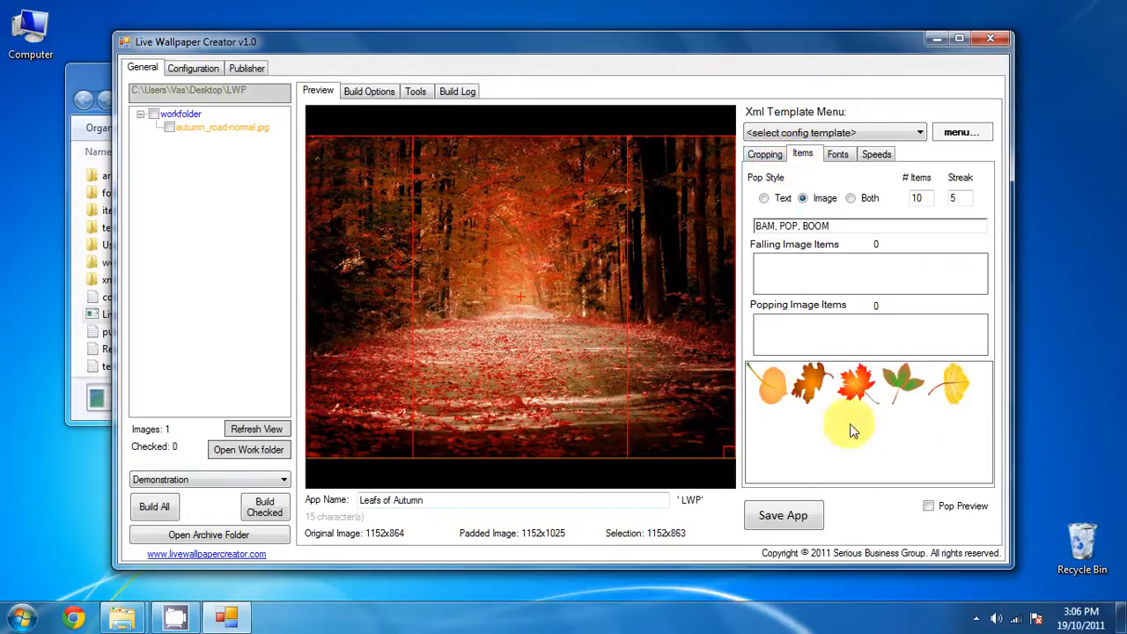
{"action": "left_click", "coordinate": [810, 384]}
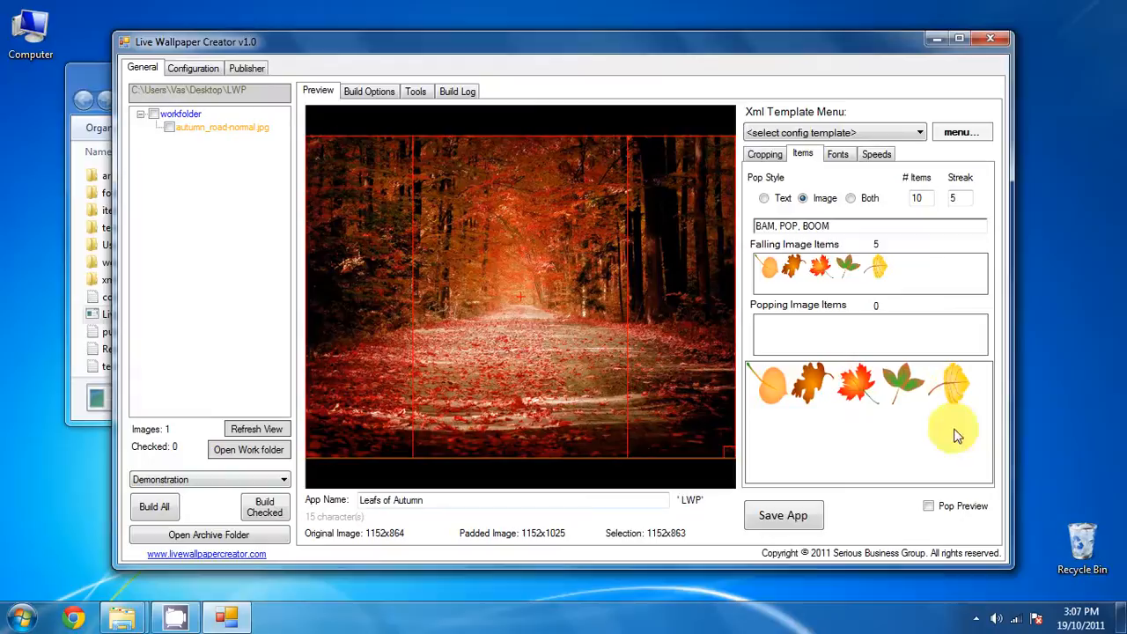
{"action": "mouse_move", "coordinate": [872, 308]}
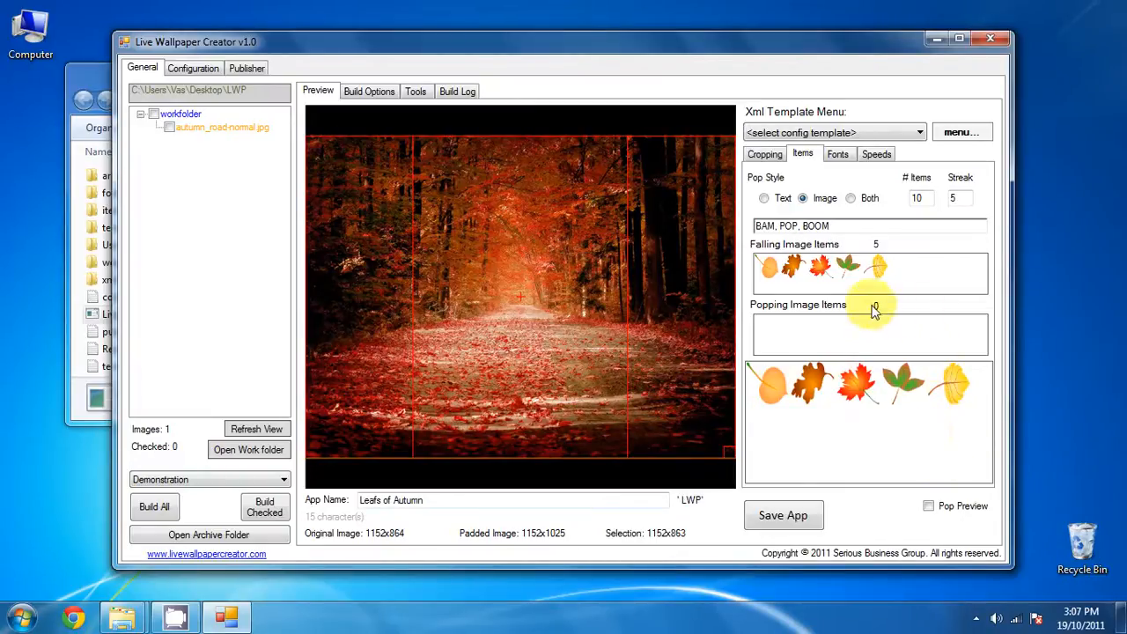
{"action": "left_click", "coordinate": [764, 197]}
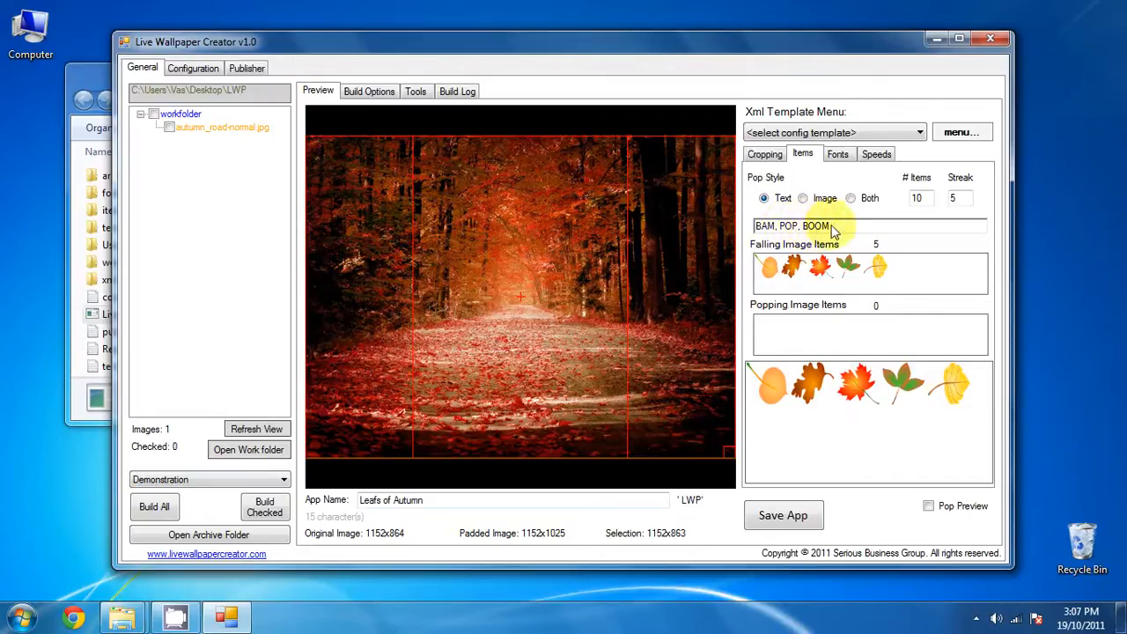
{"action": "mouse_move", "coordinate": [847, 240]}
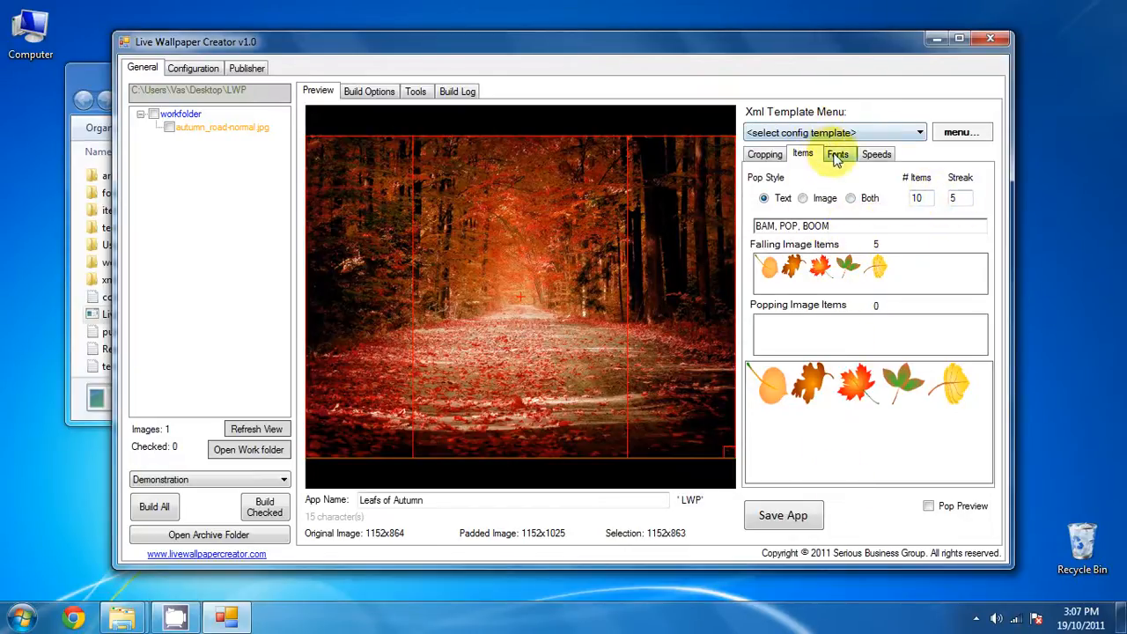
Set the pop text colour to brown and the background counter colour to black
{"action": "left_click", "coordinate": [838, 154]}
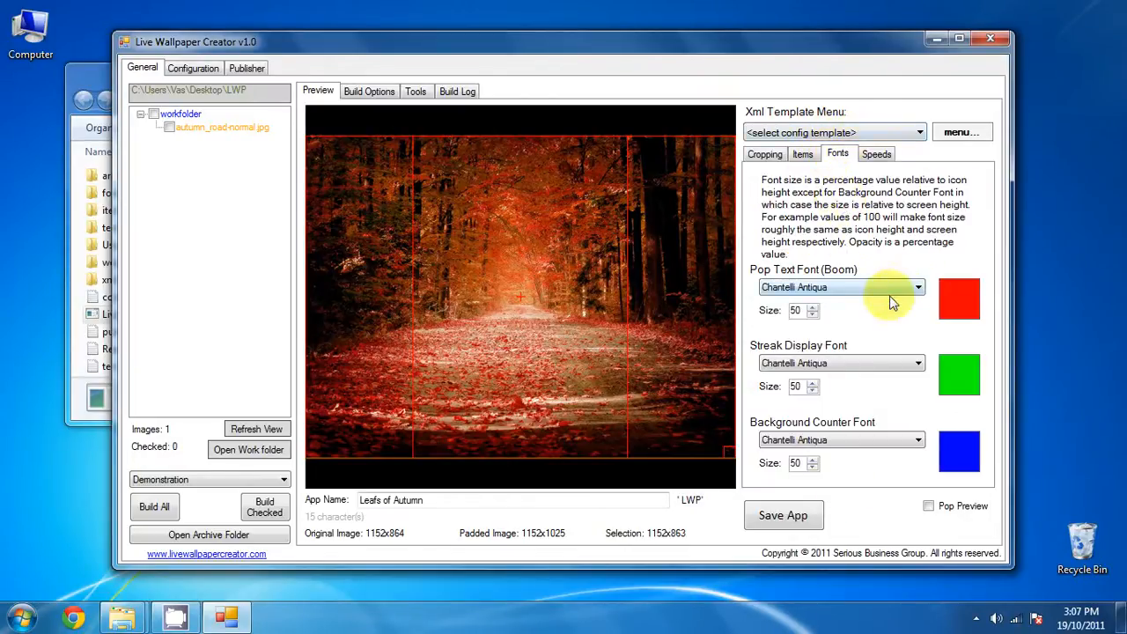
{"action": "left_click", "coordinate": [919, 287]}
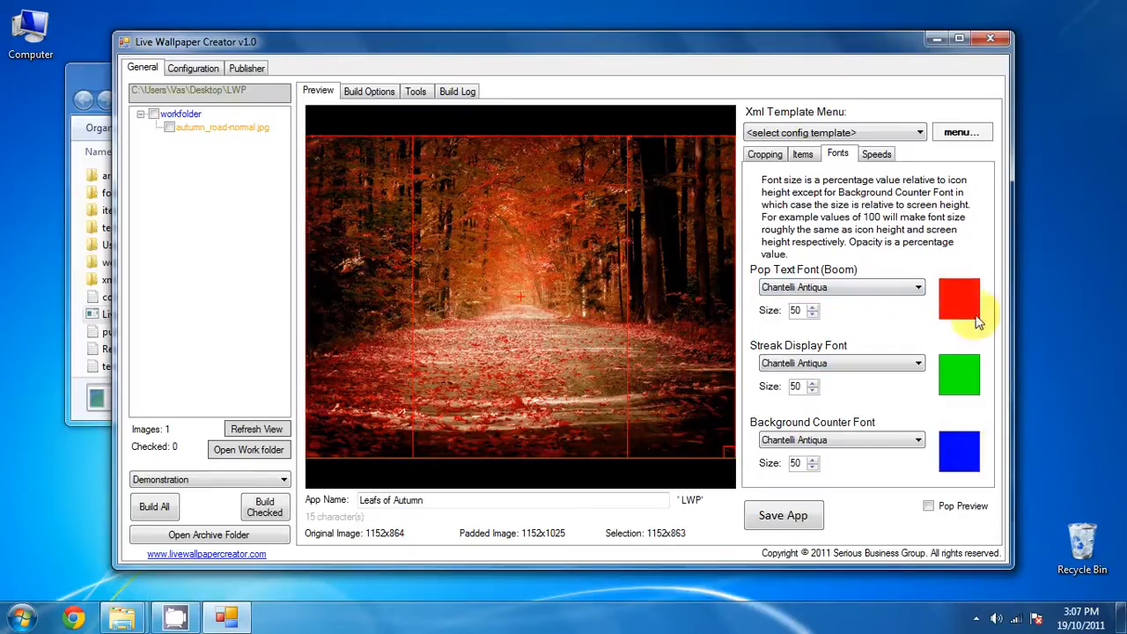
{"action": "mouse_move", "coordinate": [660, 387]}
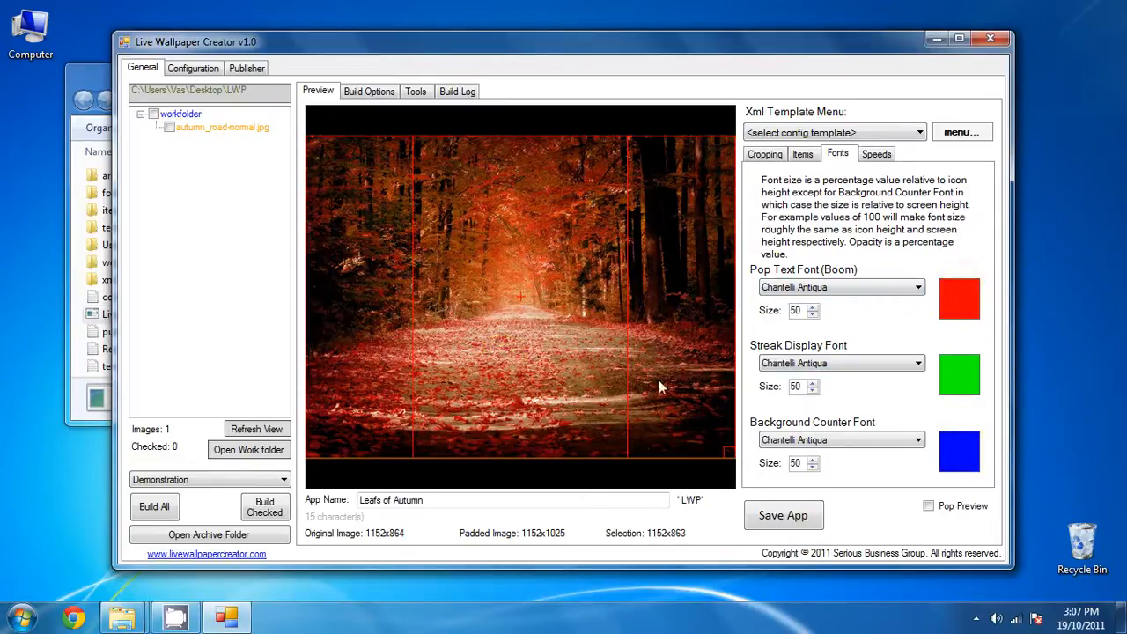
{"action": "left_click", "coordinate": [958, 299]}
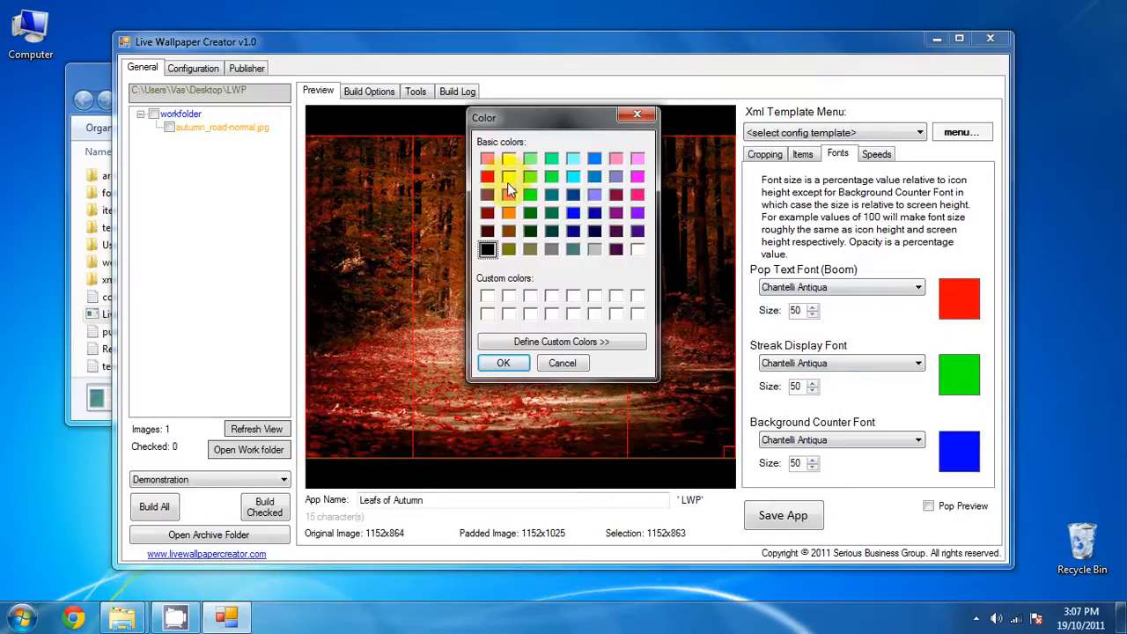
{"action": "left_click", "coordinate": [509, 176]}
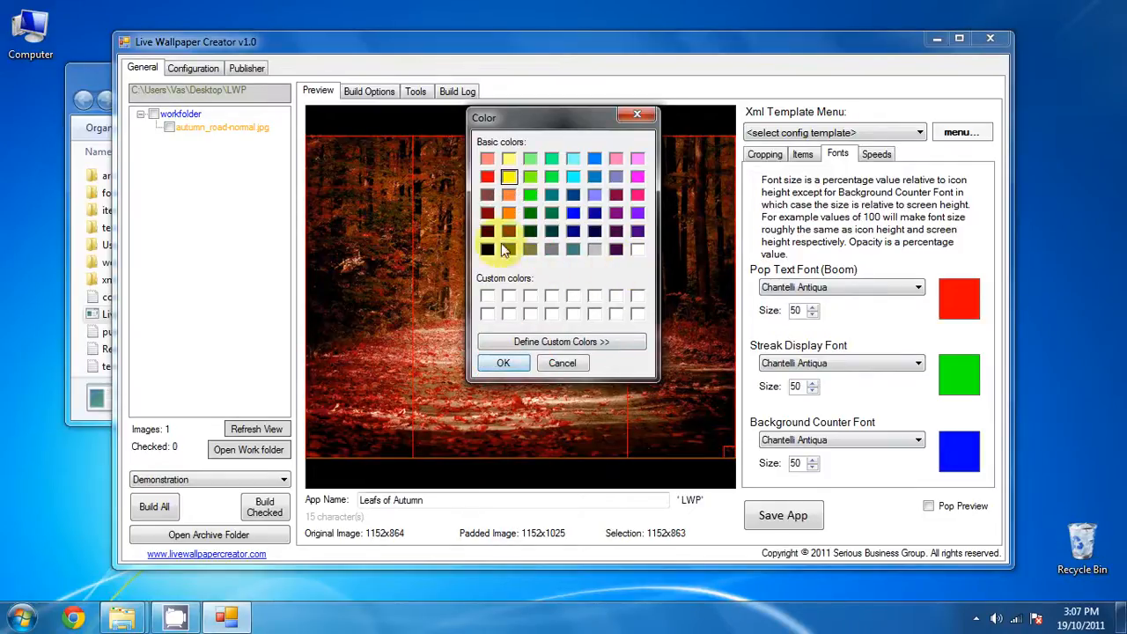
{"action": "left_click", "coordinate": [507, 231]}
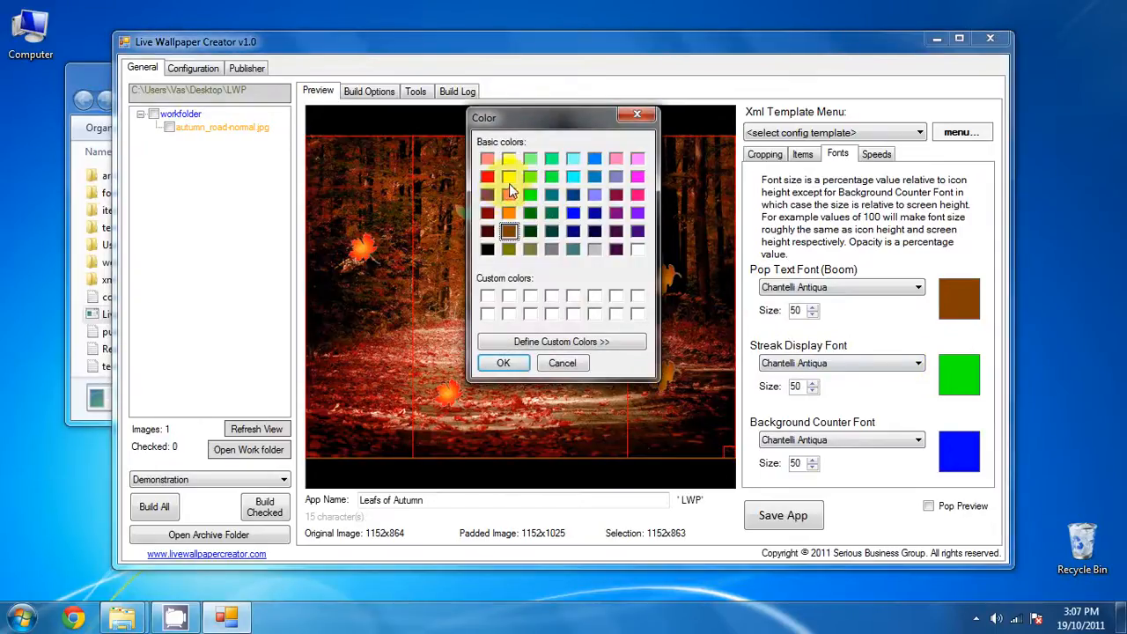
{"action": "left_click", "coordinate": [504, 363]}
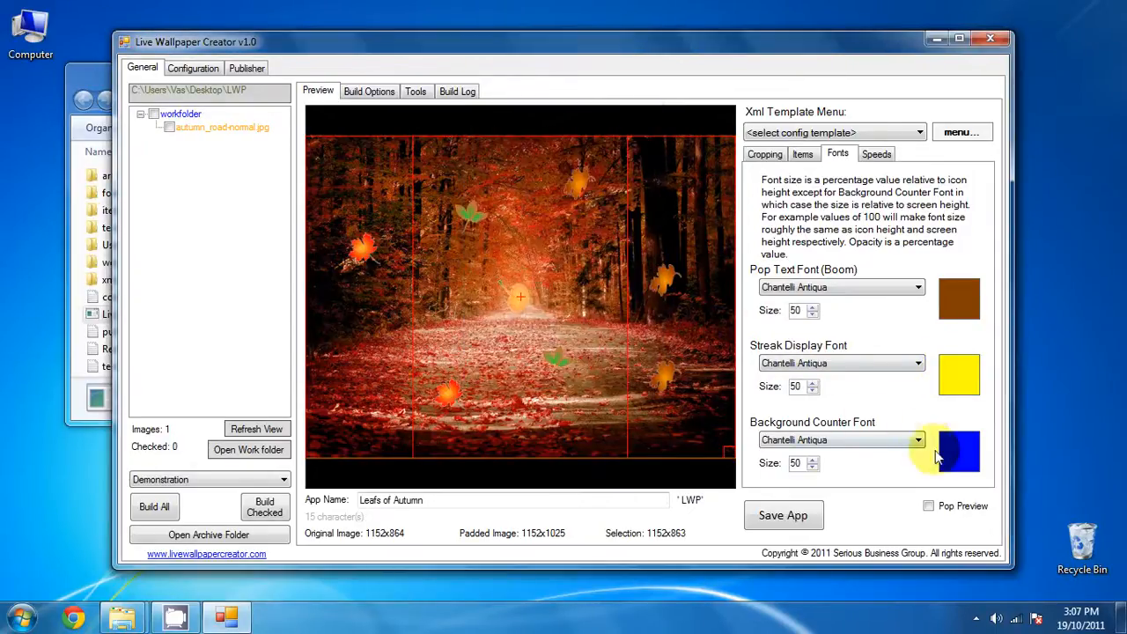
{"action": "left_click", "coordinate": [957, 451]}
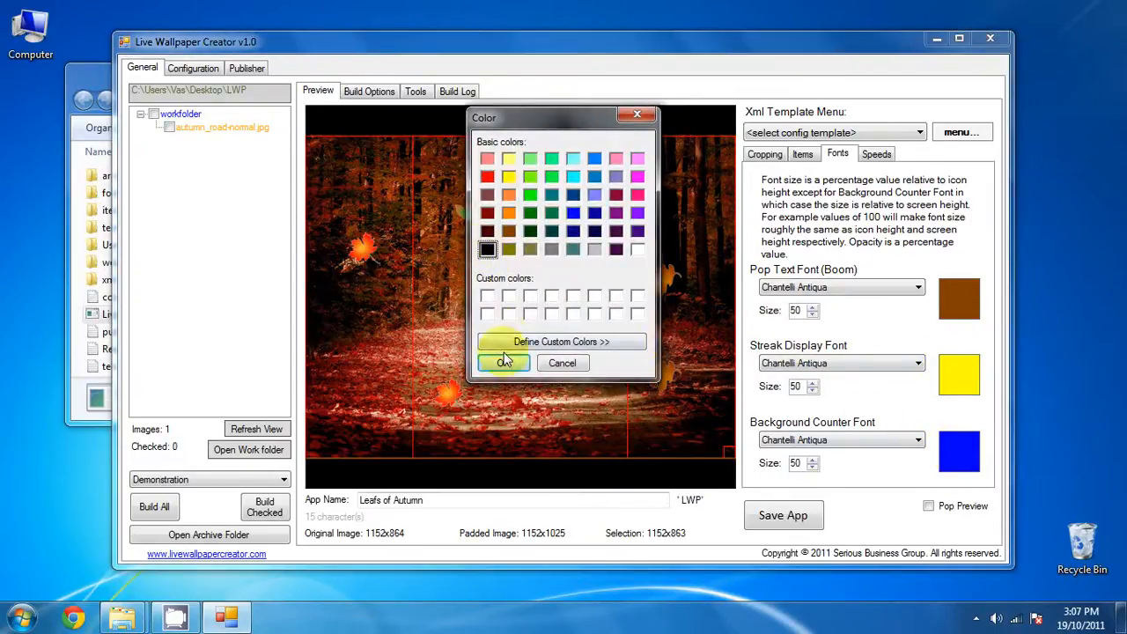
{"action": "left_click", "coordinate": [504, 363]}
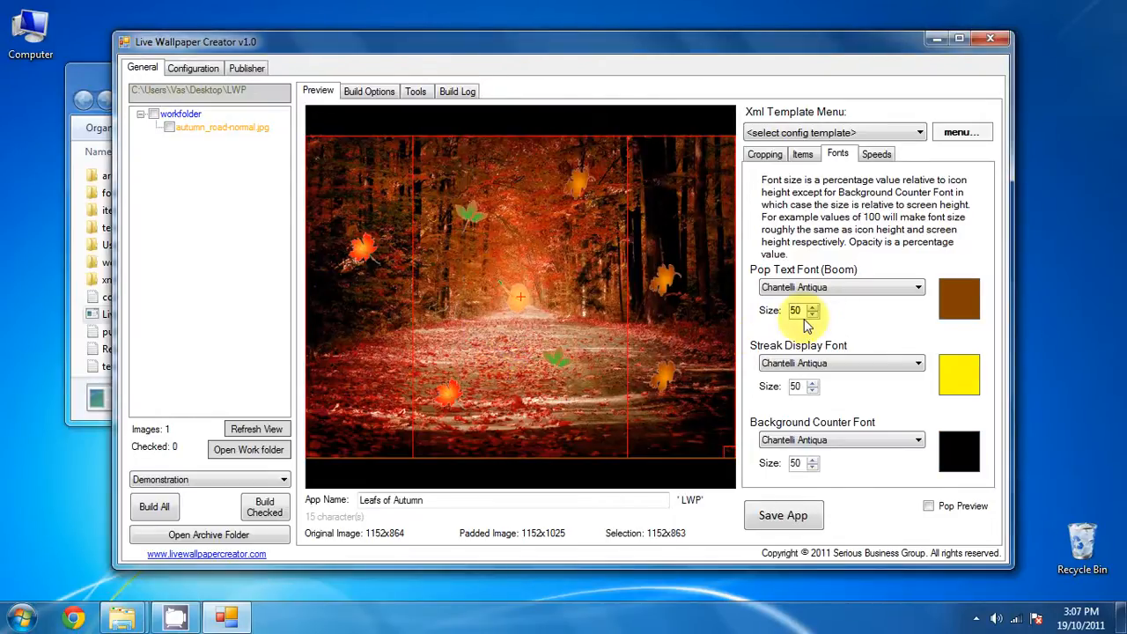
Set pop text size 70 and background counter size 100, checking with Pop Preview
{"action": "triple_click", "coordinate": [796, 310]}
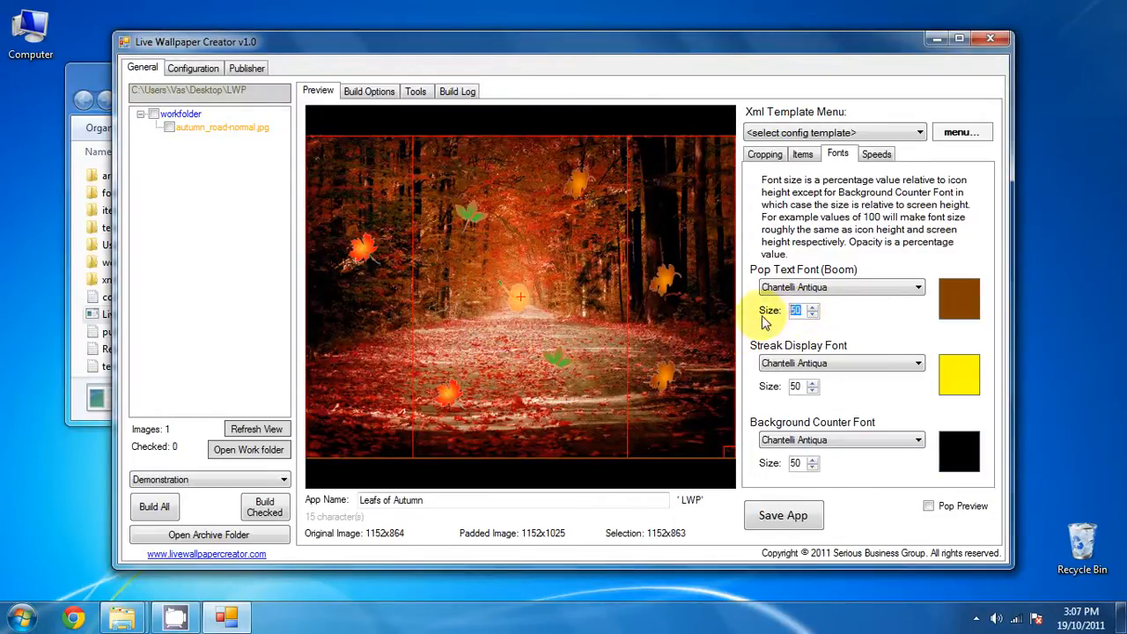
{"action": "left_click", "coordinate": [810, 307]}
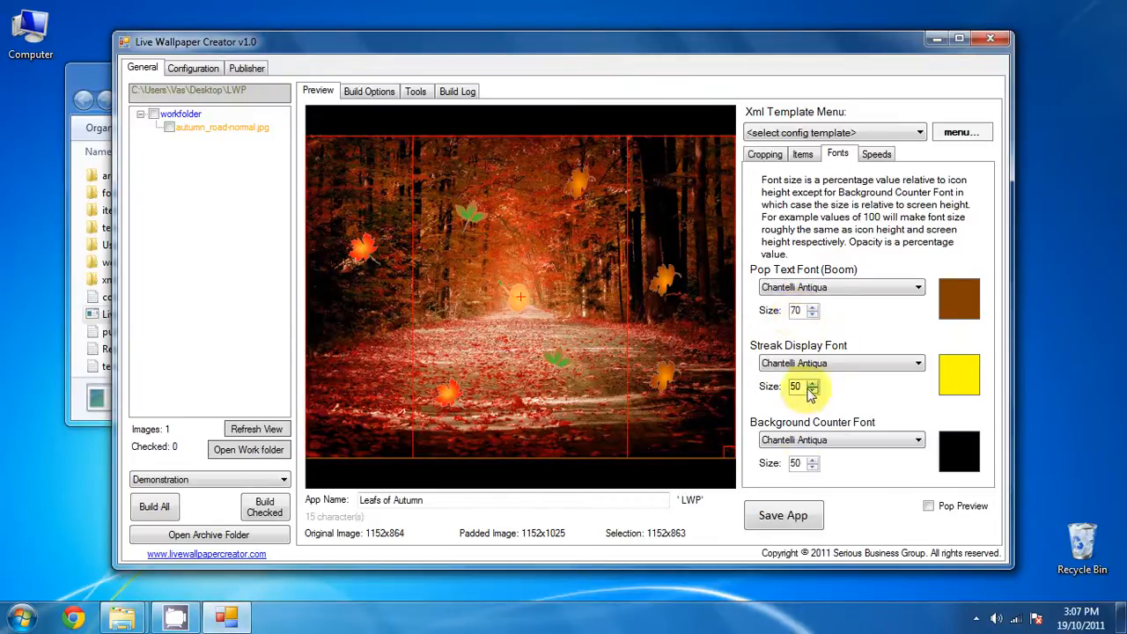
{"action": "mouse_move", "coordinate": [811, 461]}
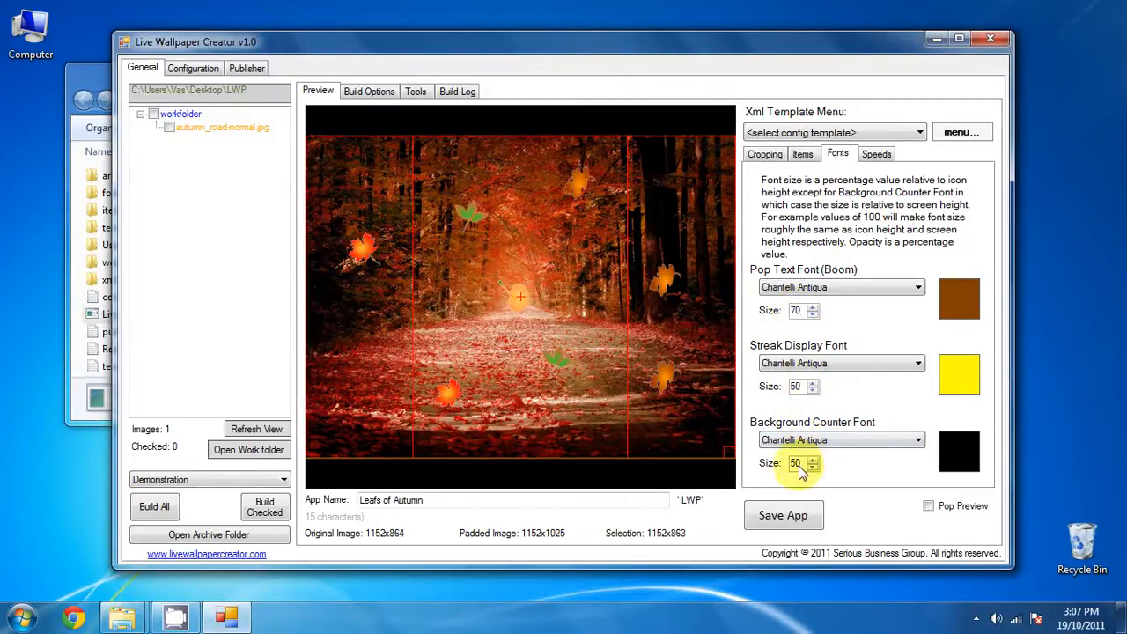
{"action": "left_click", "coordinate": [810, 467]}
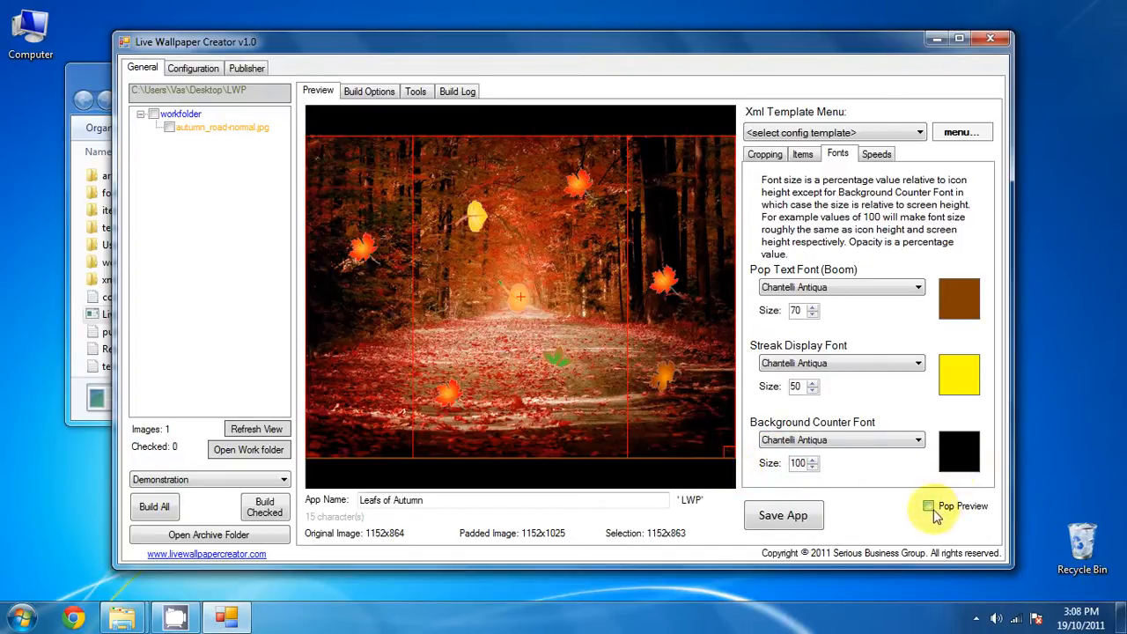
{"action": "left_click", "coordinate": [926, 505]}
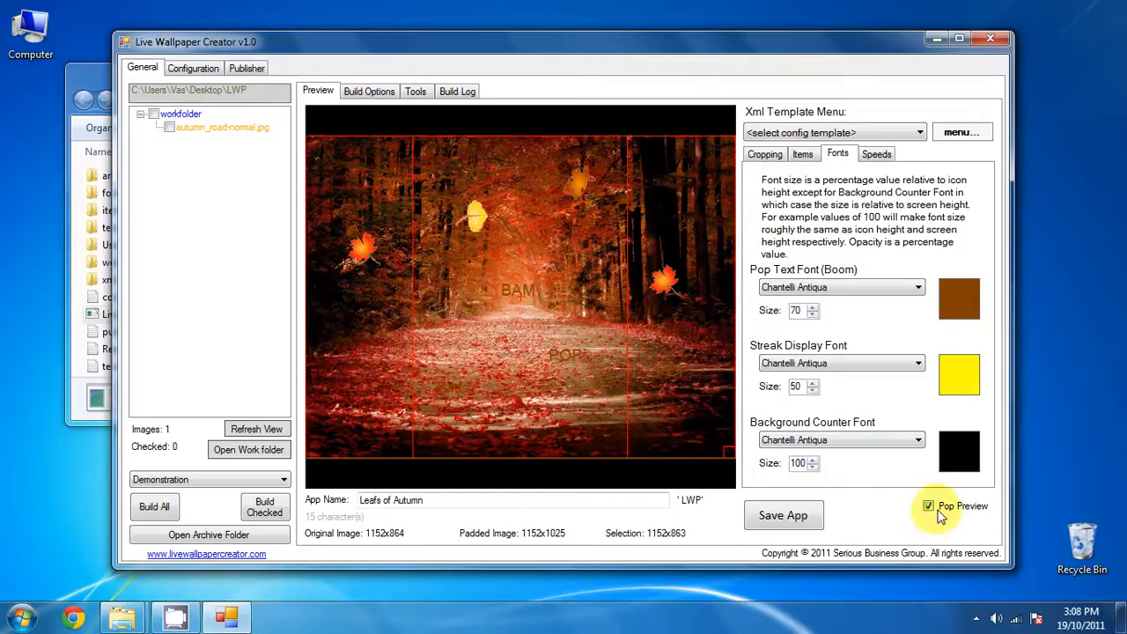
{"action": "left_click", "coordinate": [928, 506]}
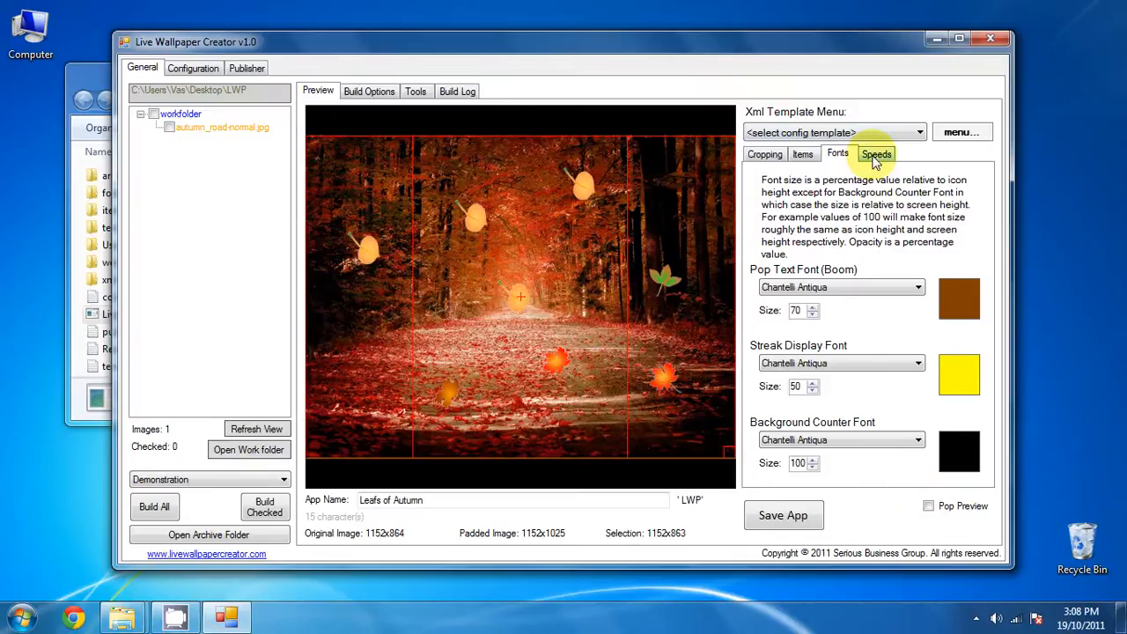
Trim the Fast speed list to 80,90,100 by removing 200,300
{"action": "left_click", "coordinate": [877, 153]}
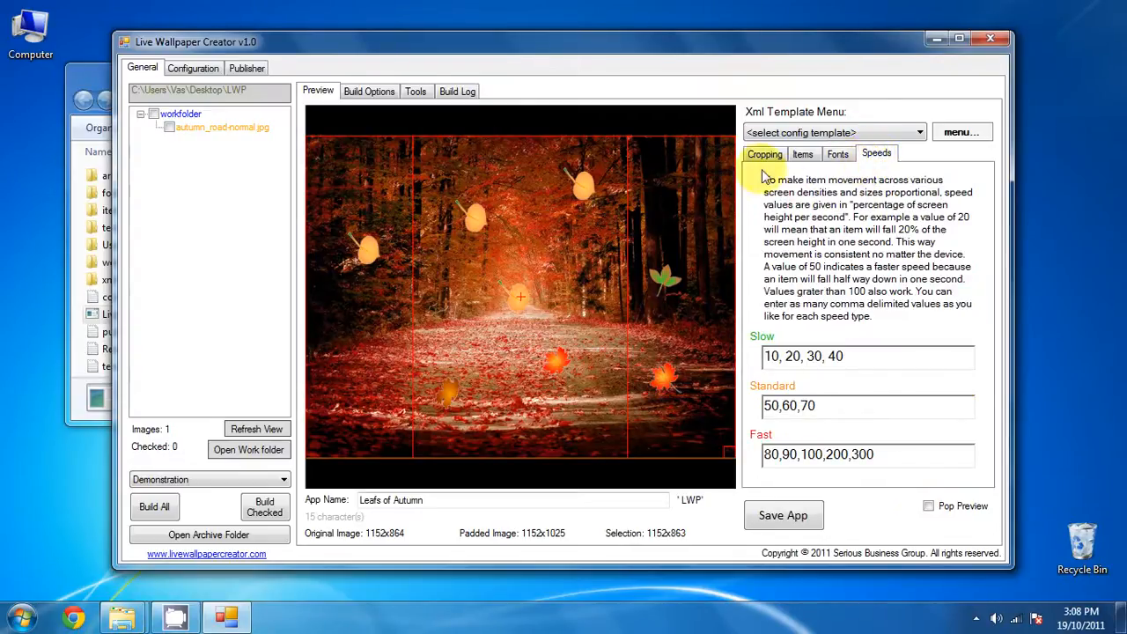
{"action": "mouse_move", "coordinate": [983, 201]}
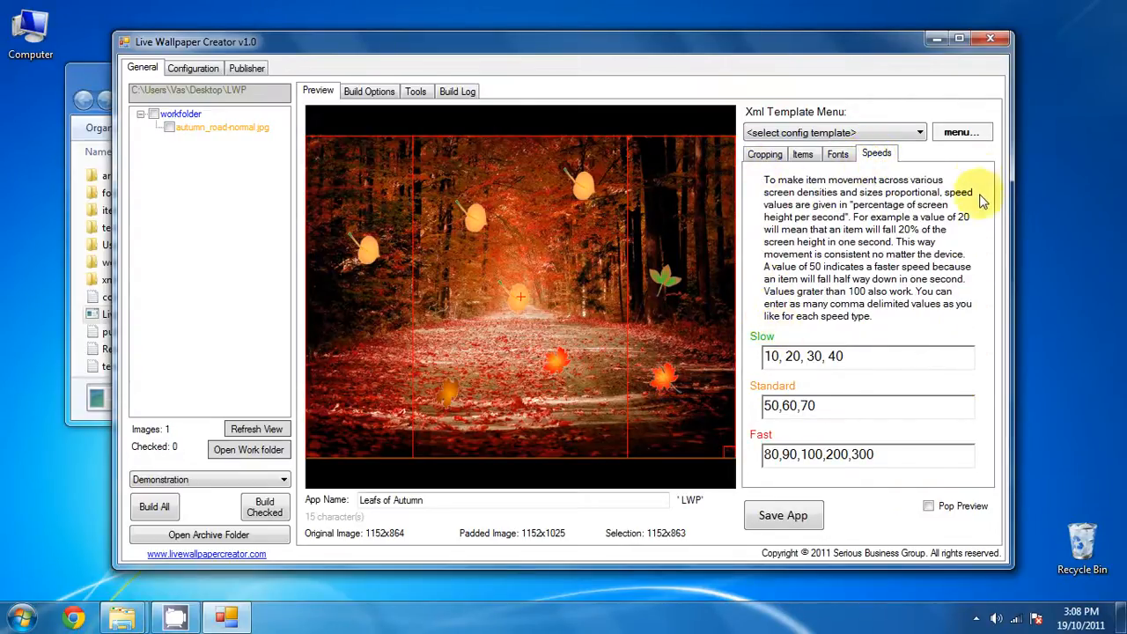
{"action": "mouse_move", "coordinate": [792, 344]}
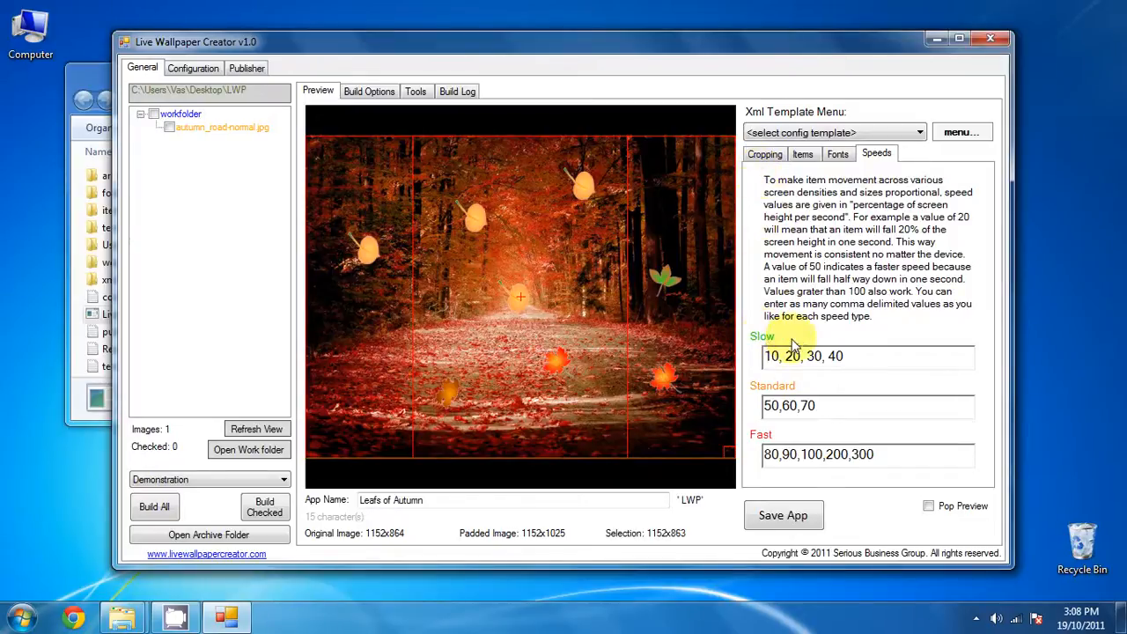
{"action": "mouse_move", "coordinate": [772, 380]}
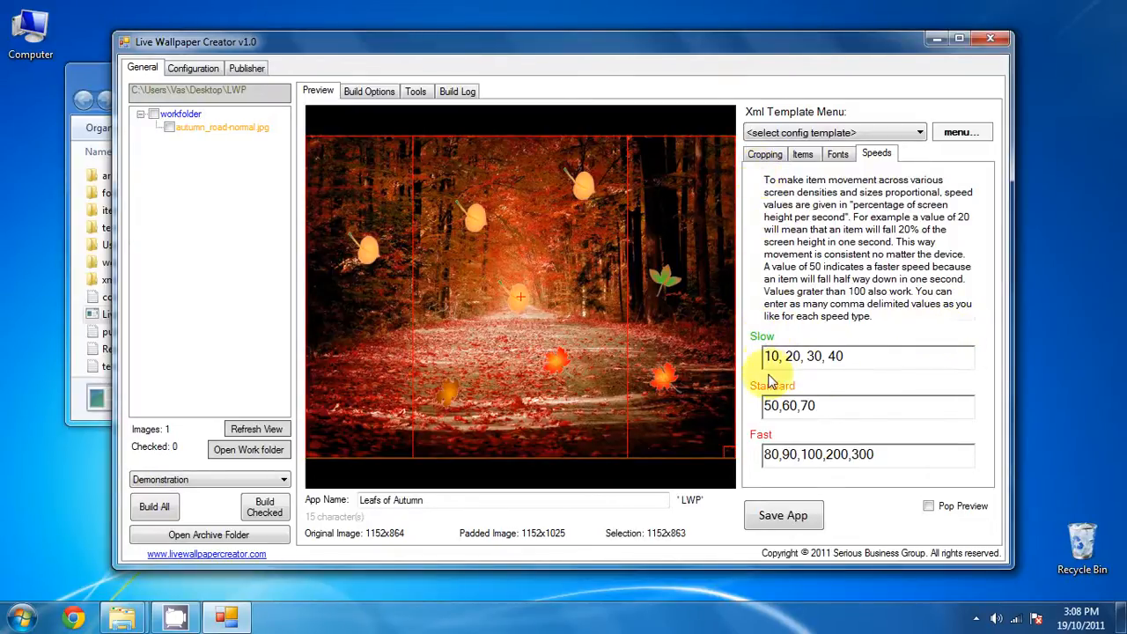
{"action": "mouse_move", "coordinate": [898, 472]}
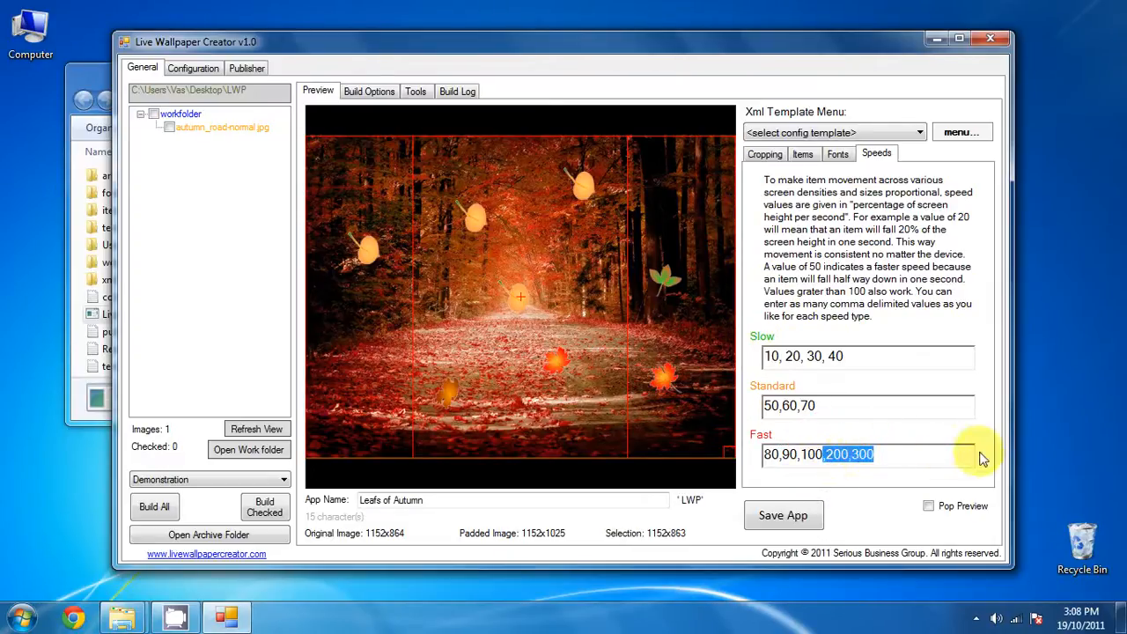
{"action": "key", "text": "Delete"}
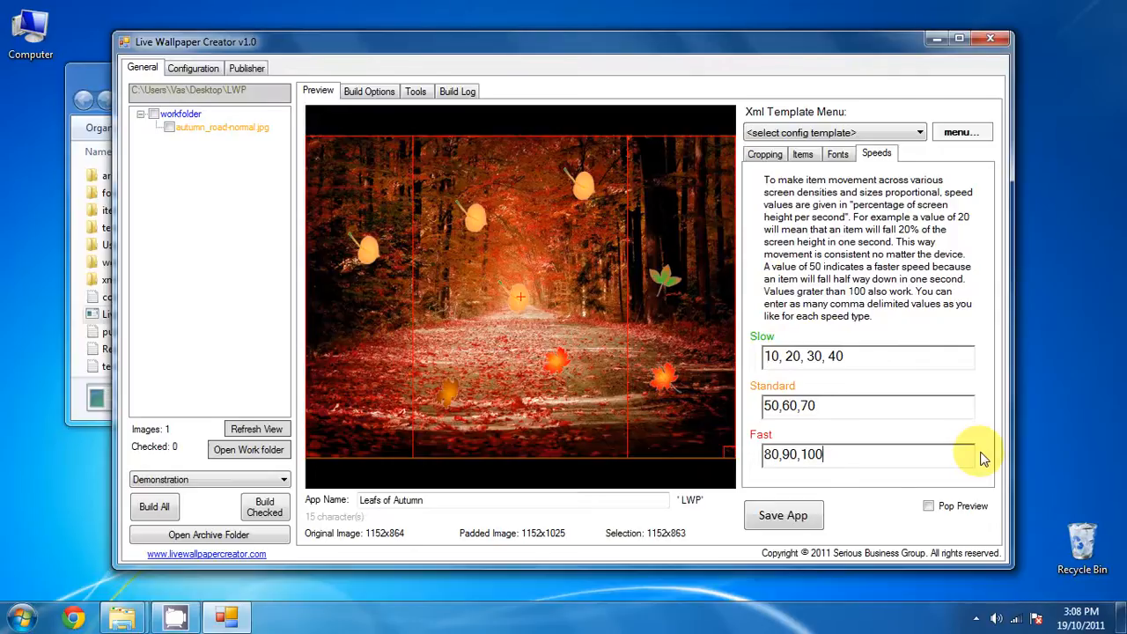
{"action": "mouse_move", "coordinate": [972, 472]}
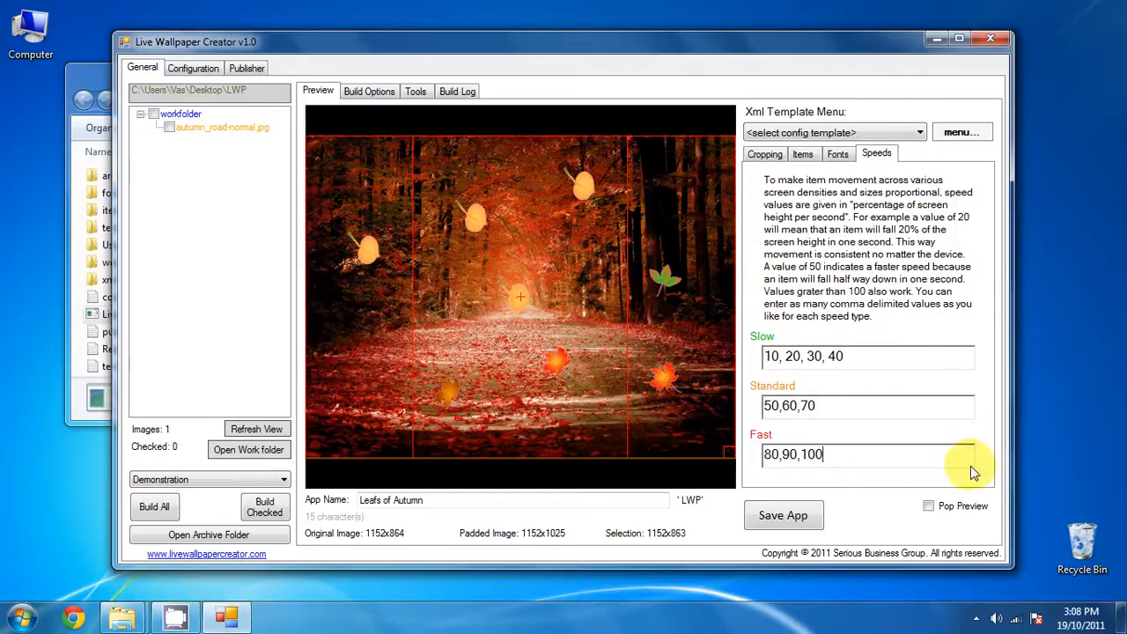
{"action": "mouse_move", "coordinate": [564, 457]}
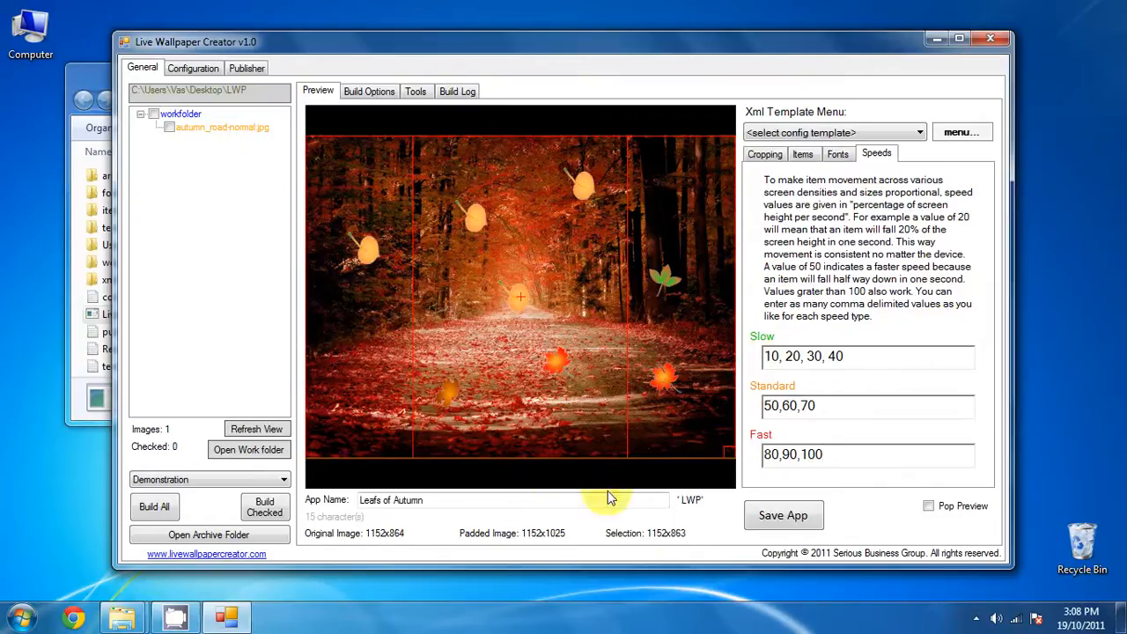
Save the Leafs of Autumn app and store its settings as a new template
{"action": "left_click", "coordinate": [782, 515]}
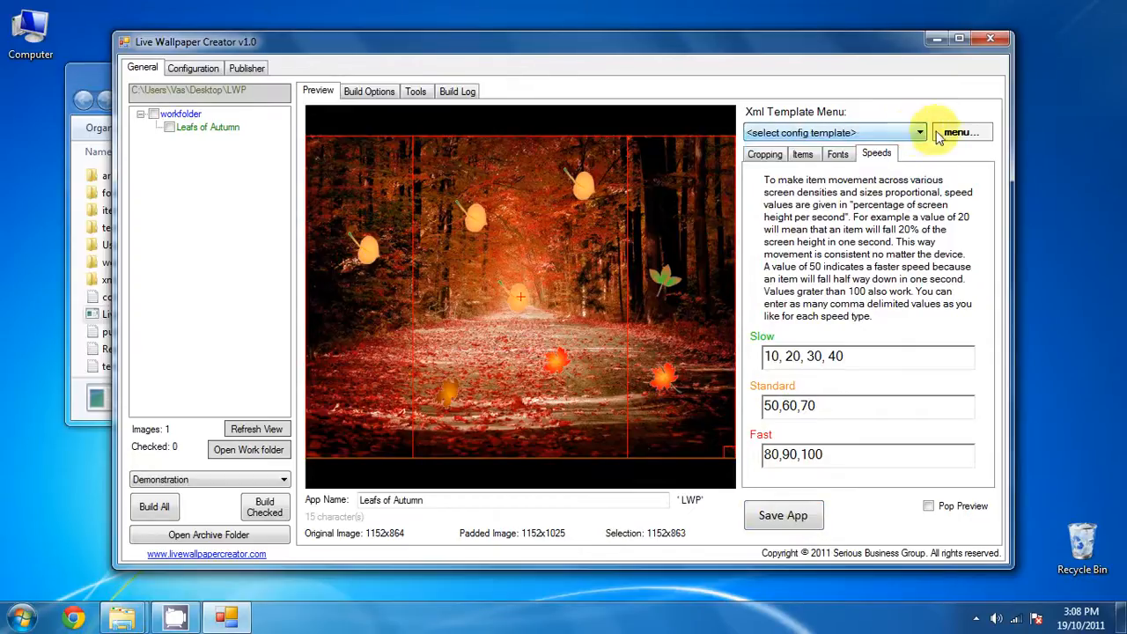
{"action": "left_click", "coordinate": [962, 133]}
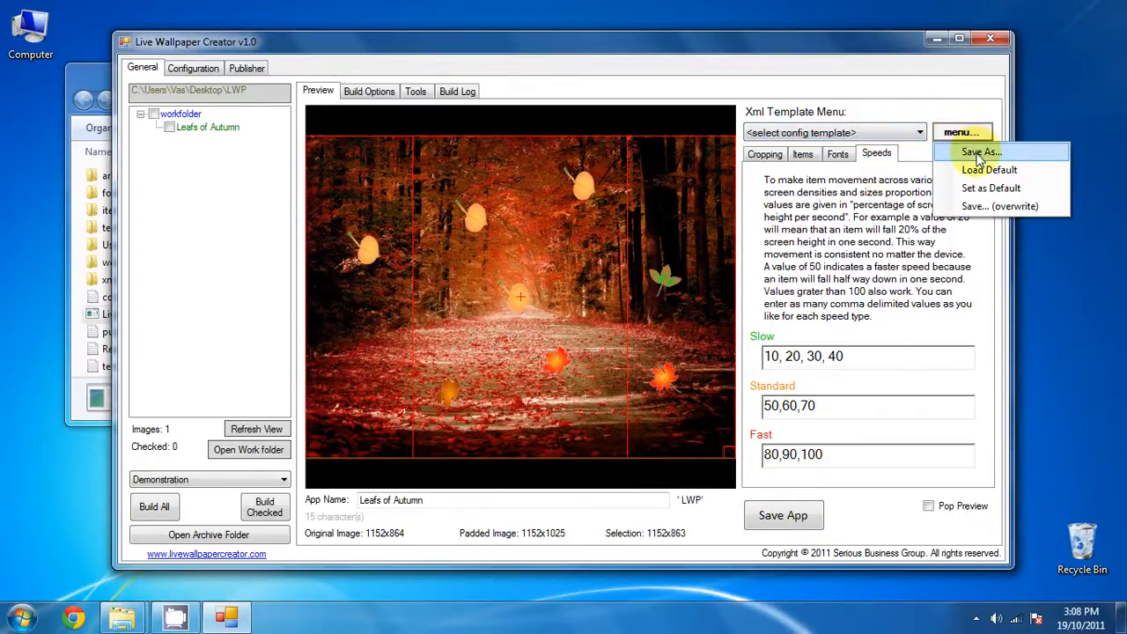
{"action": "left_click", "coordinate": [979, 151]}
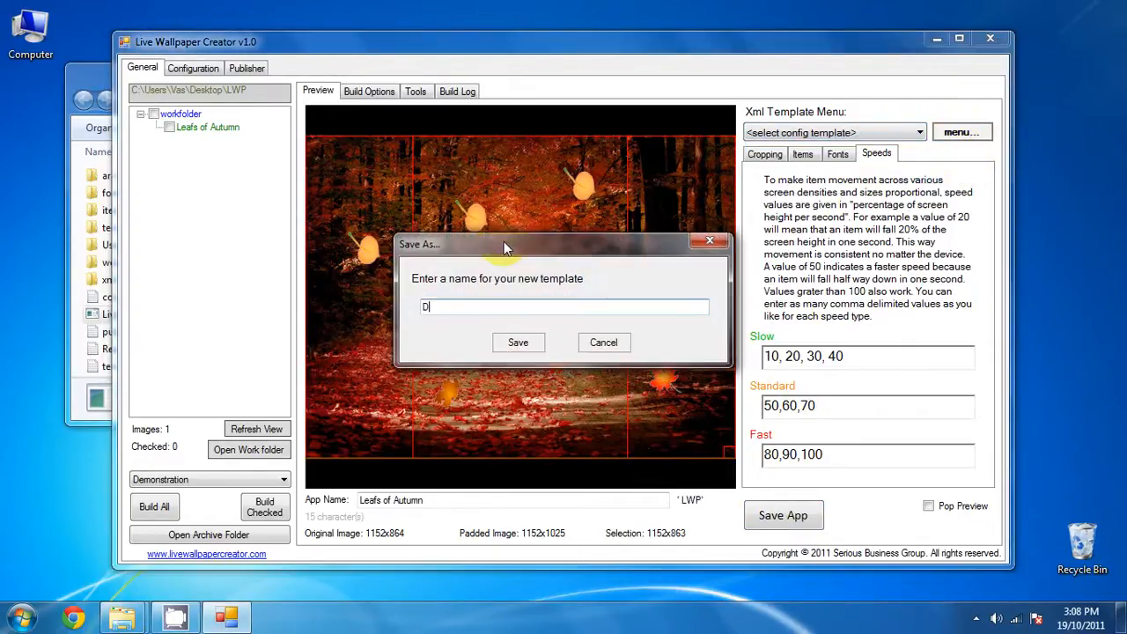
{"action": "type", "text": "efault"}
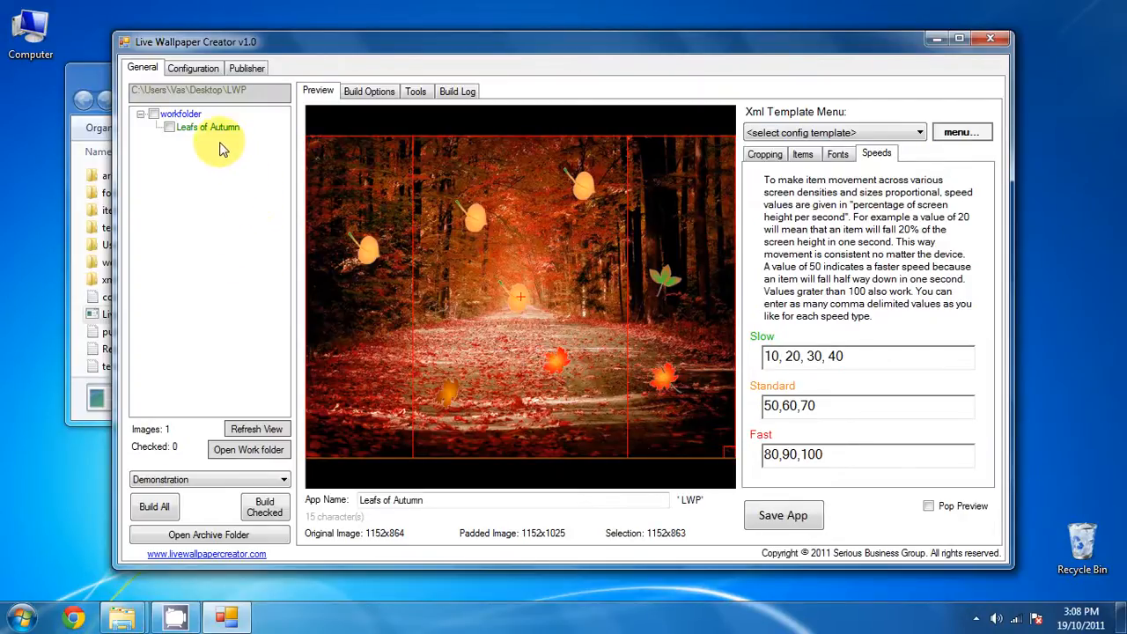
{"action": "right_click", "coordinate": [208, 127]}
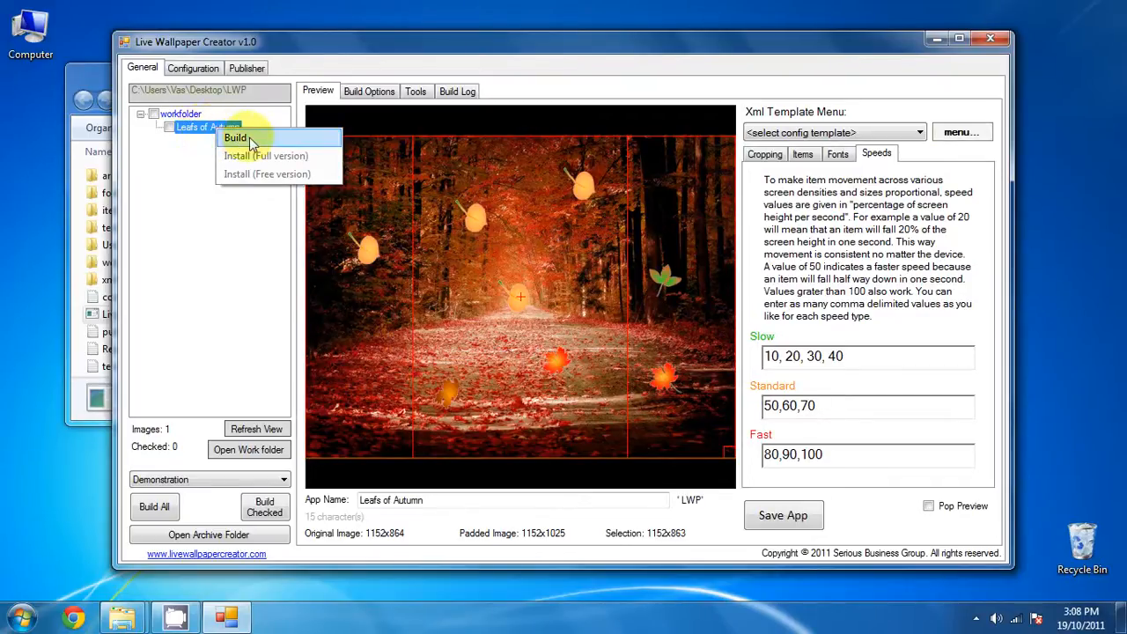
{"action": "left_click", "coordinate": [236, 137]}
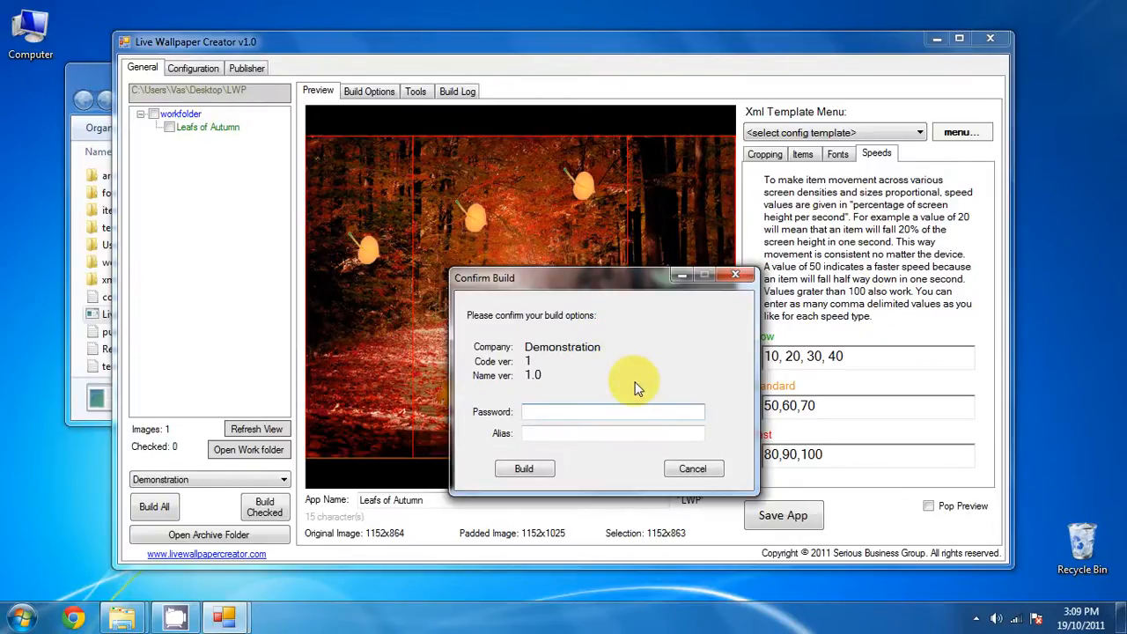
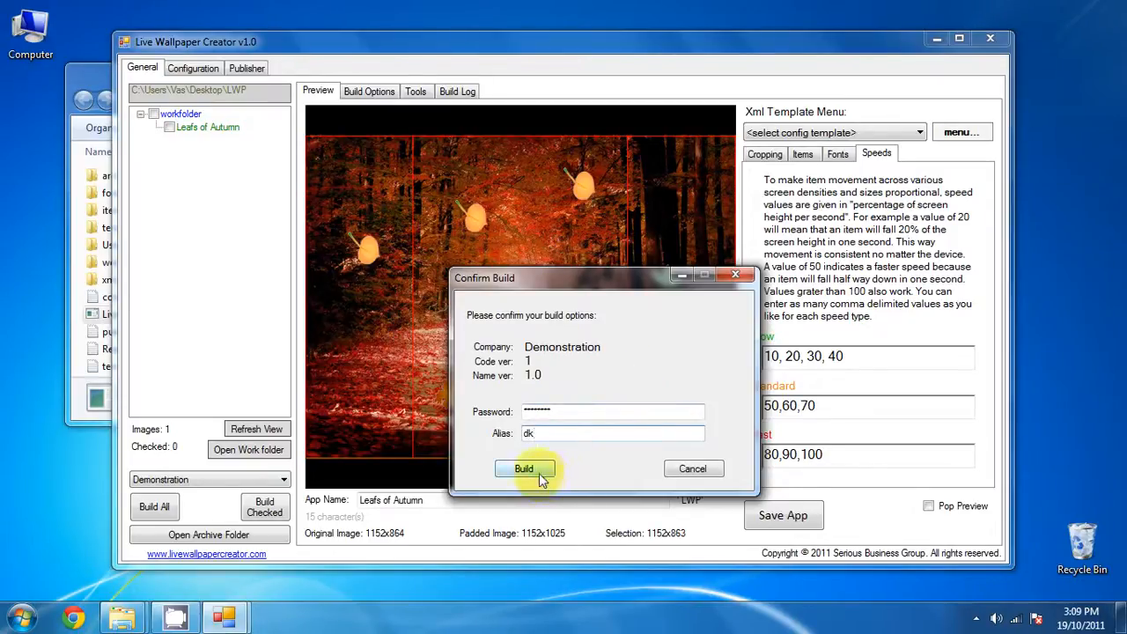
{"action": "left_click", "coordinate": [525, 468]}
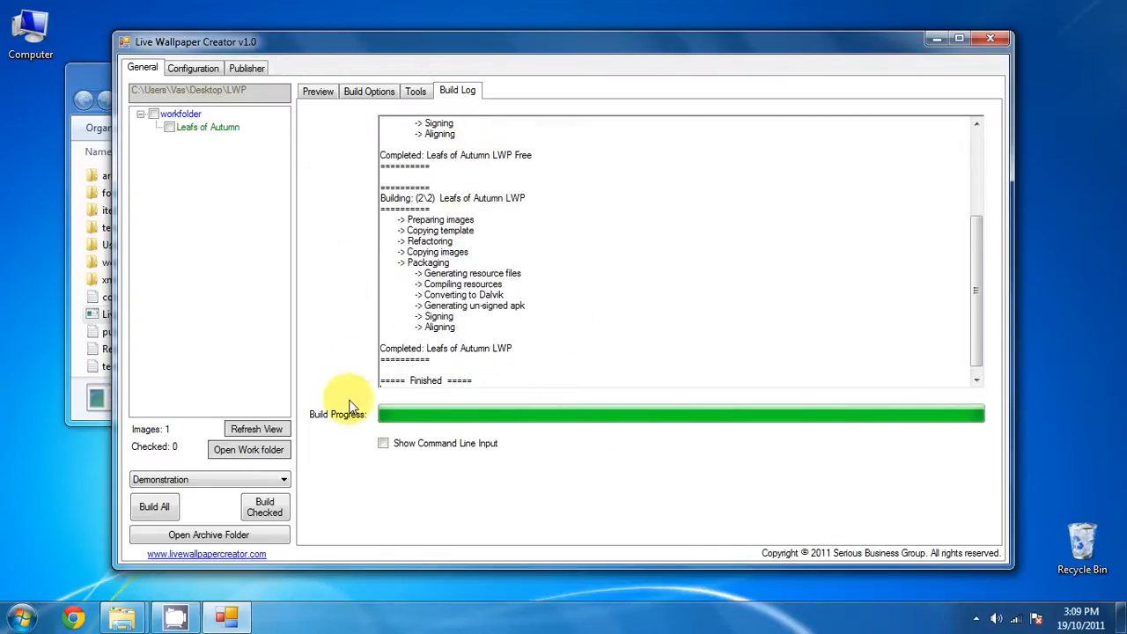
{"action": "mouse_move", "coordinate": [947, 348]}
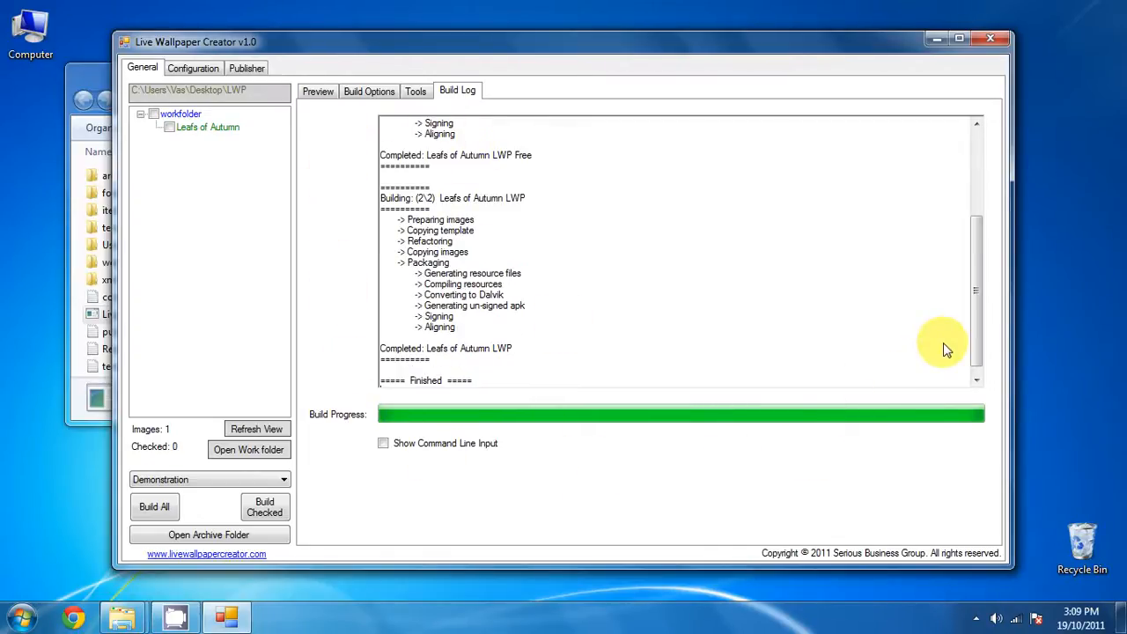